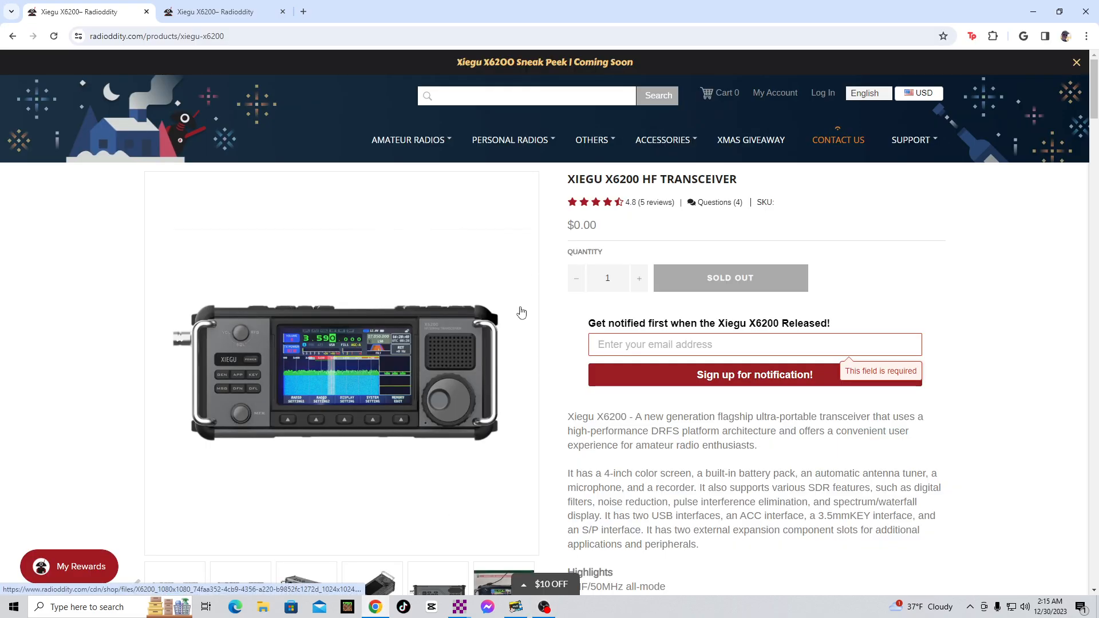
# Scroll the X6200 page down to the description, Highlights bullets and Description/Review tabs.
pyautogui.click(225, 12)
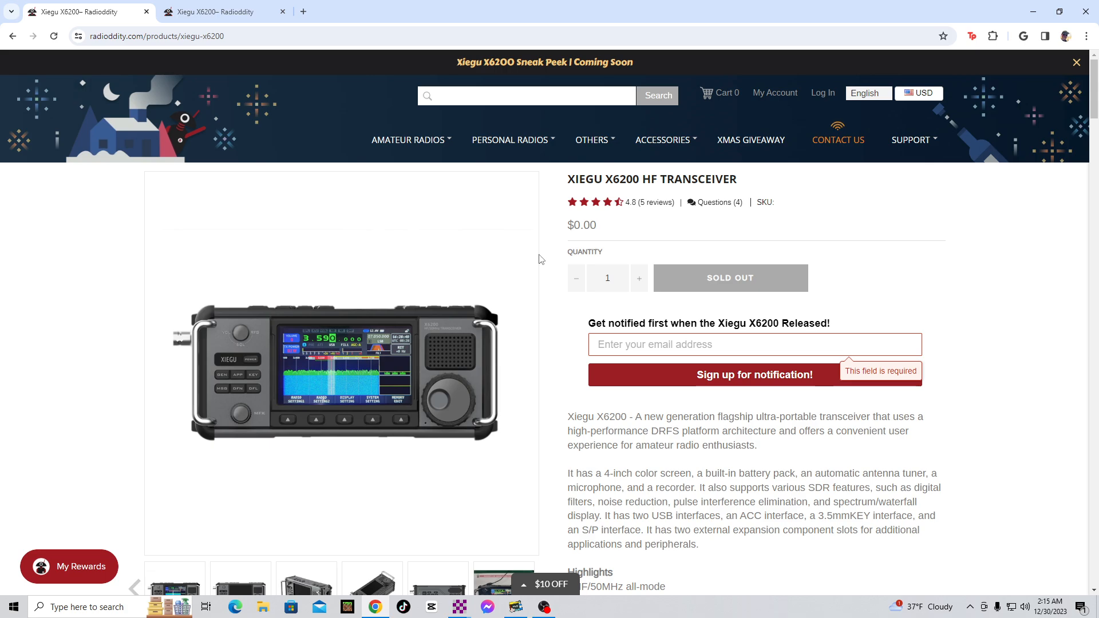
pyautogui.moveTo(353, 310)
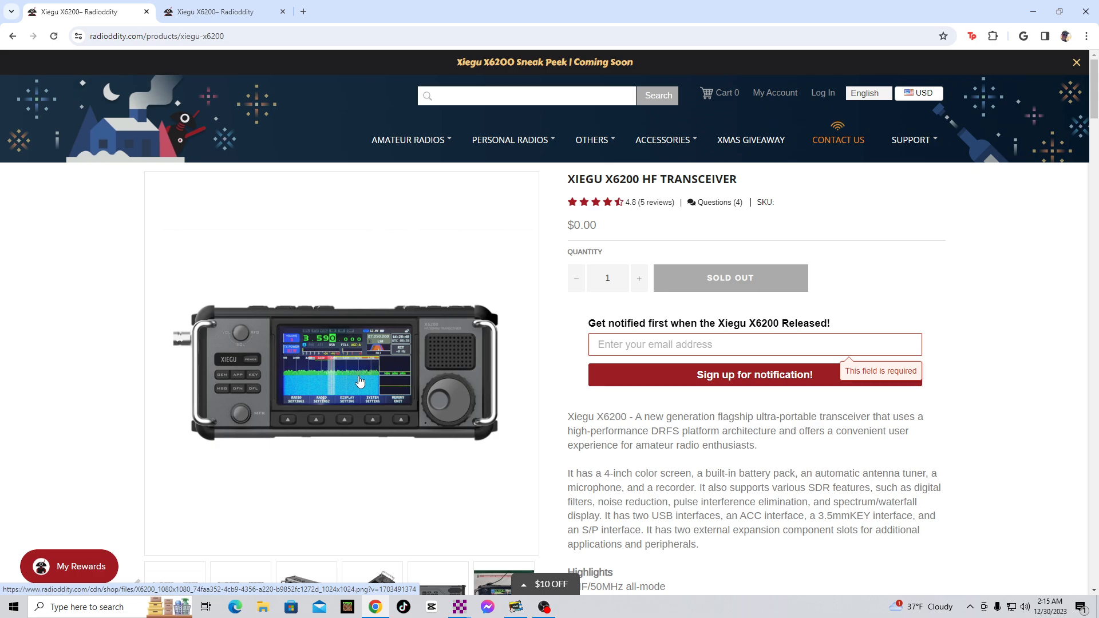
pyautogui.moveTo(344, 362)
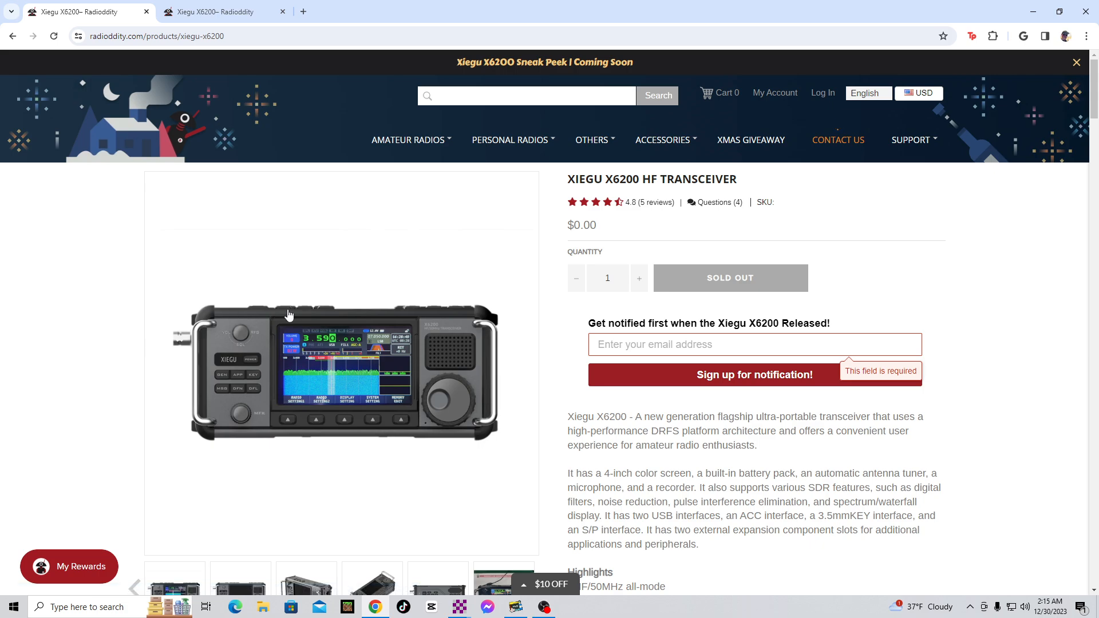
pyautogui.moveTo(370, 335)
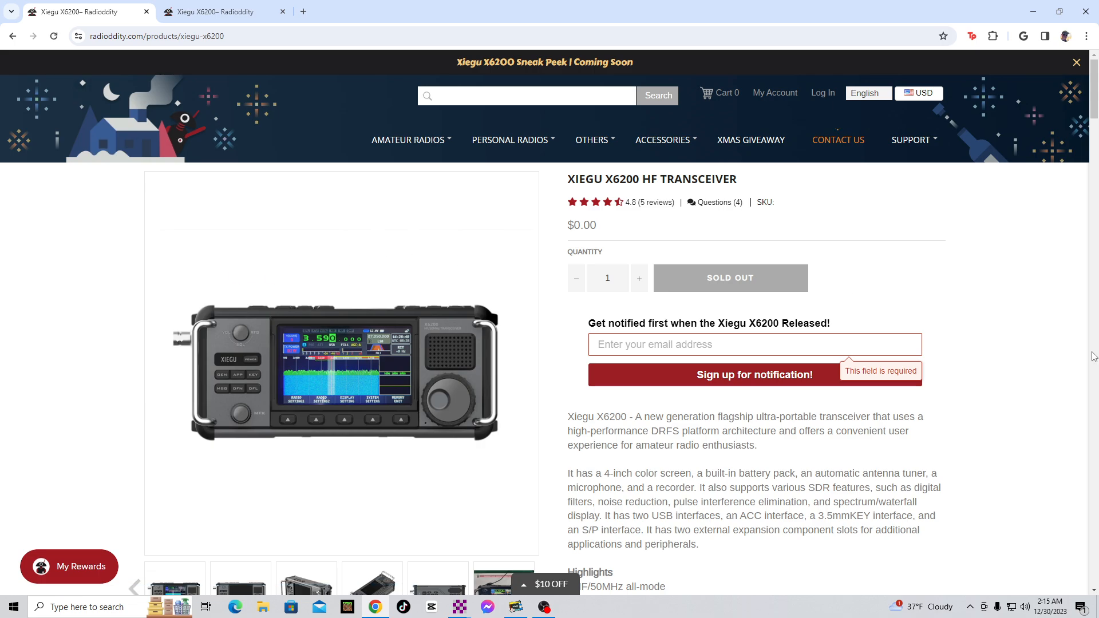
pyautogui.scroll(-3)
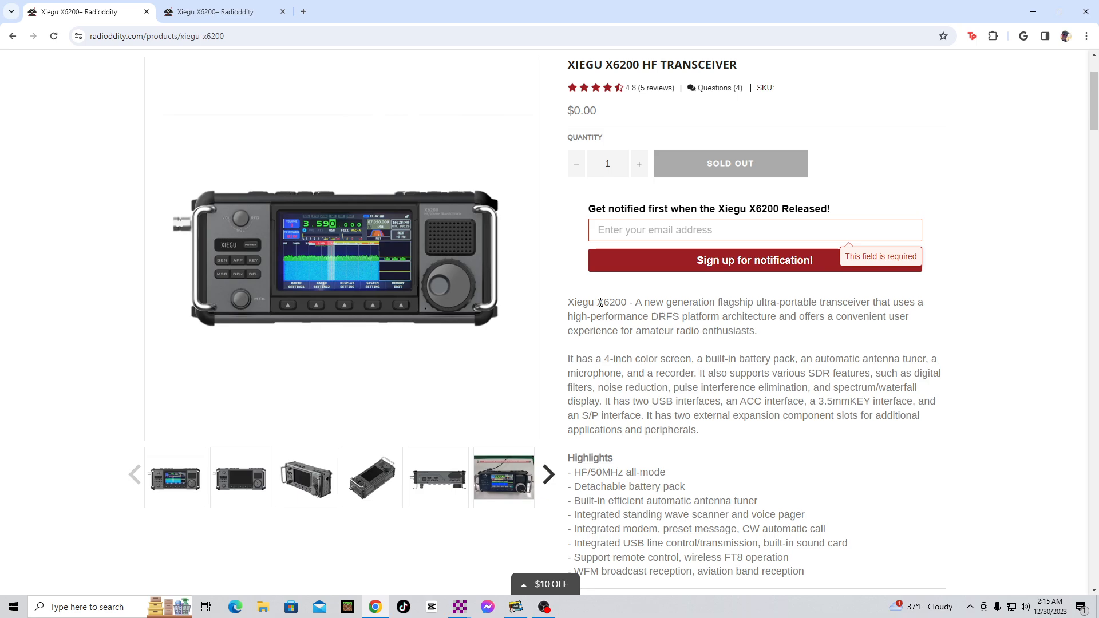
pyautogui.moveTo(744, 317)
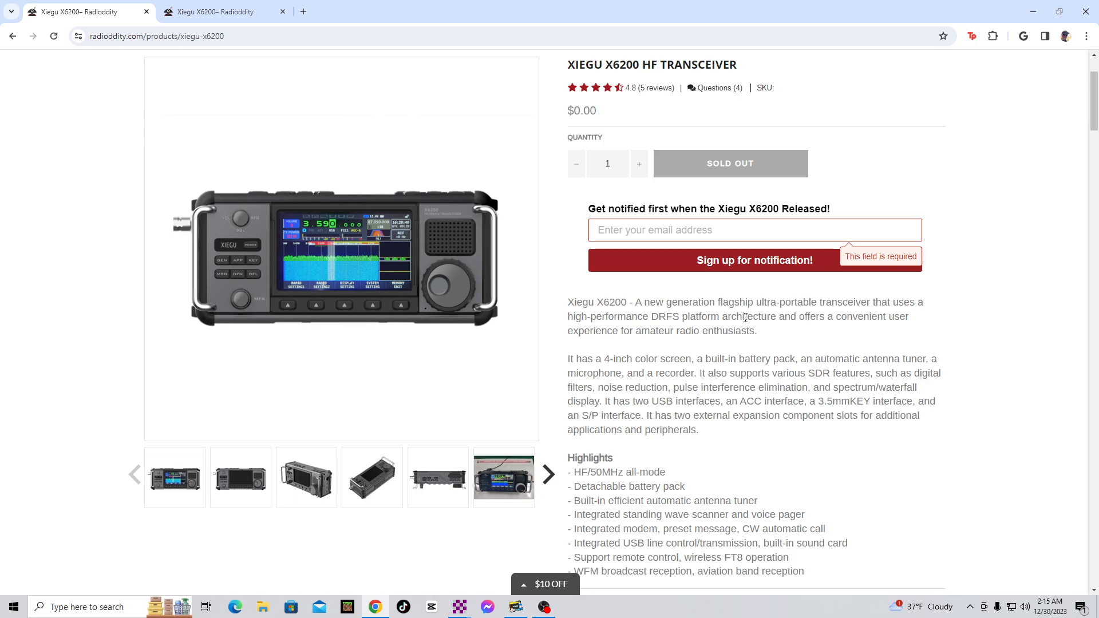
pyautogui.moveTo(780, 352)
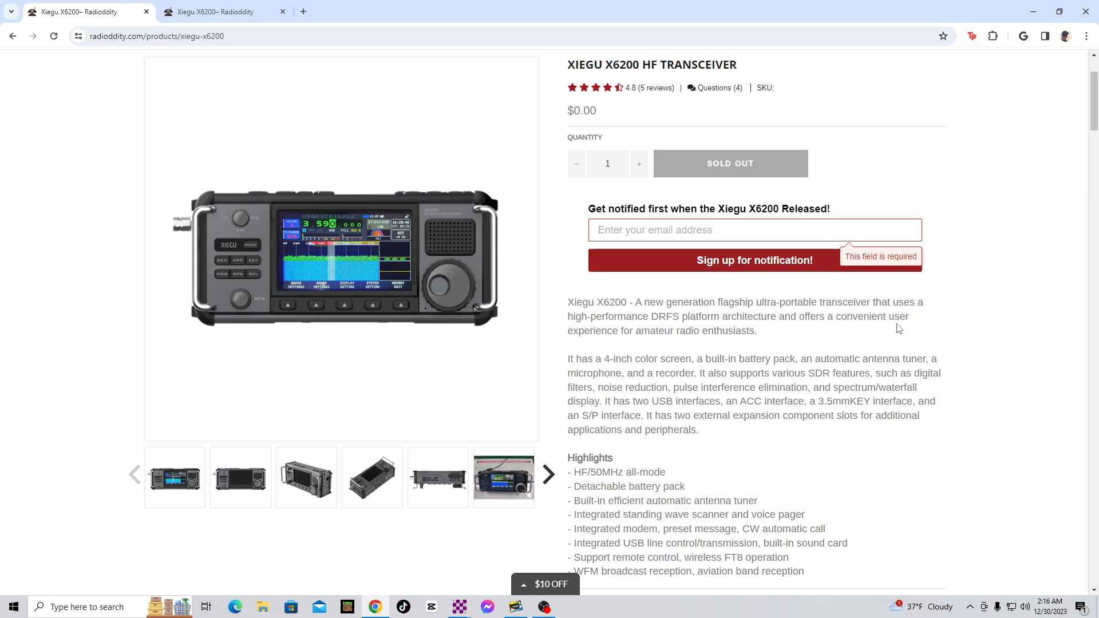
pyautogui.moveTo(694, 350)
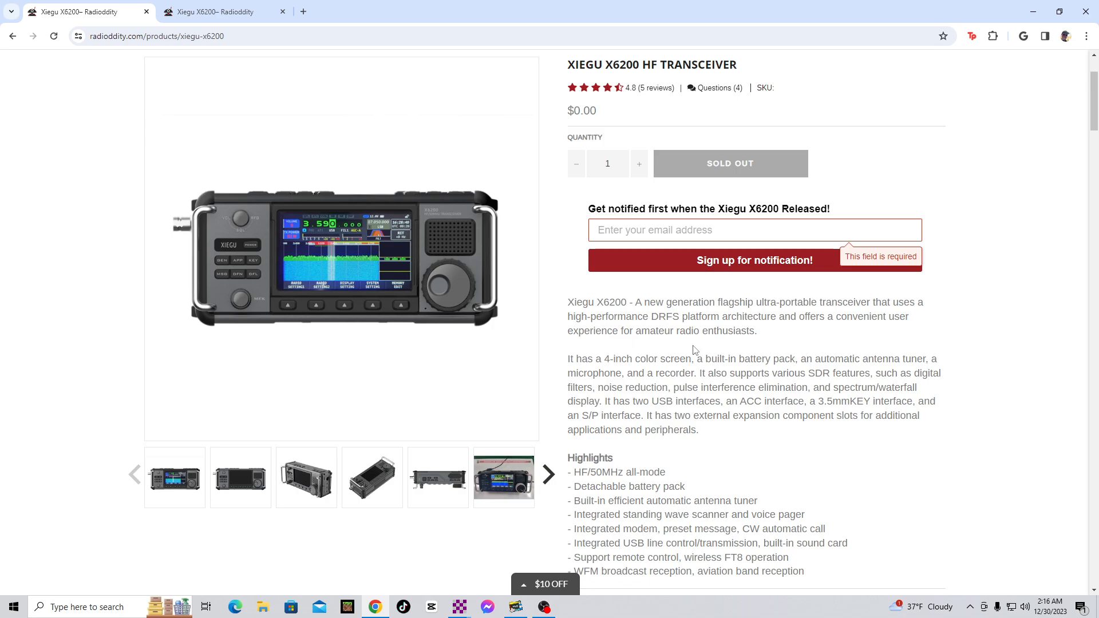
pyautogui.moveTo(621, 375)
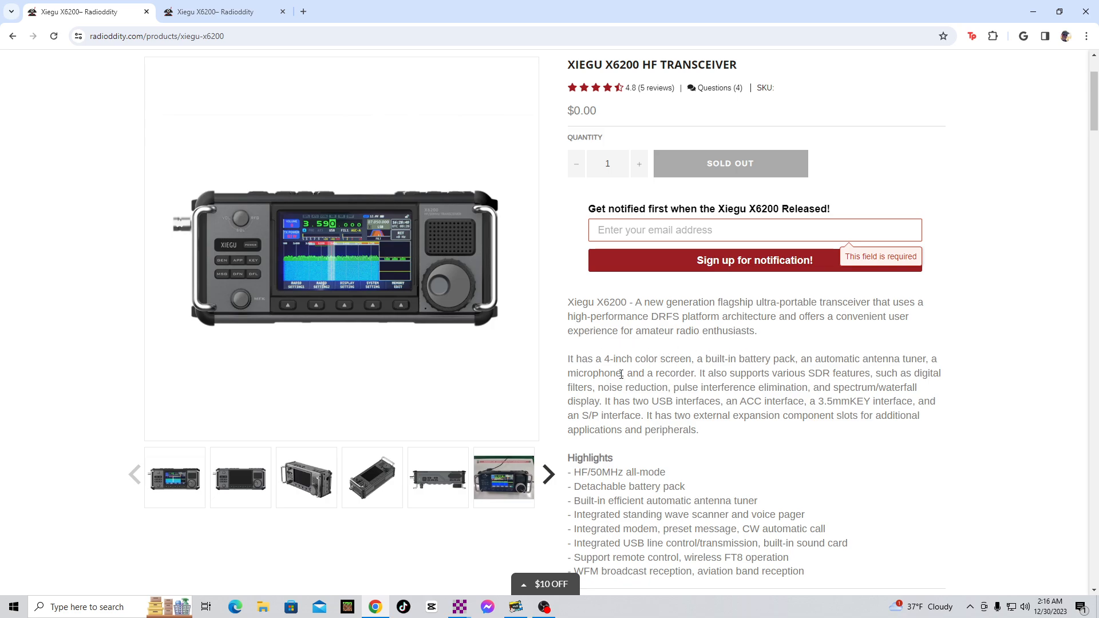
pyautogui.scroll(-3)
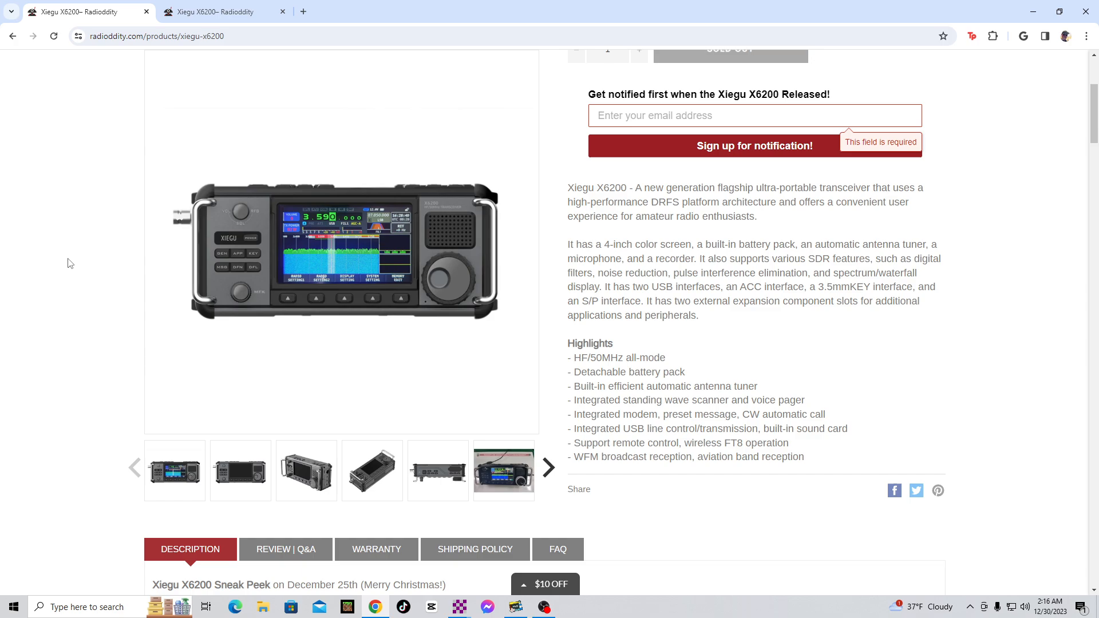
pyautogui.moveTo(990, 294)
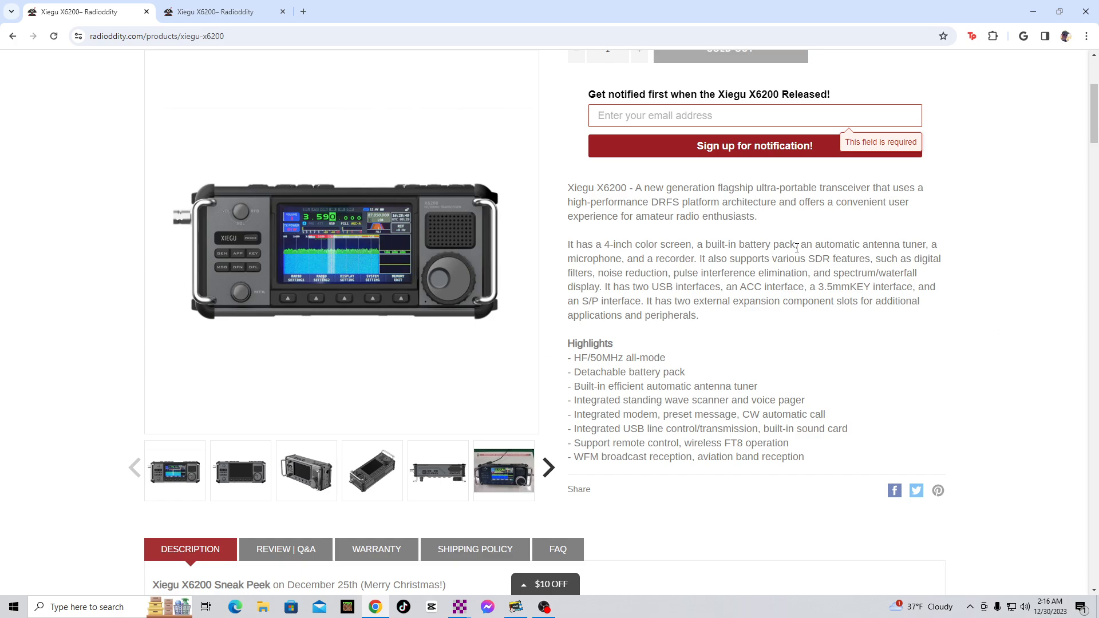
pyautogui.moveTo(856, 254)
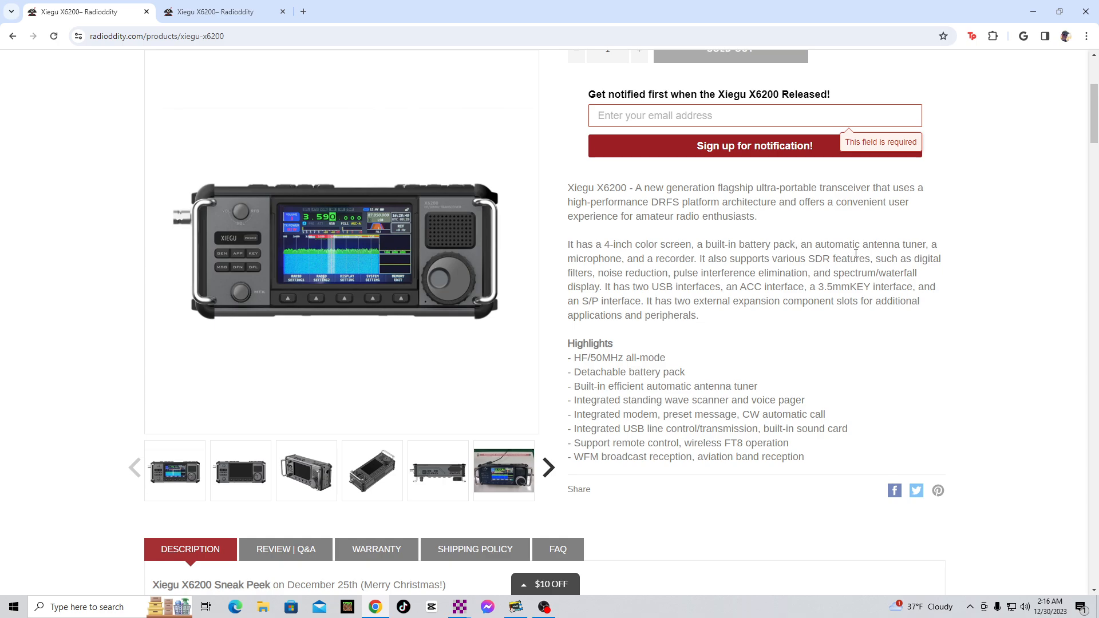
pyautogui.moveTo(687, 297)
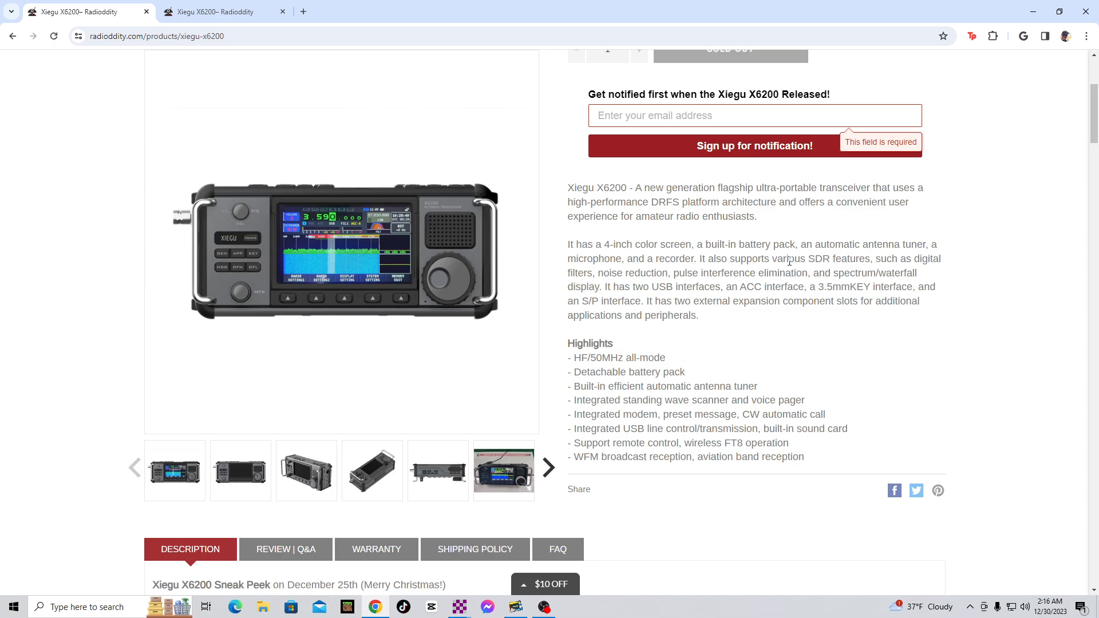
pyautogui.moveTo(984, 272)
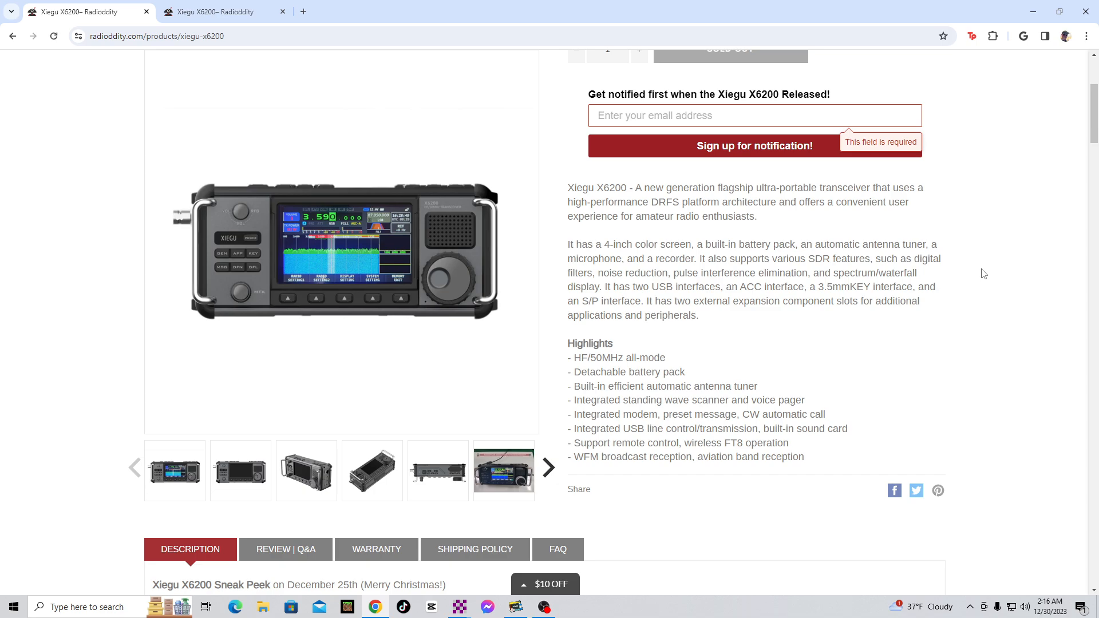
pyautogui.moveTo(742, 343)
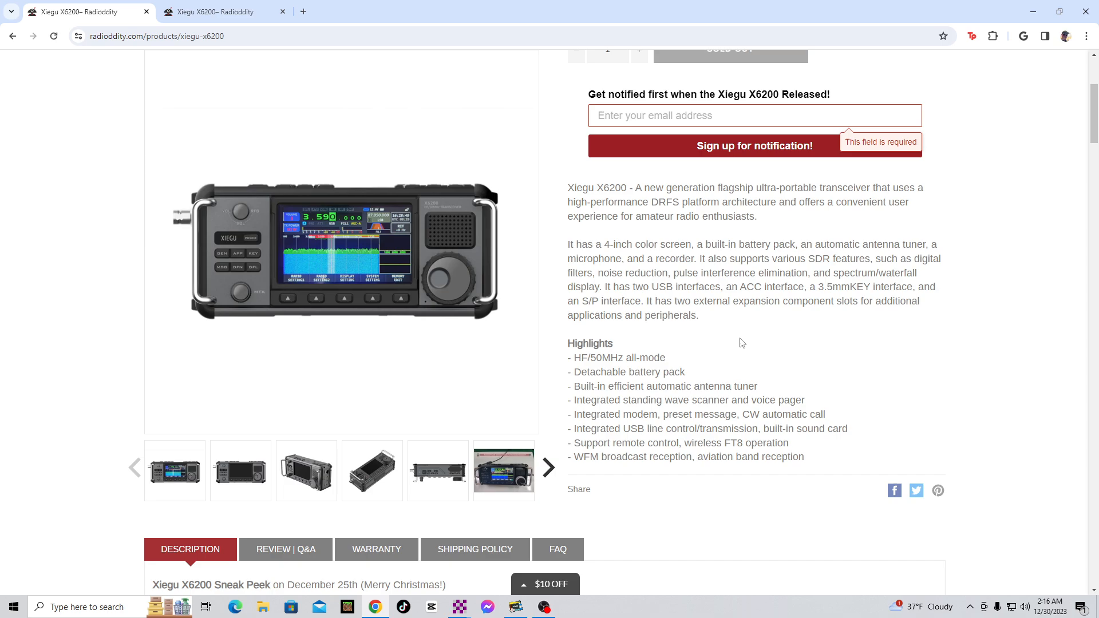
pyautogui.moveTo(553, 361)
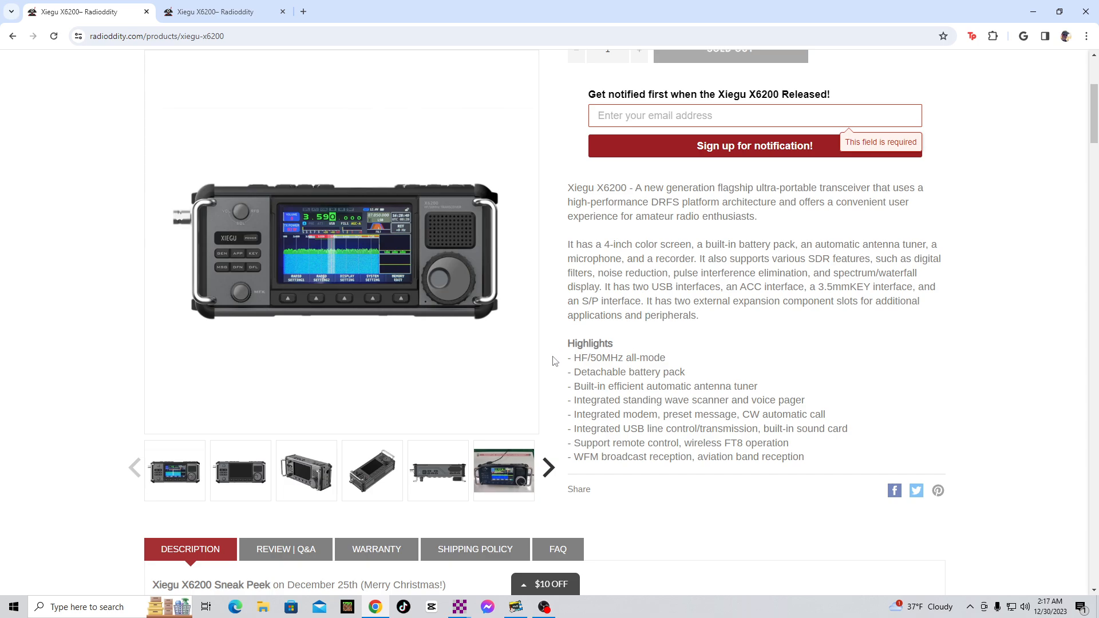
pyautogui.moveTo(618, 302)
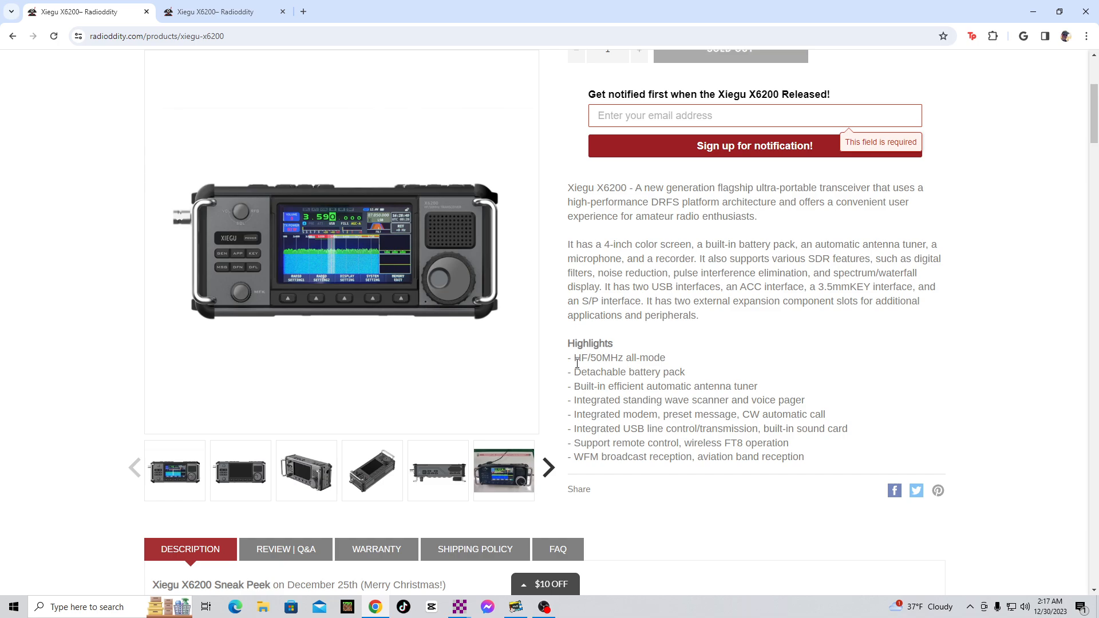
pyautogui.moveTo(856, 240)
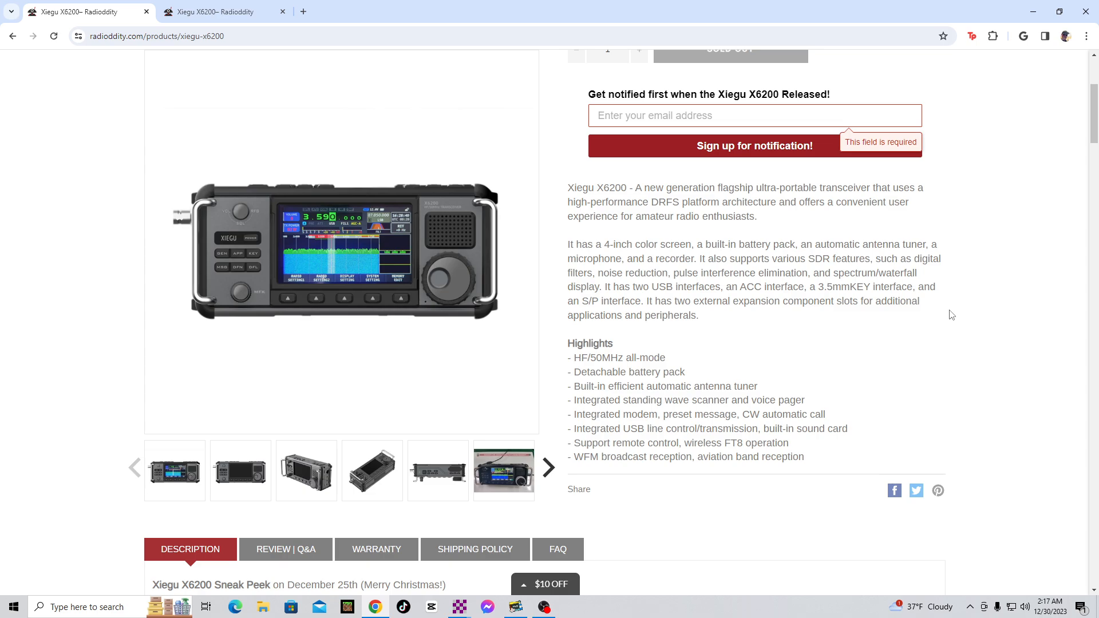
pyautogui.click(372, 470)
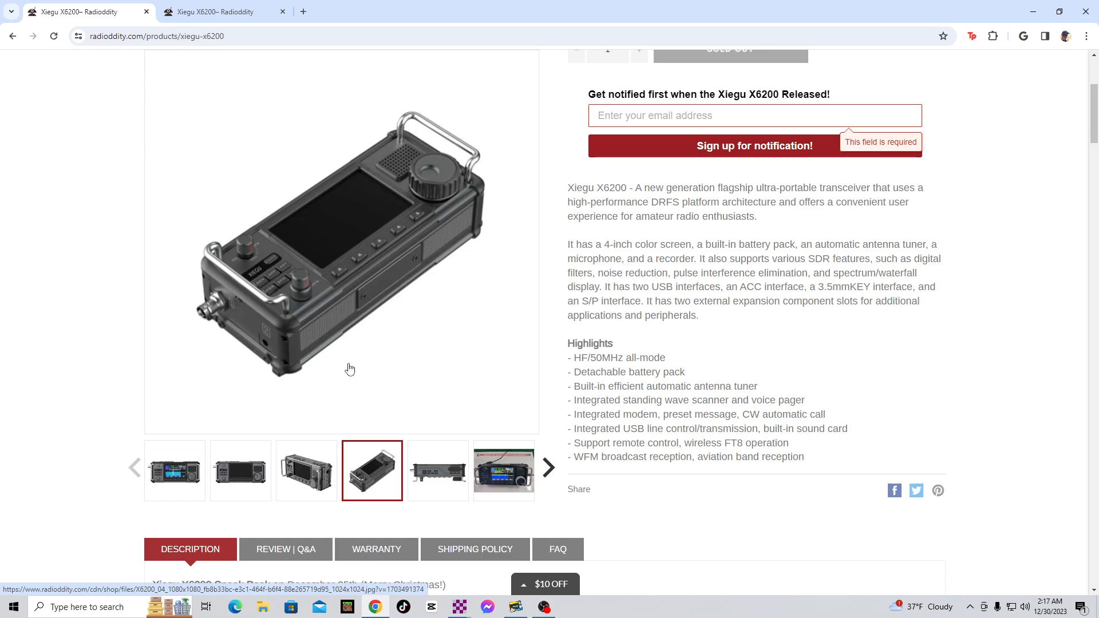
pyautogui.click(503, 470)
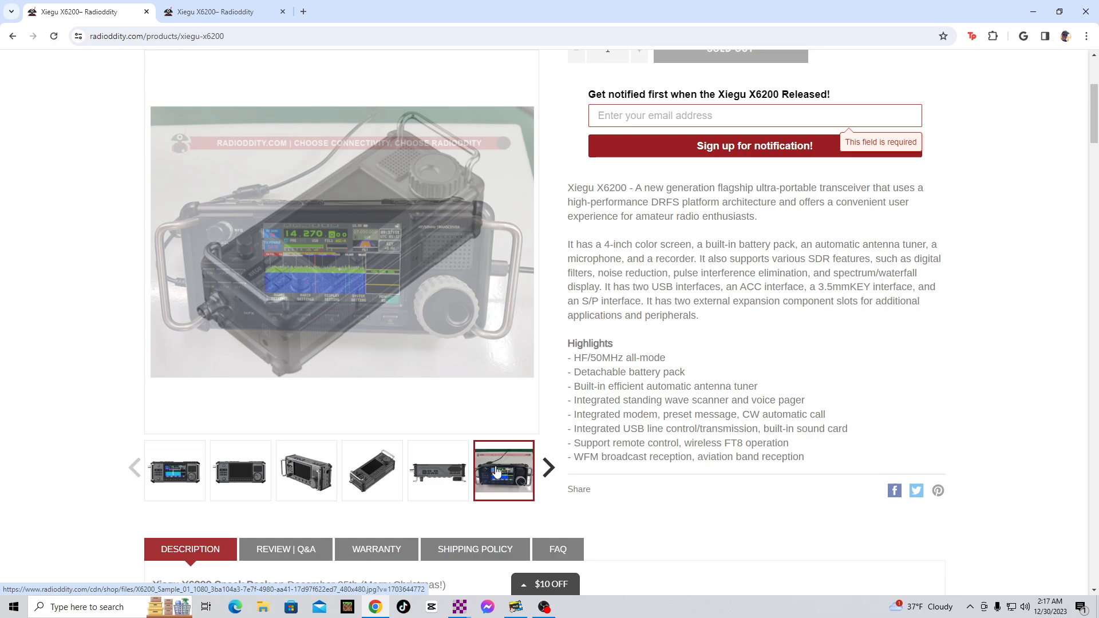
pyautogui.click(503, 470)
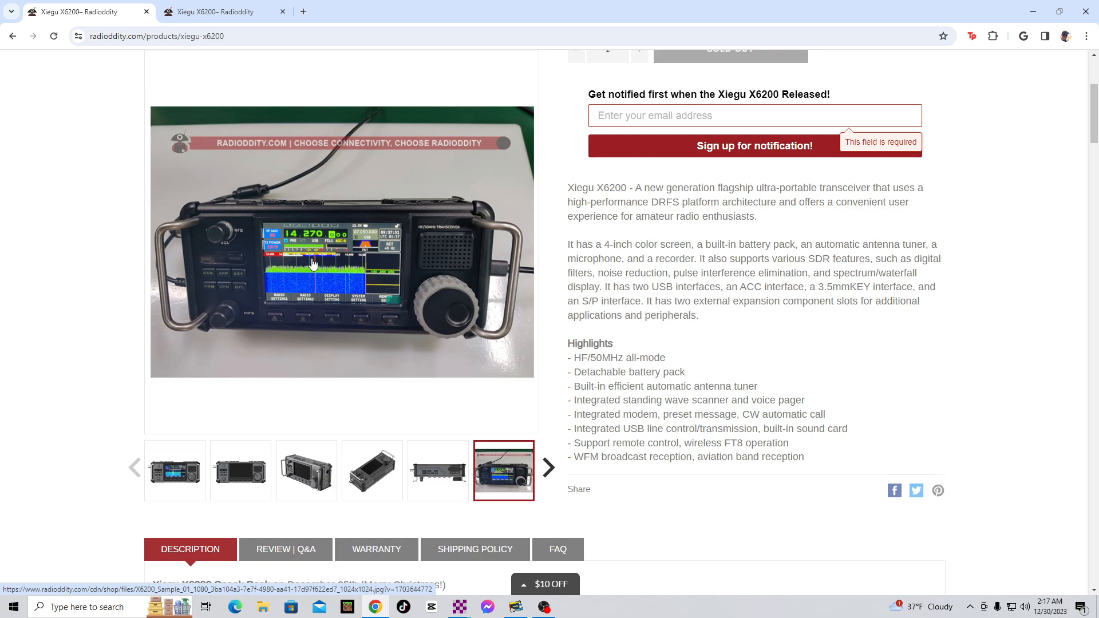
pyautogui.moveTo(178, 209)
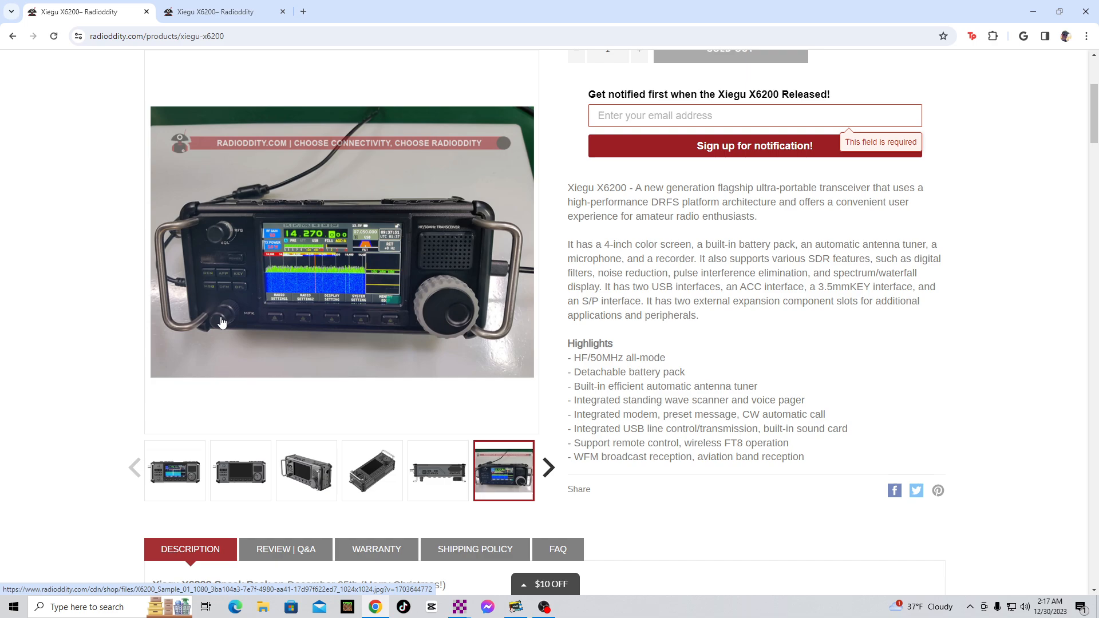
pyautogui.moveTo(353, 158)
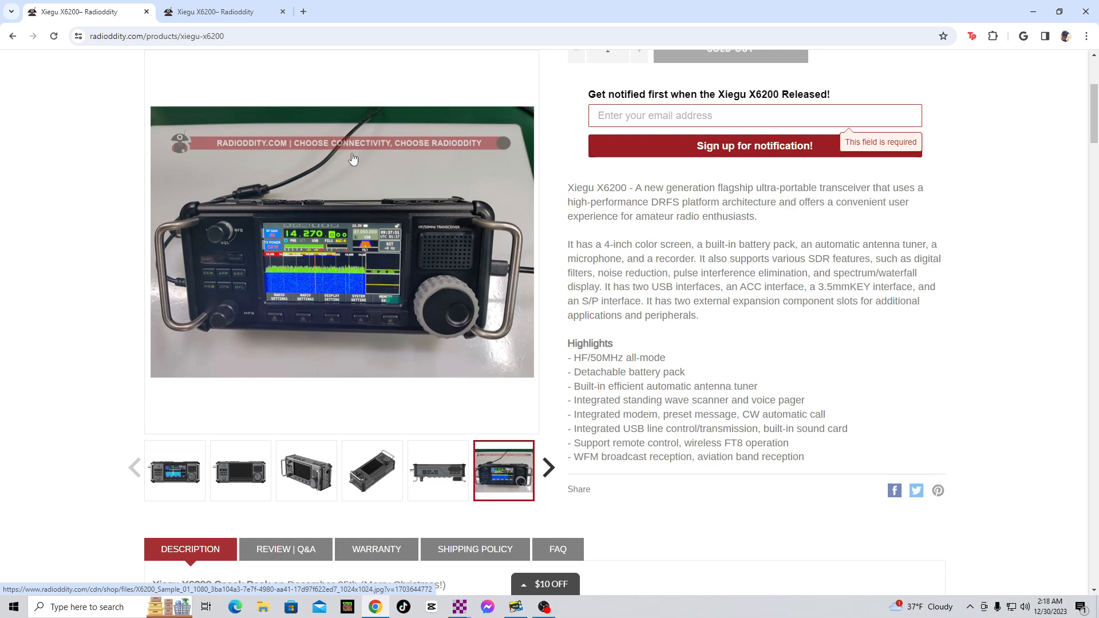
pyautogui.click(174, 469)
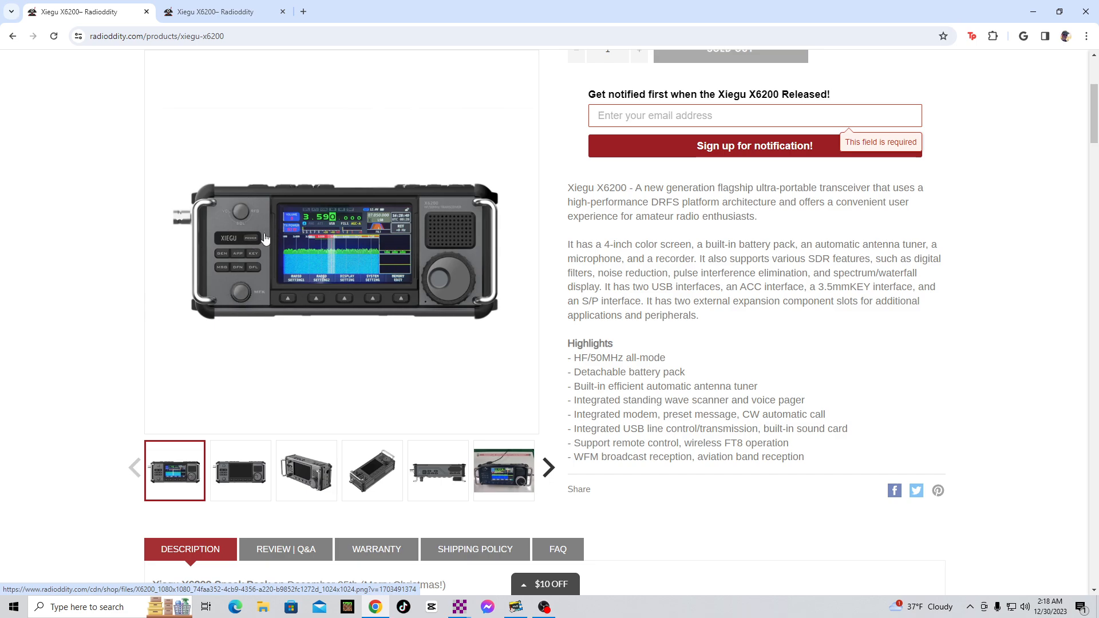
pyautogui.moveTo(435, 303)
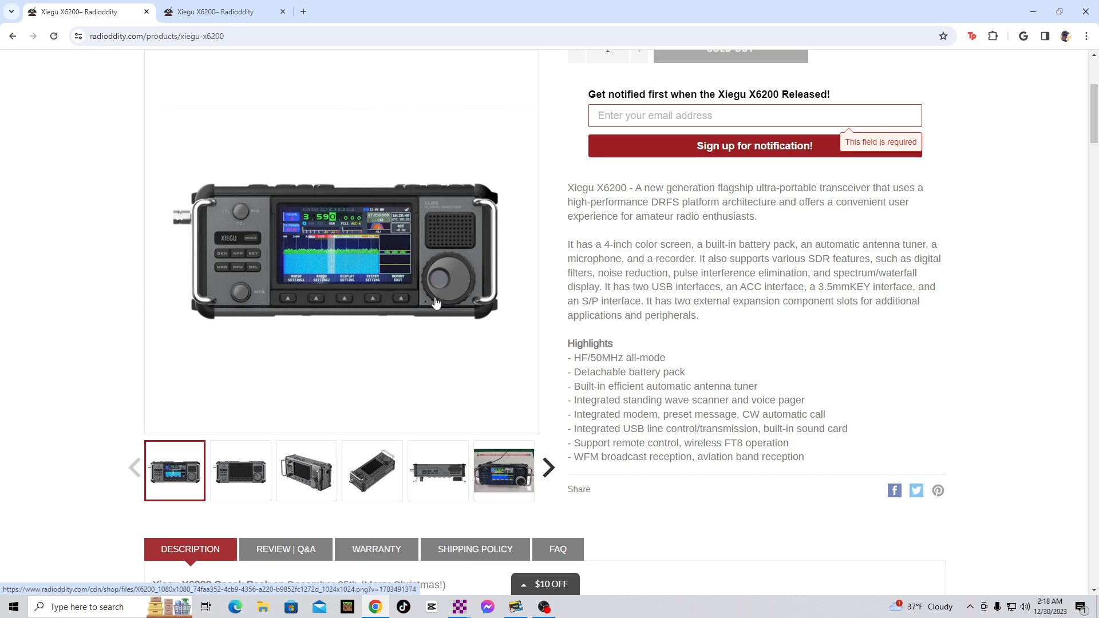
pyautogui.moveTo(378, 261)
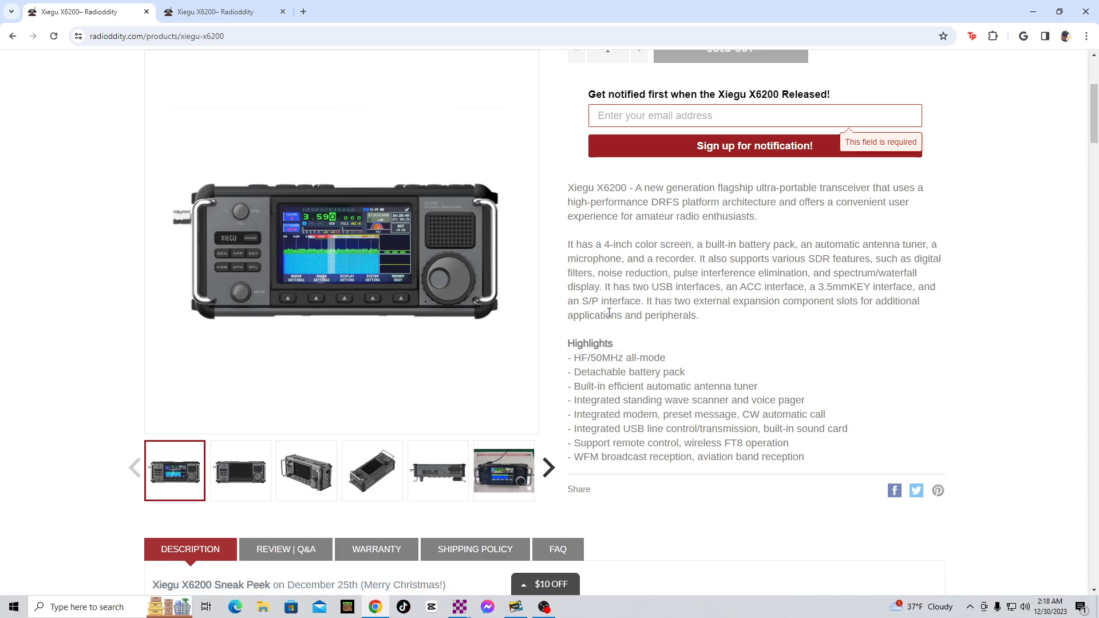
pyautogui.moveTo(693, 358)
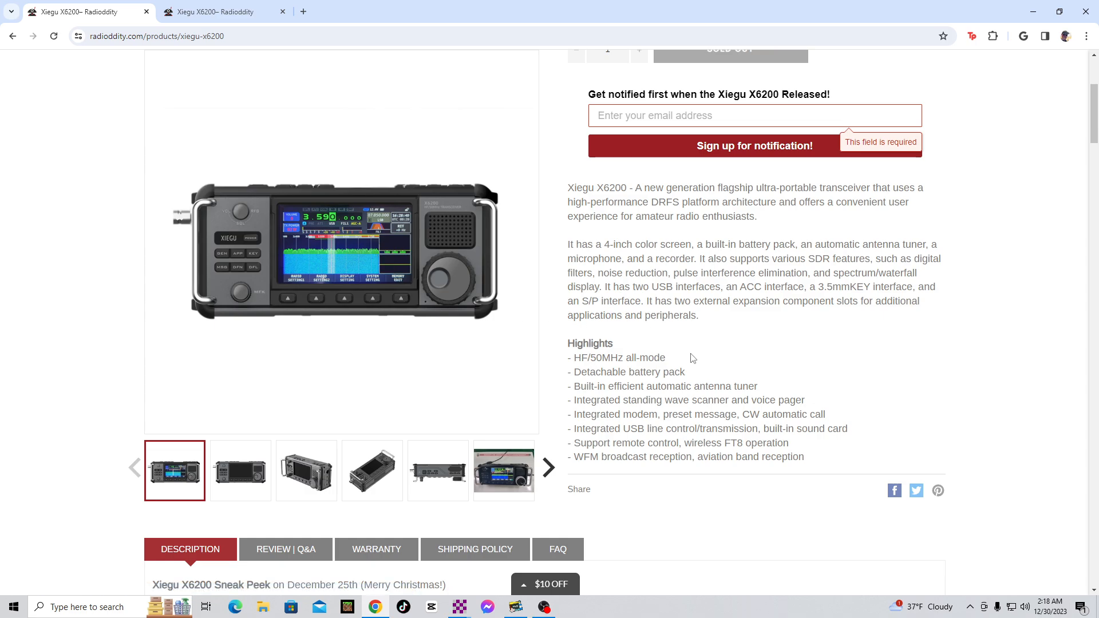
pyautogui.moveTo(708, 460)
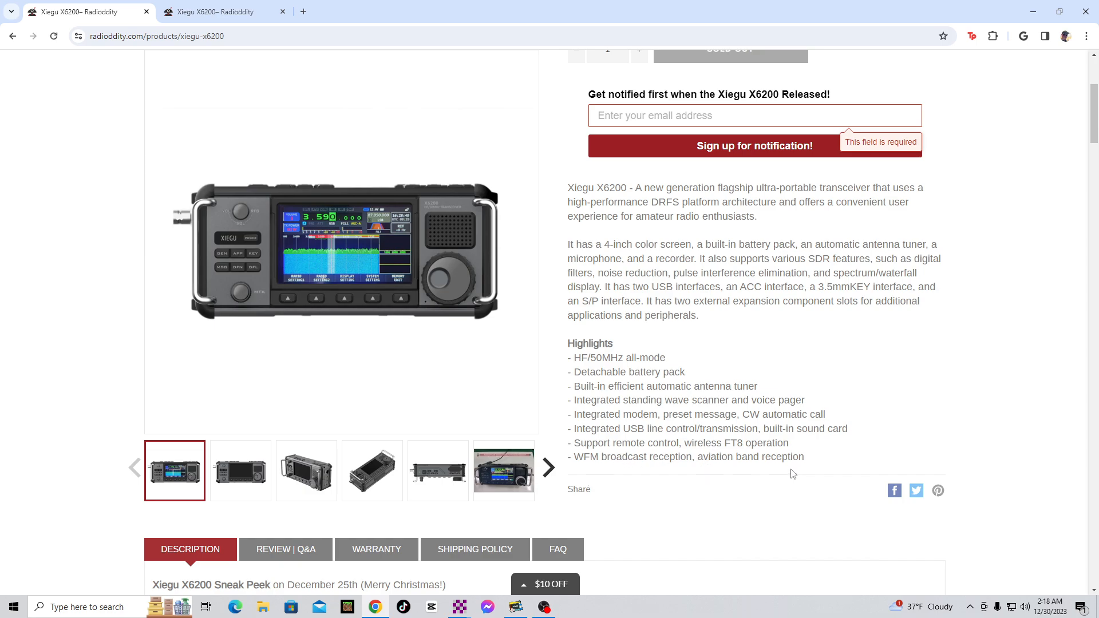
pyautogui.moveTo(727, 395)
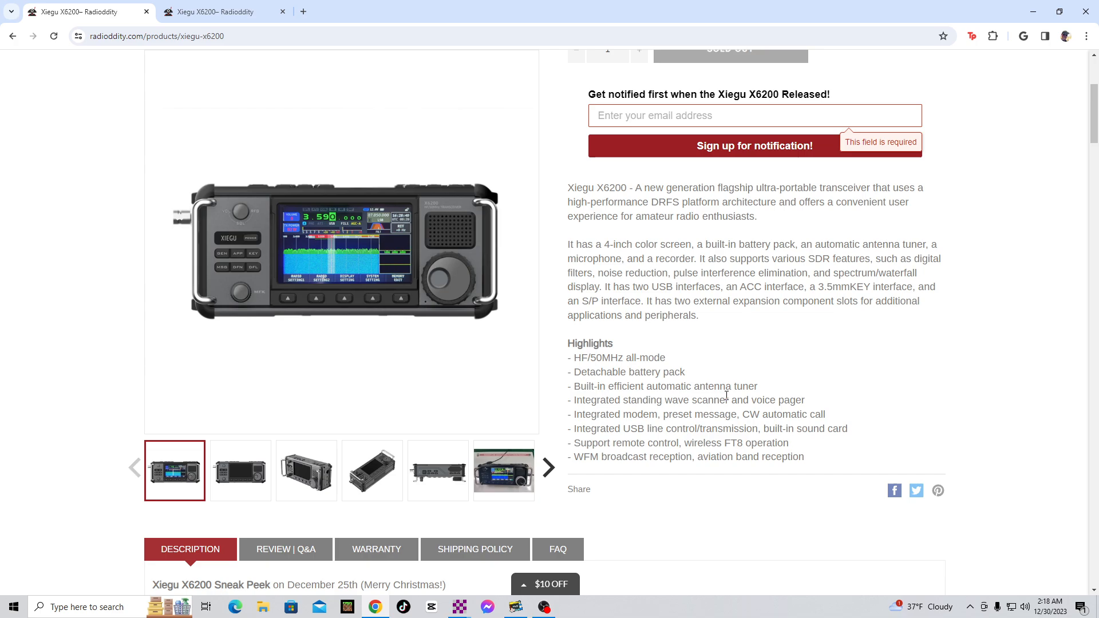
# Scroll past the Sneak Peek notes and prototype photos to the technical description paragraphs.
pyautogui.scroll(-3)
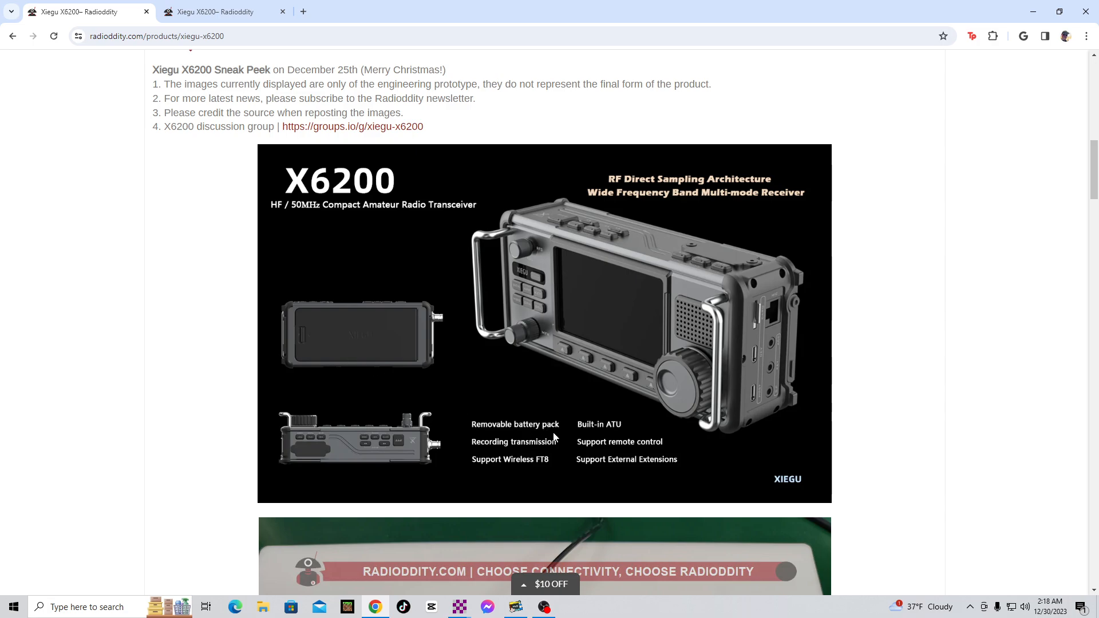
pyautogui.moveTo(371, 339)
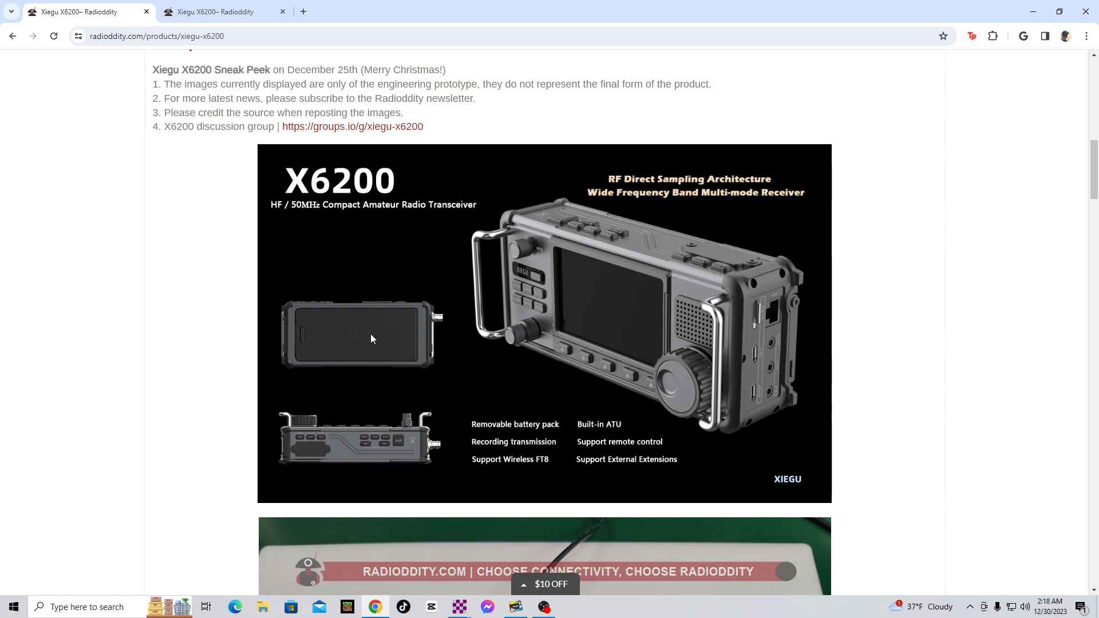
pyautogui.scroll(-3)
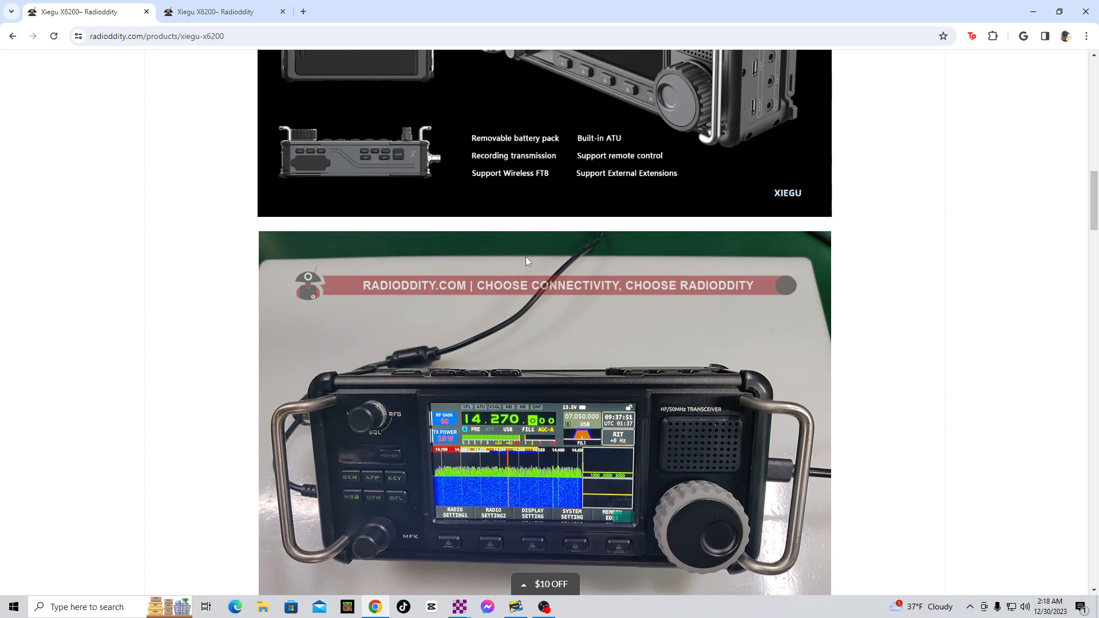
pyautogui.scroll(-3)
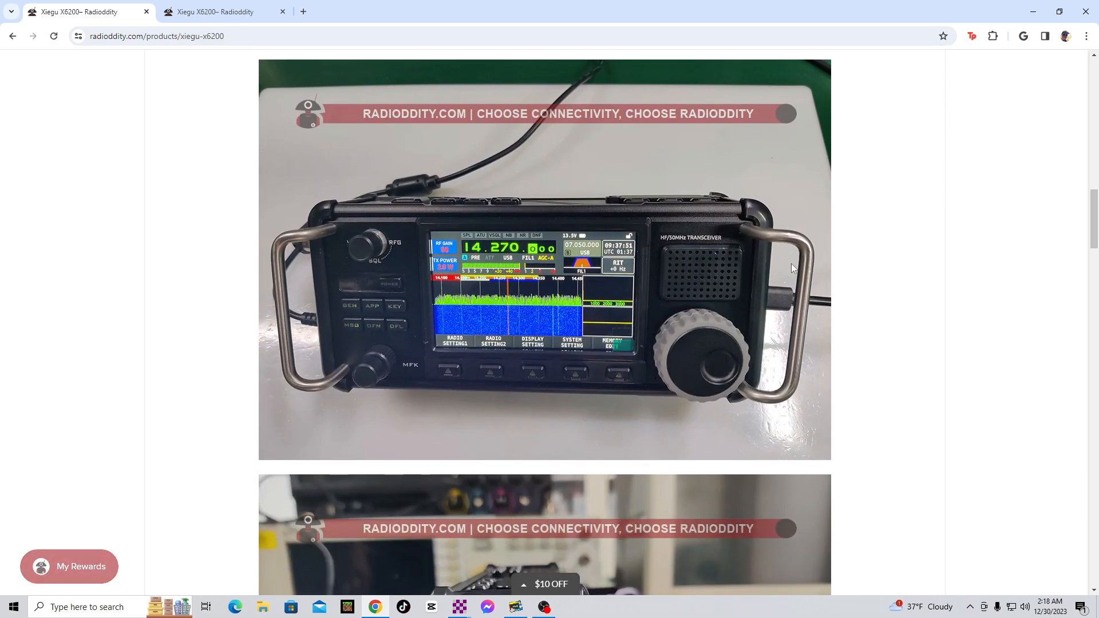
pyautogui.scroll(-3)
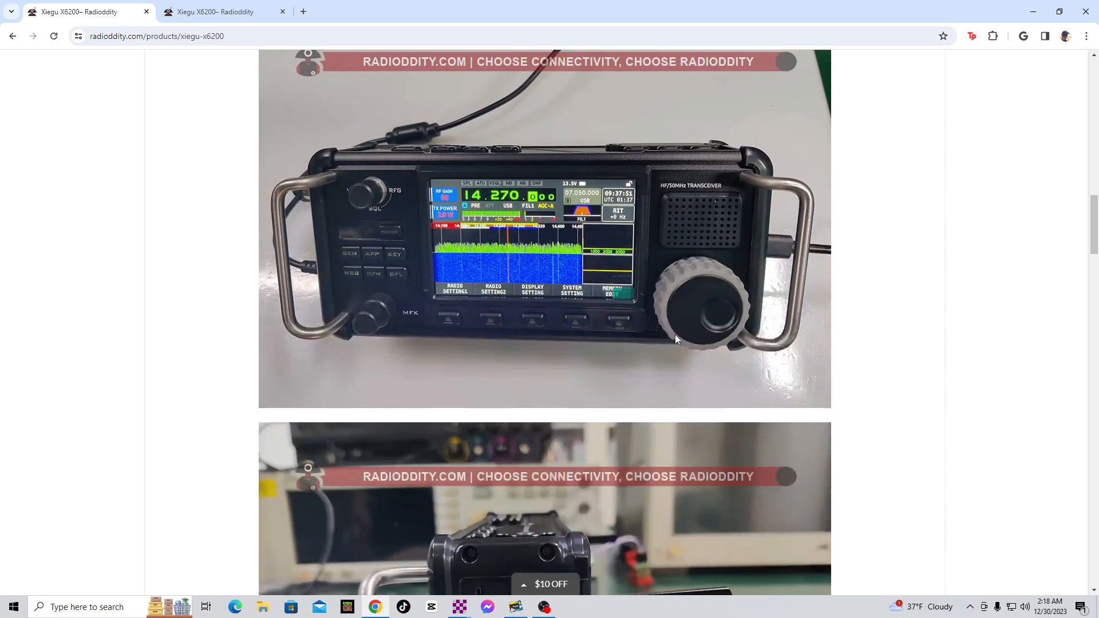
pyautogui.scroll(-3)
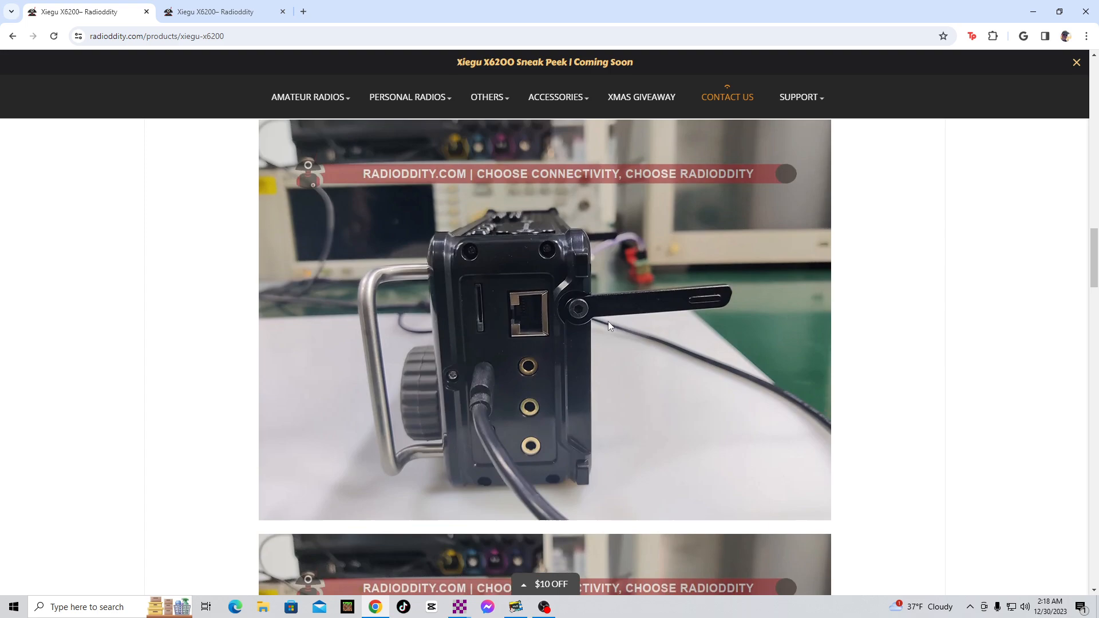
pyautogui.scroll(-3)
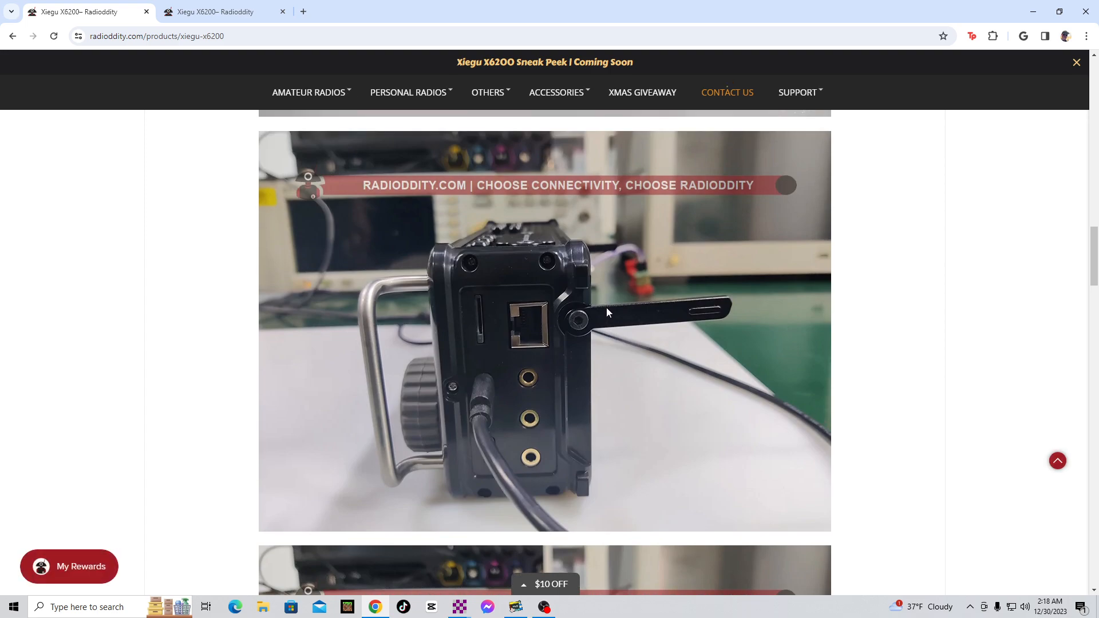
pyautogui.scroll(-3)
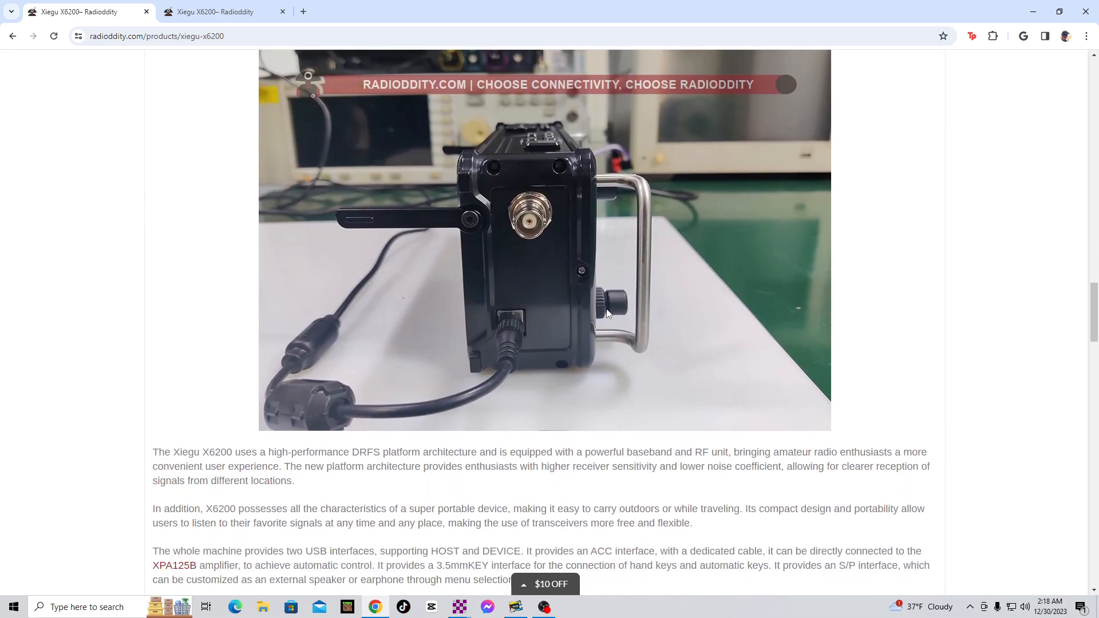
# Scroll down to the General Specifications, Transmitter and Receiver tables and read them.
pyautogui.scroll(-3)
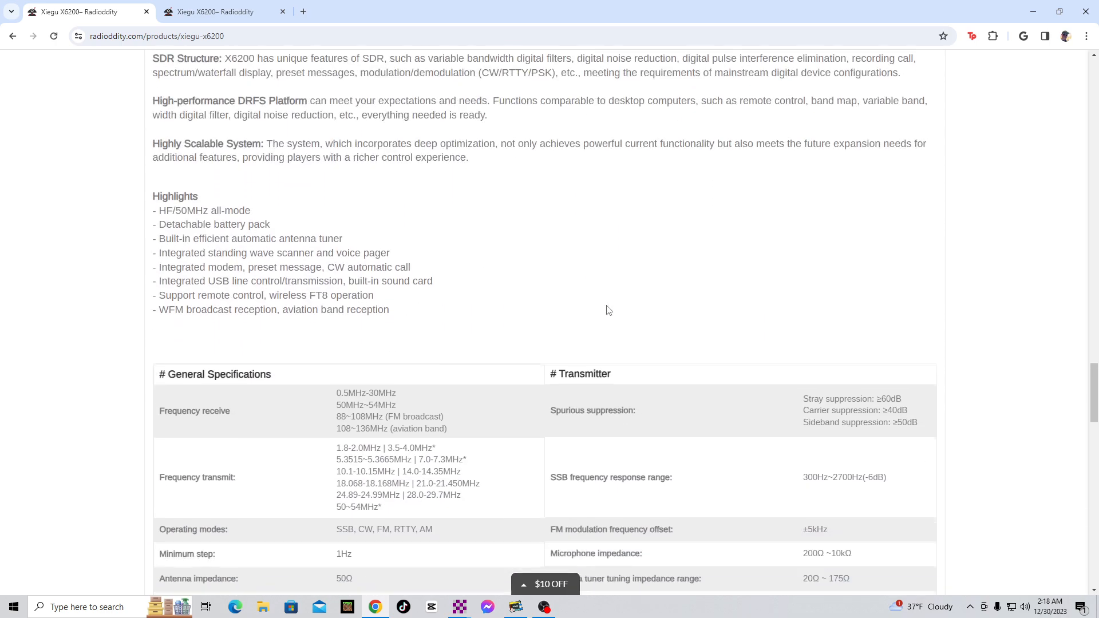
pyautogui.scroll(-3)
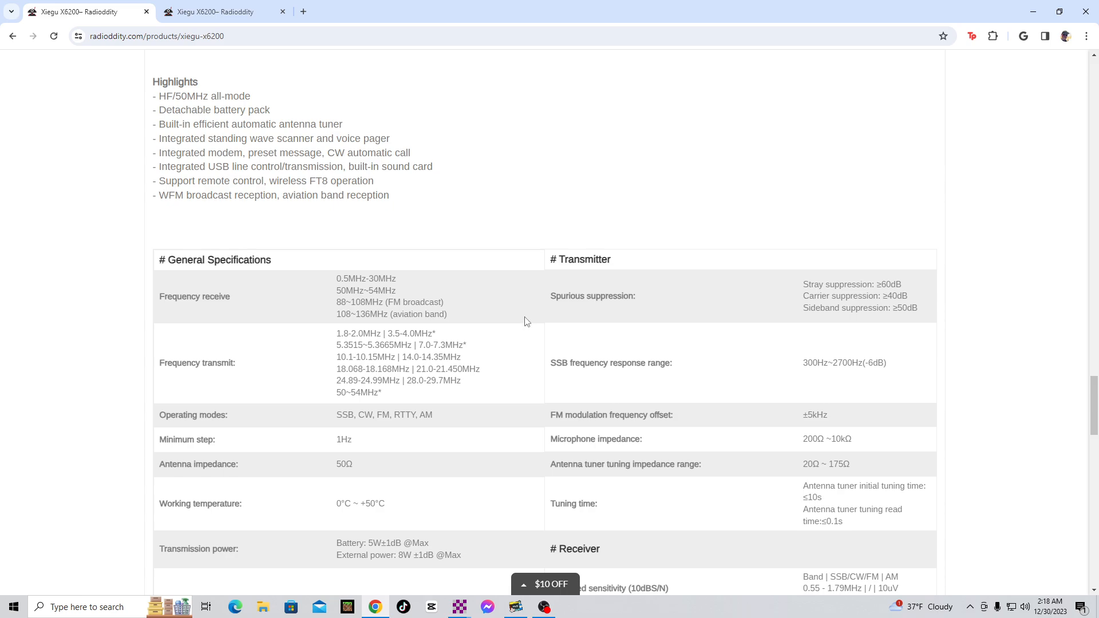
pyautogui.moveTo(350, 289)
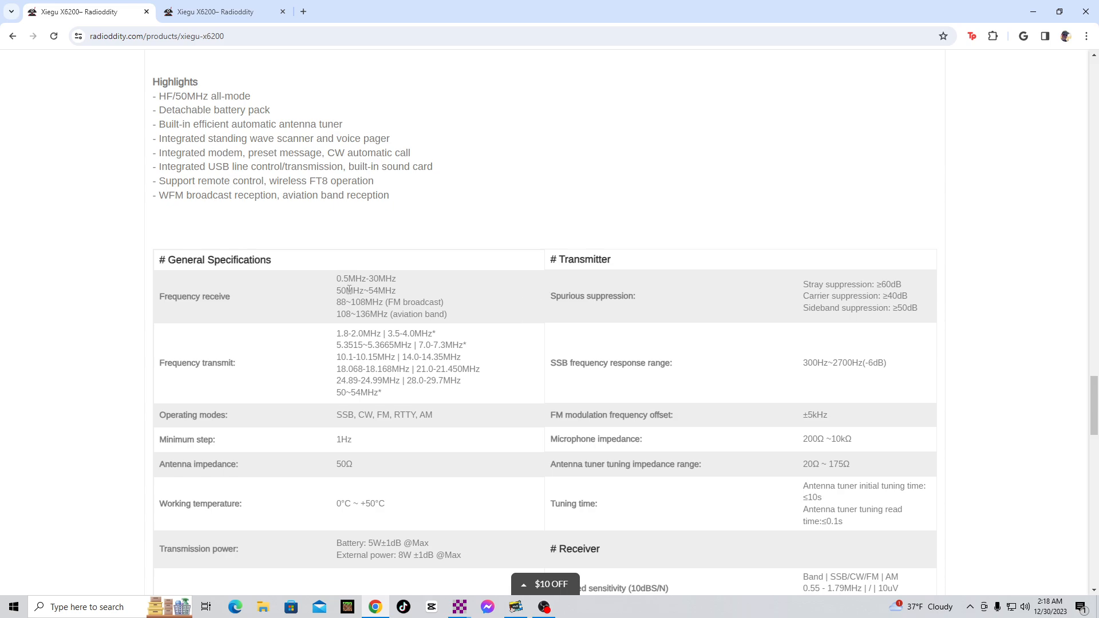
pyautogui.moveTo(565, 321)
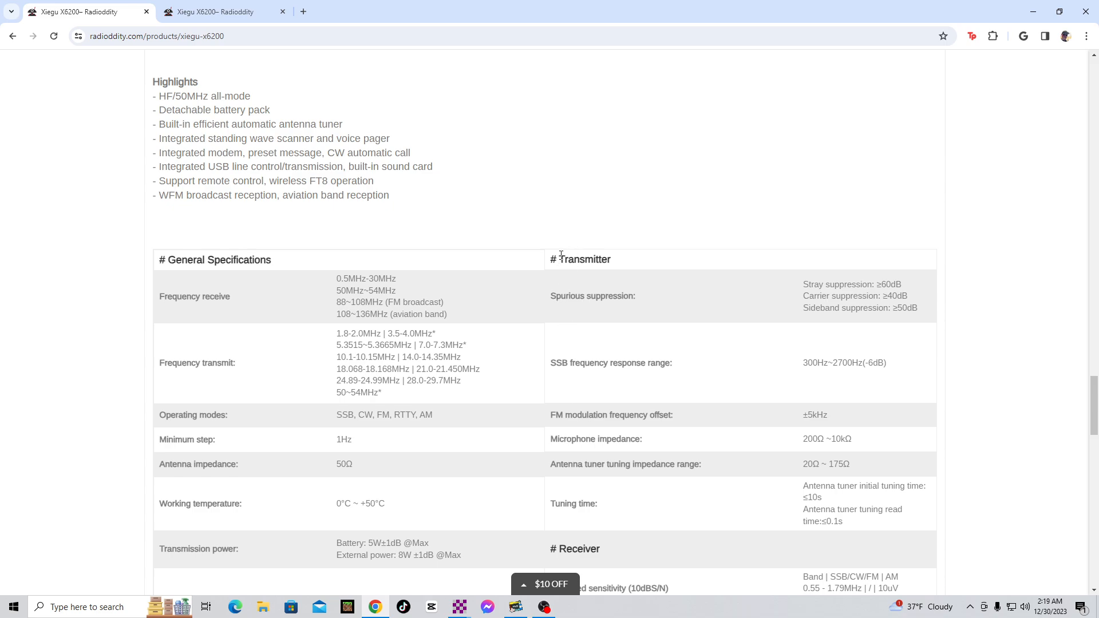
pyautogui.moveTo(513, 301)
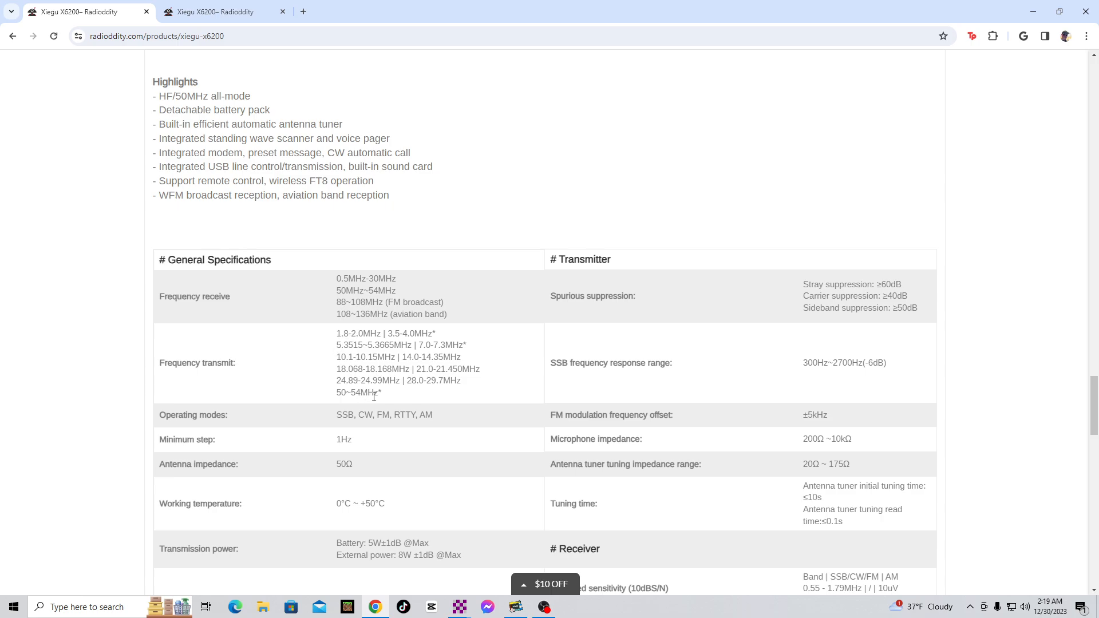
pyautogui.moveTo(447, 400)
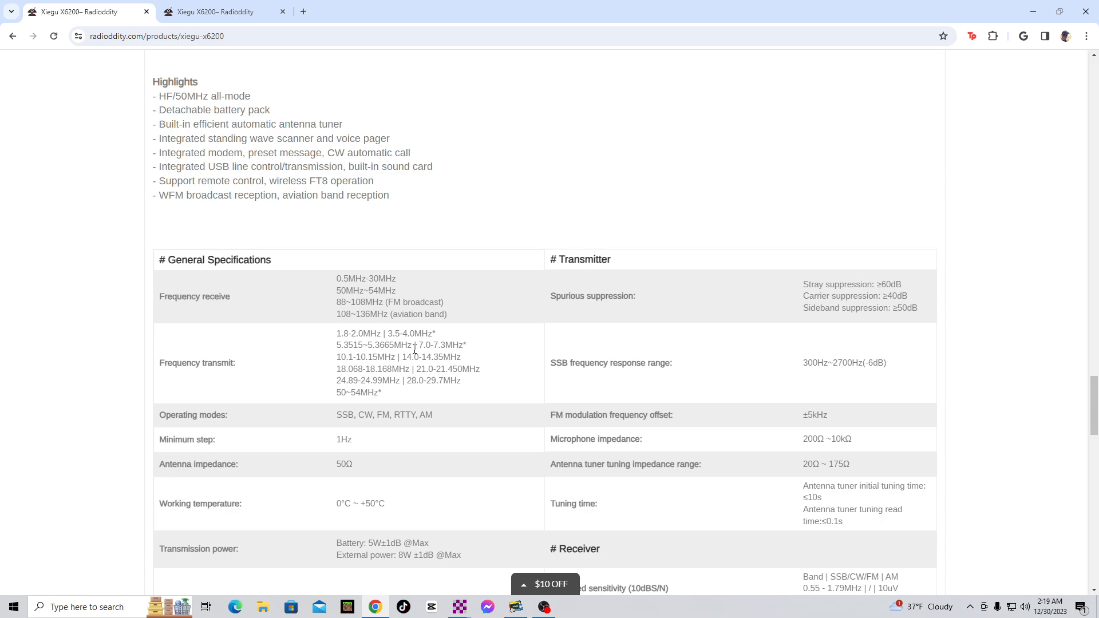
pyautogui.scroll(-3)
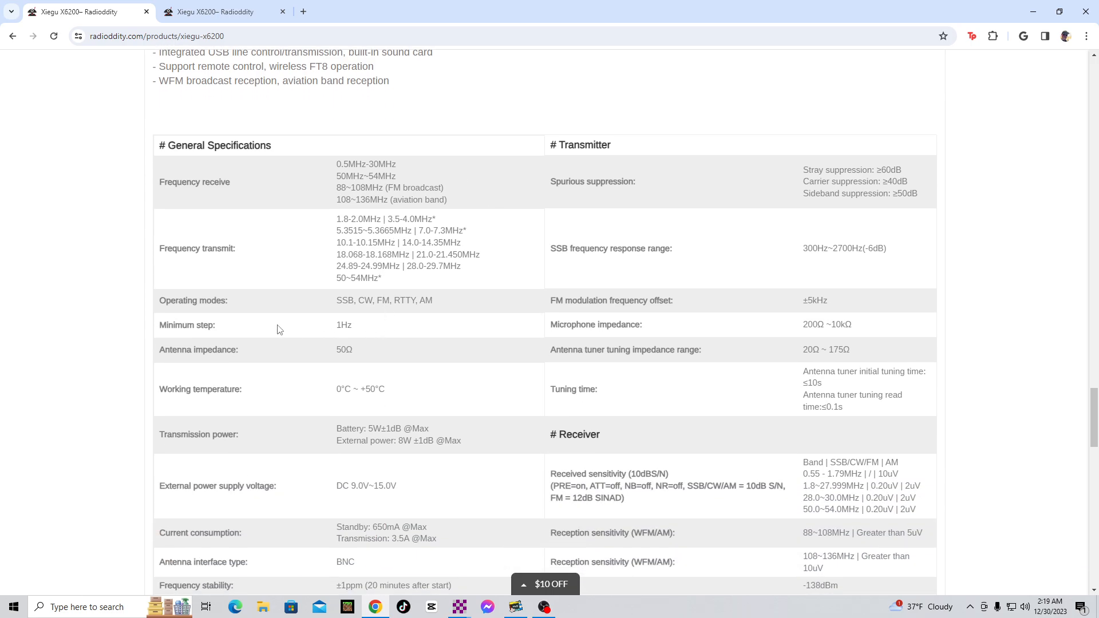
pyautogui.moveTo(585, 358)
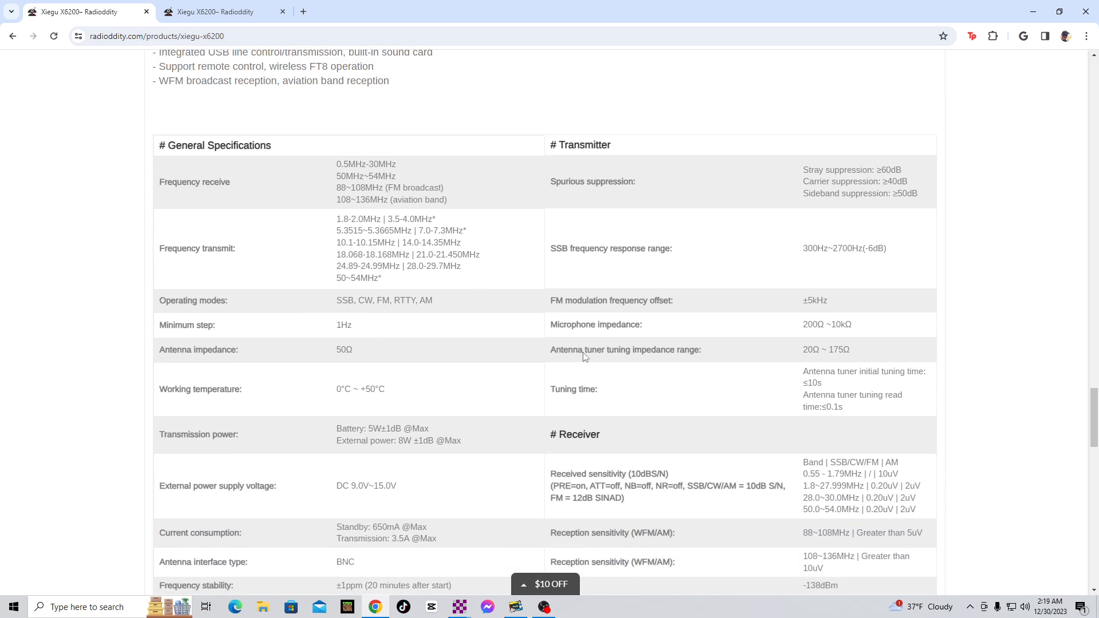
pyautogui.moveTo(434, 362)
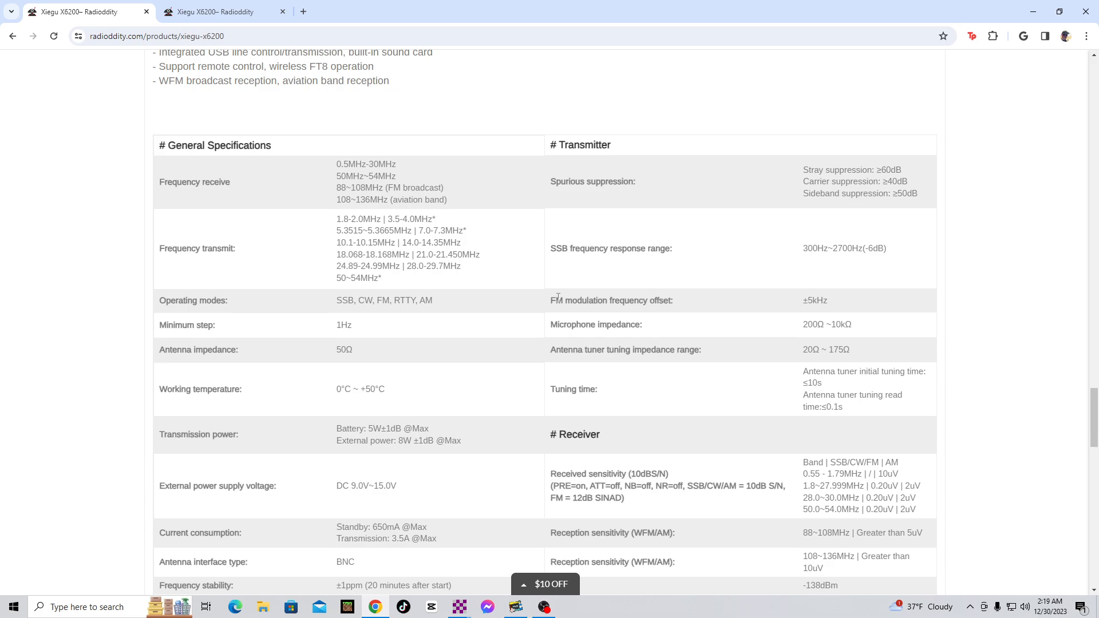
pyautogui.moveTo(708, 298)
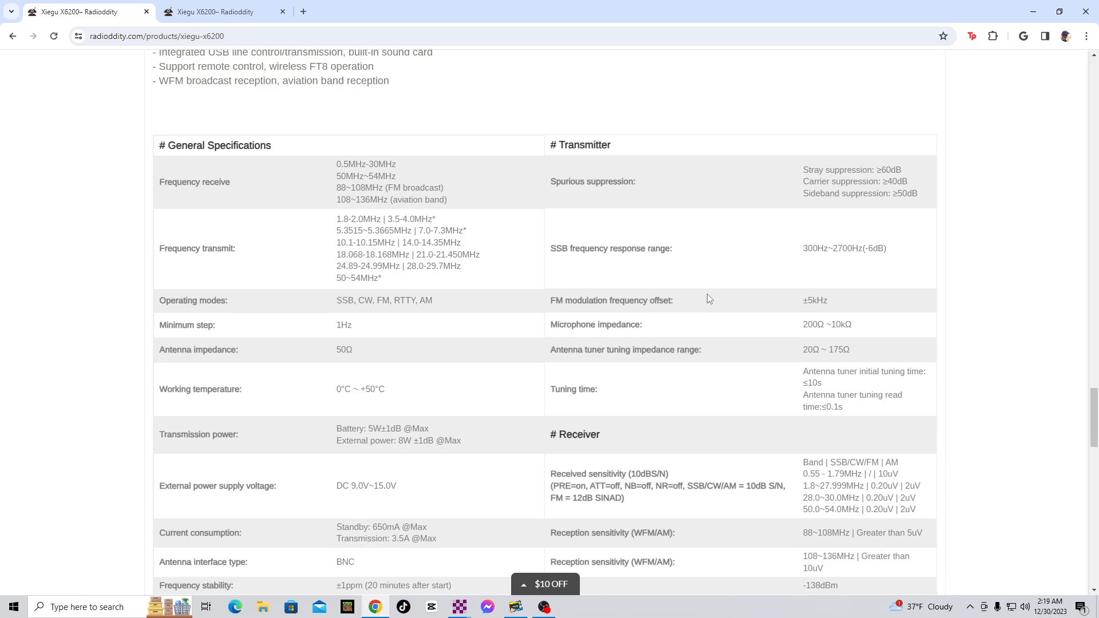
pyautogui.moveTo(776, 306)
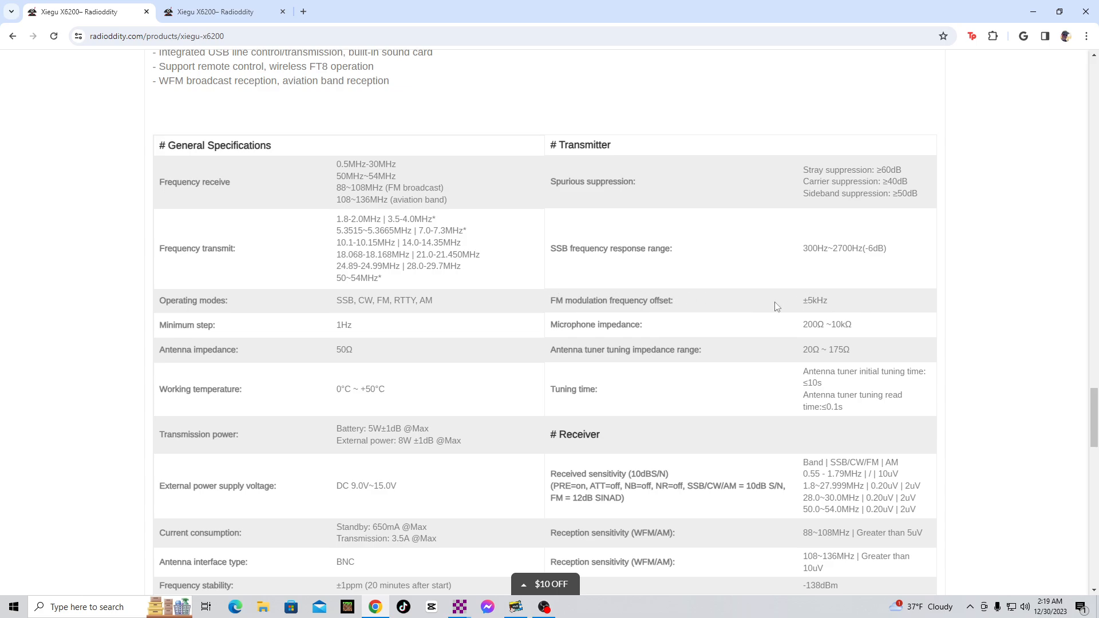
pyautogui.moveTo(769, 299)
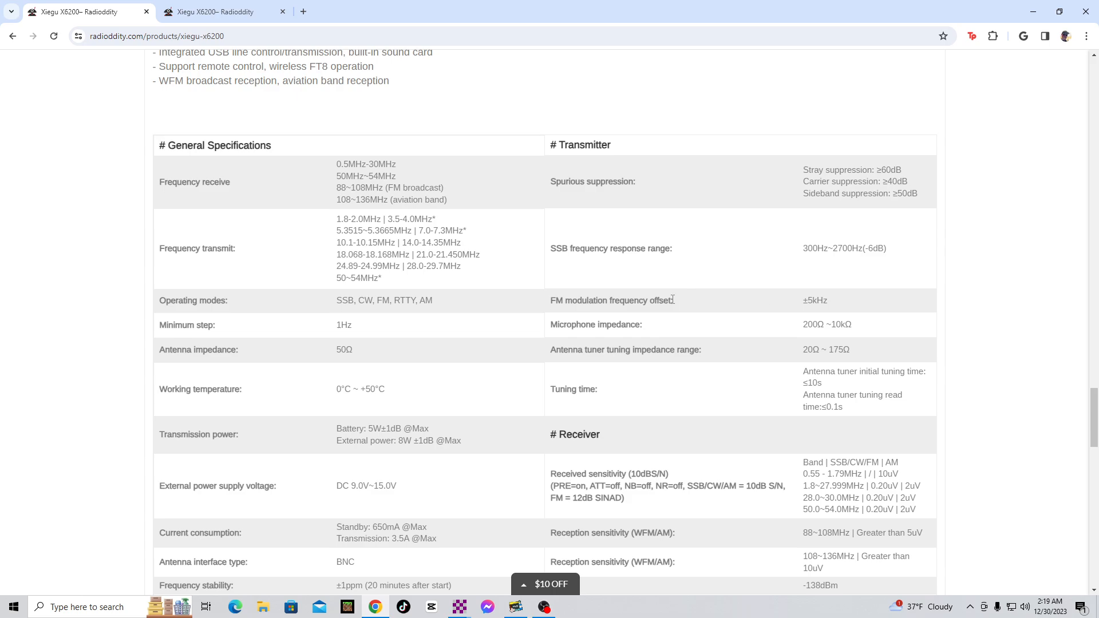
pyautogui.moveTo(333, 327)
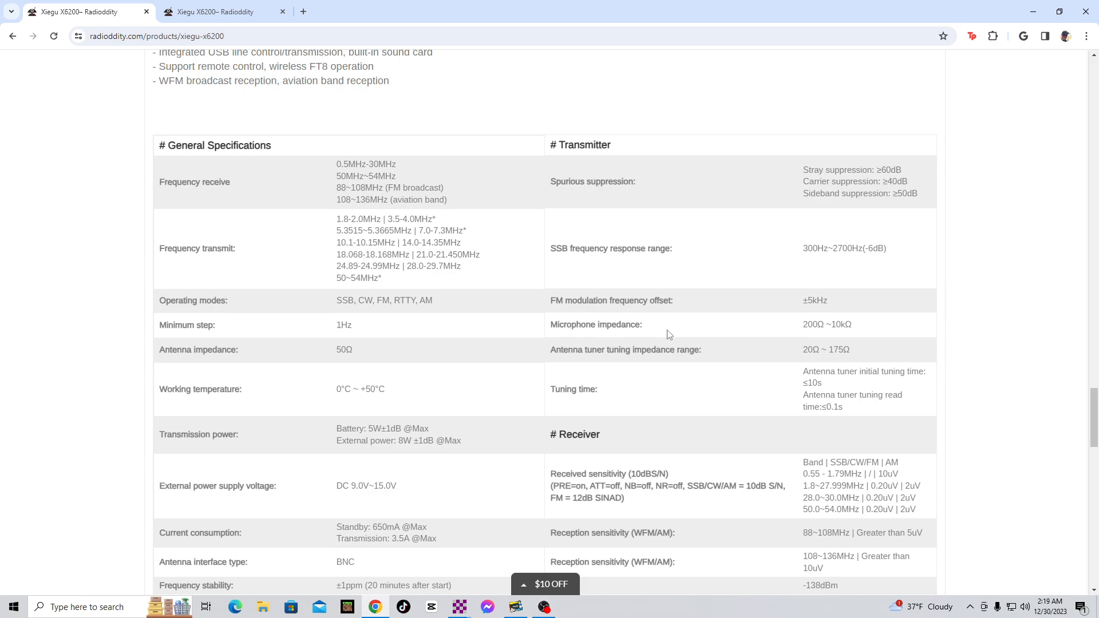
pyautogui.moveTo(275, 356)
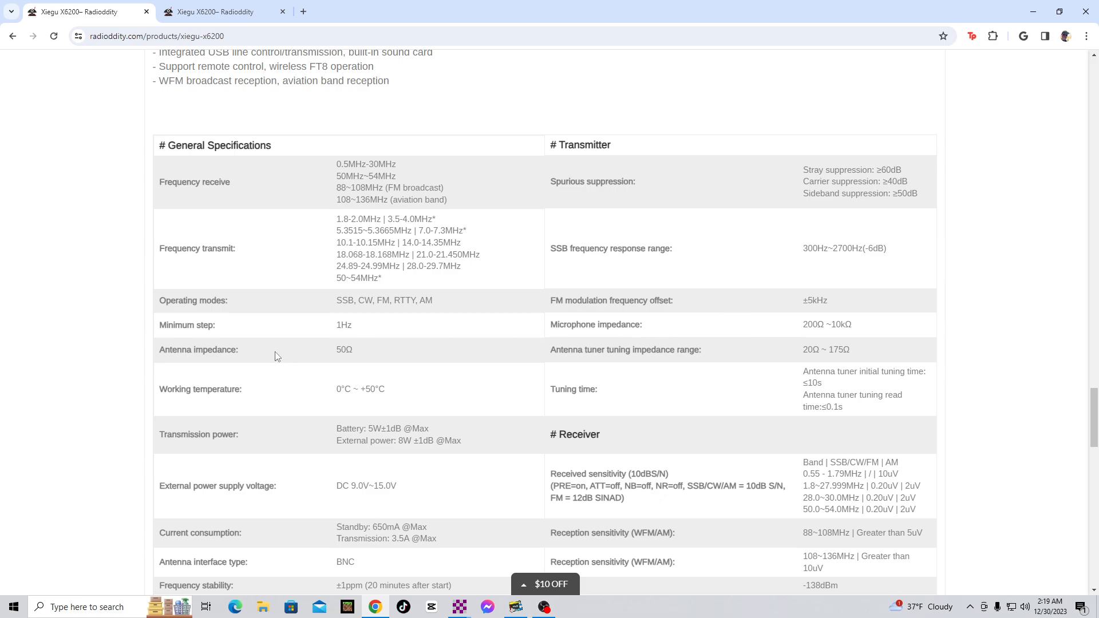
pyautogui.scroll(-3)
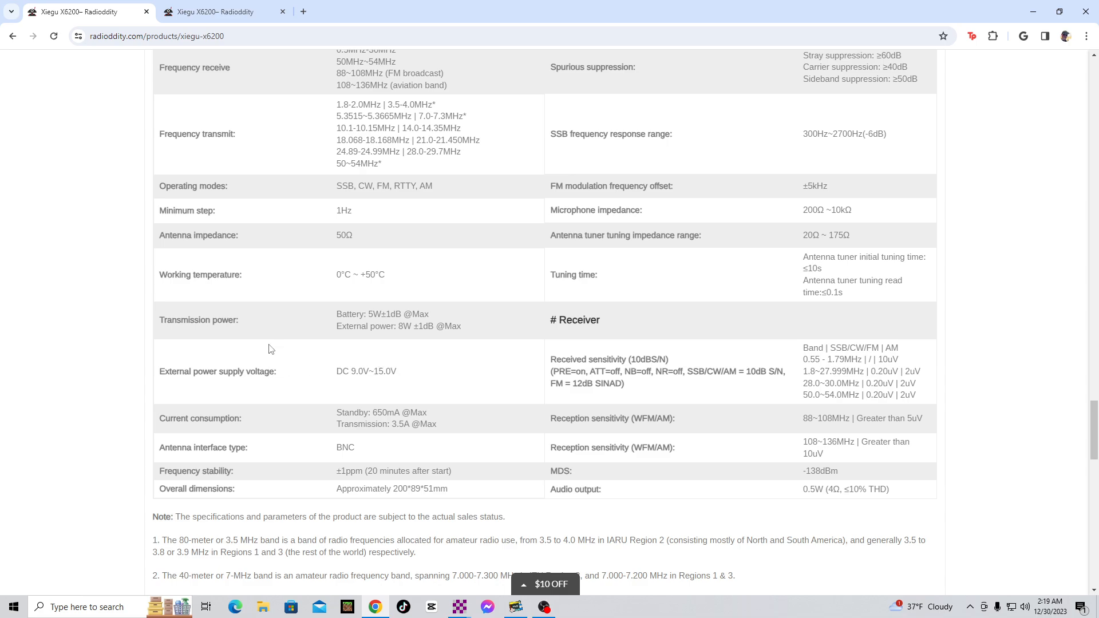
pyautogui.moveTo(425, 367)
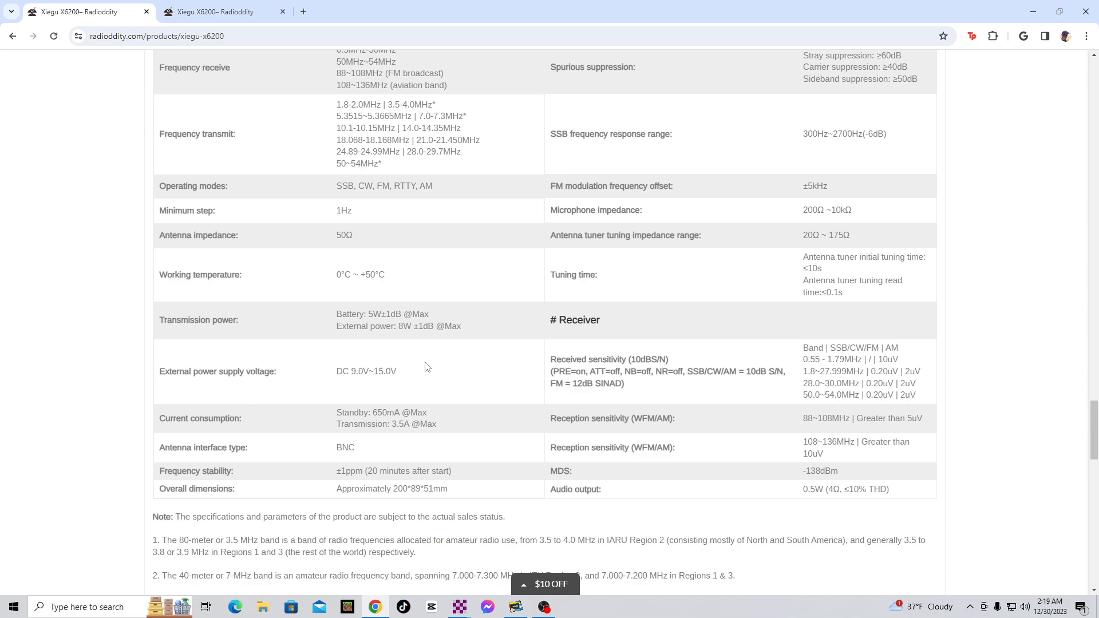
pyautogui.moveTo(903, 341)
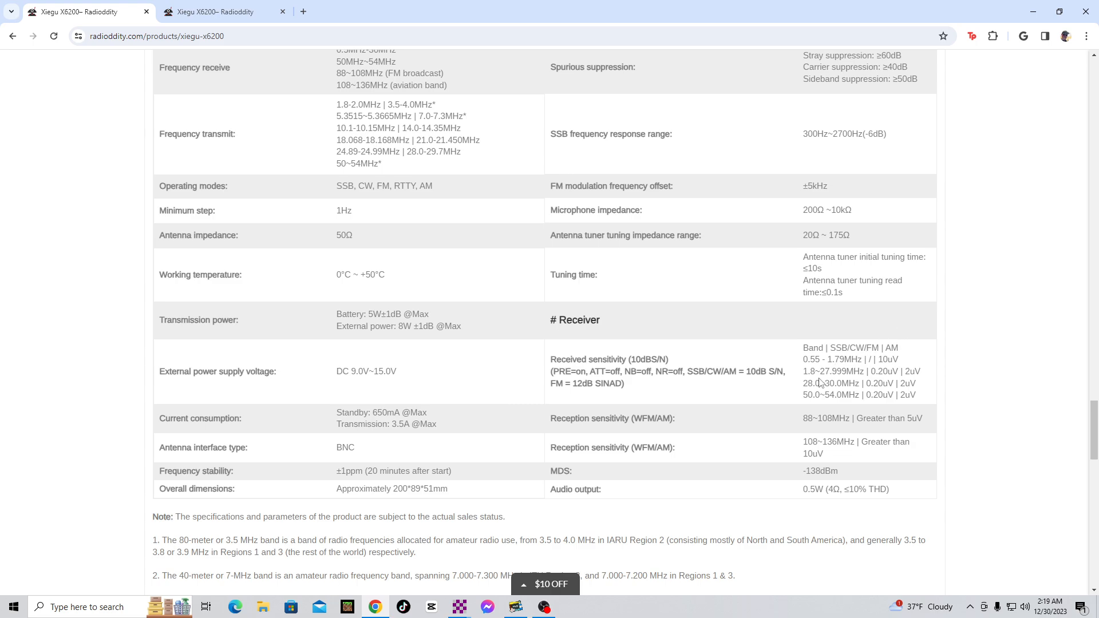
pyautogui.moveTo(736, 391)
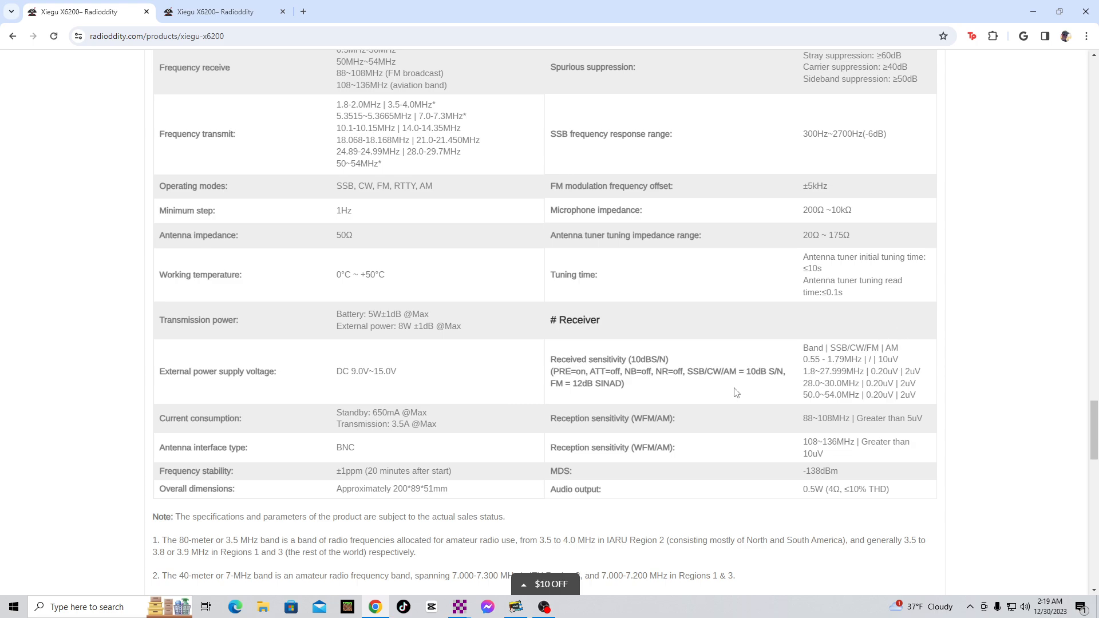
pyautogui.moveTo(915, 394)
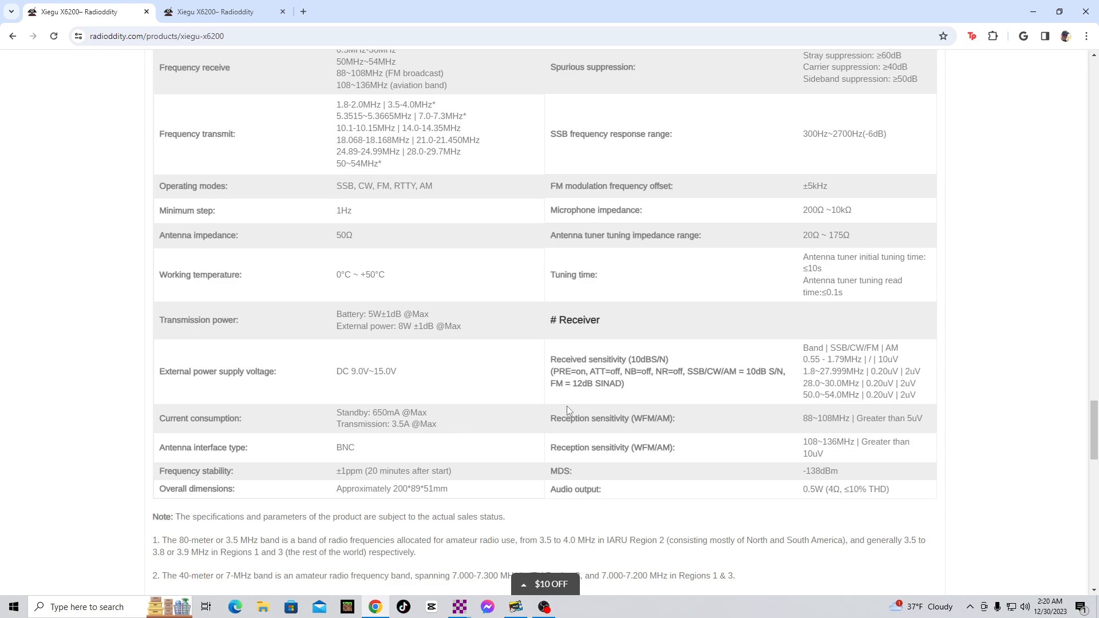
pyautogui.moveTo(643, 421)
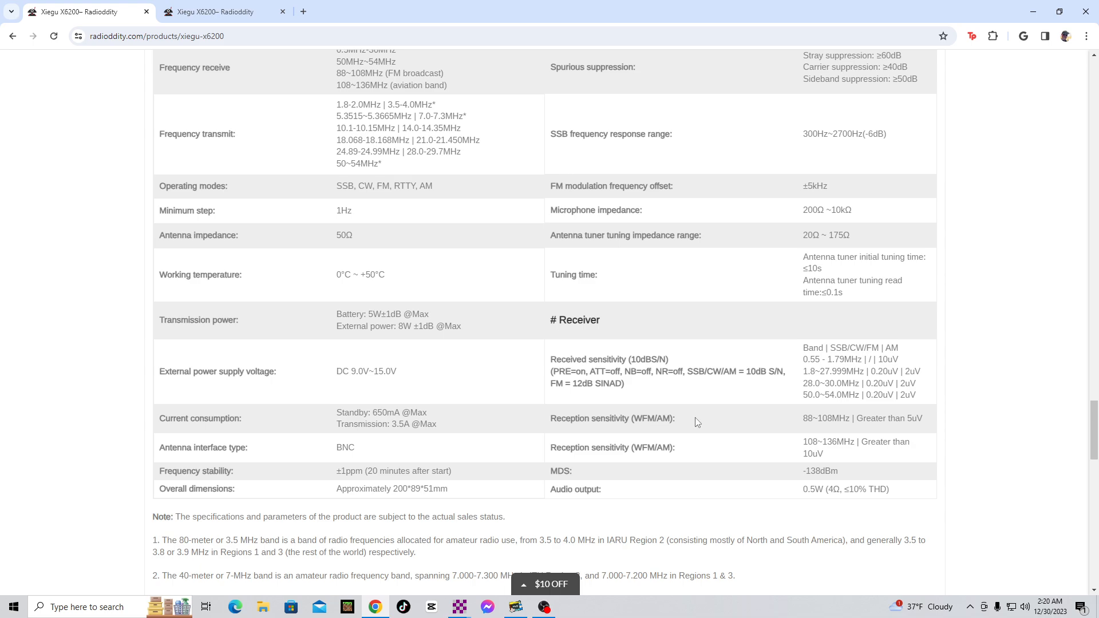
pyautogui.moveTo(629, 437)
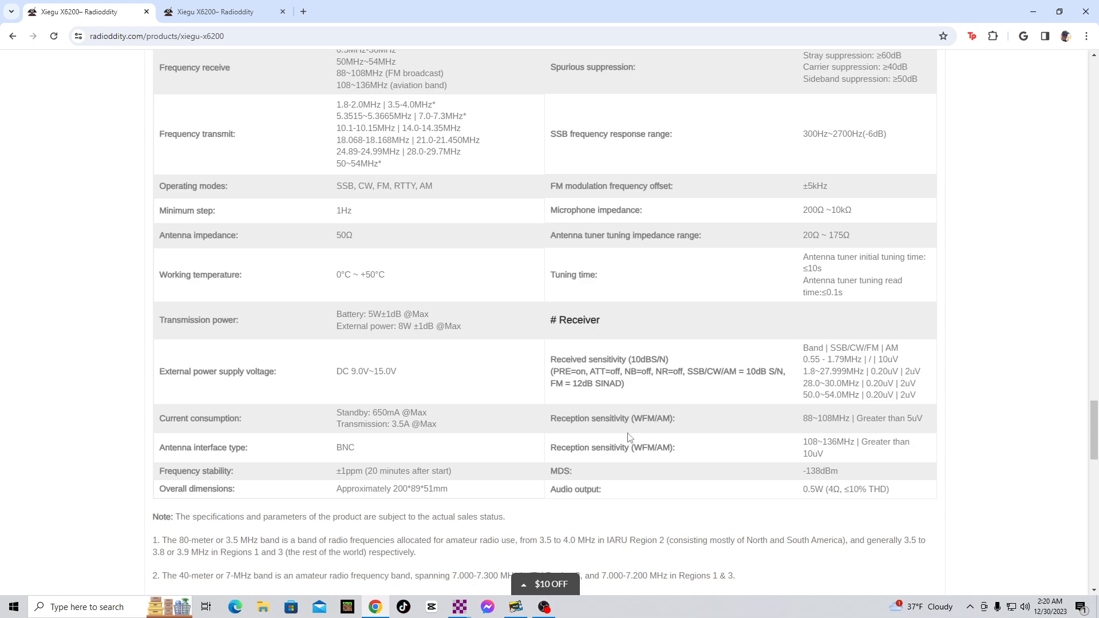
# Scroll past the specs table to the 'Please note' prototype disclaimer above Customer Reviews.
pyautogui.scroll(-3)
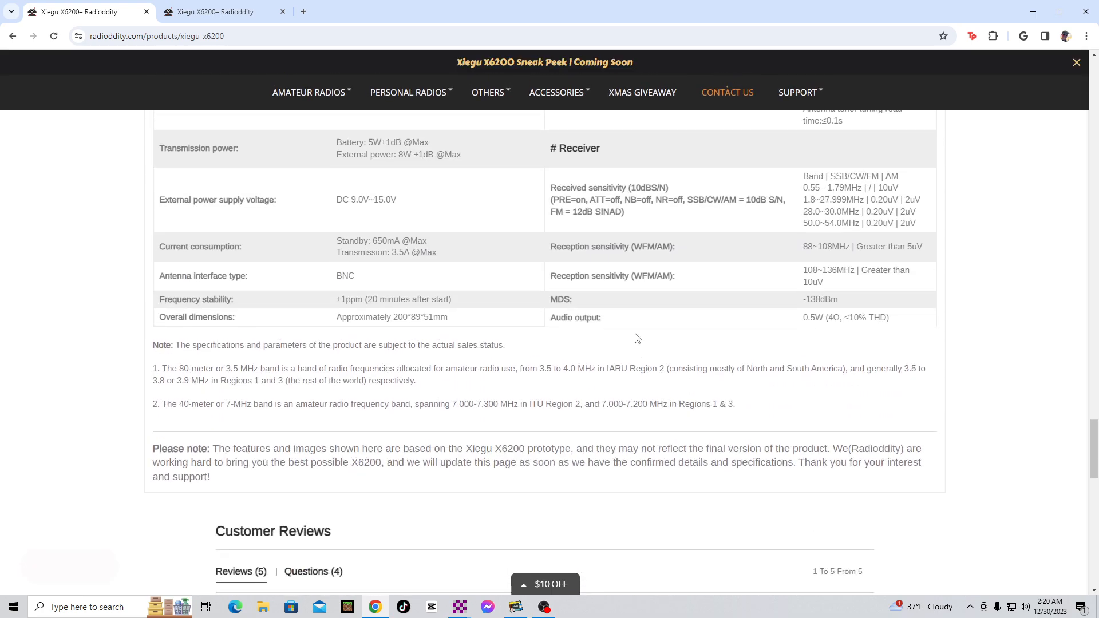
pyautogui.scroll(-3)
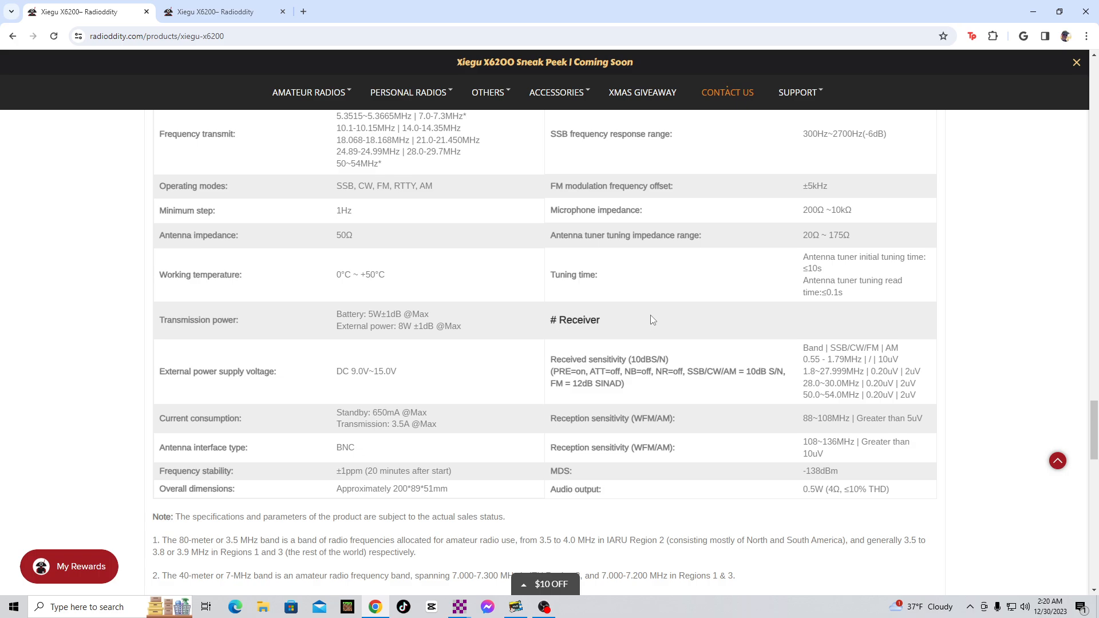
pyautogui.moveTo(377, 324)
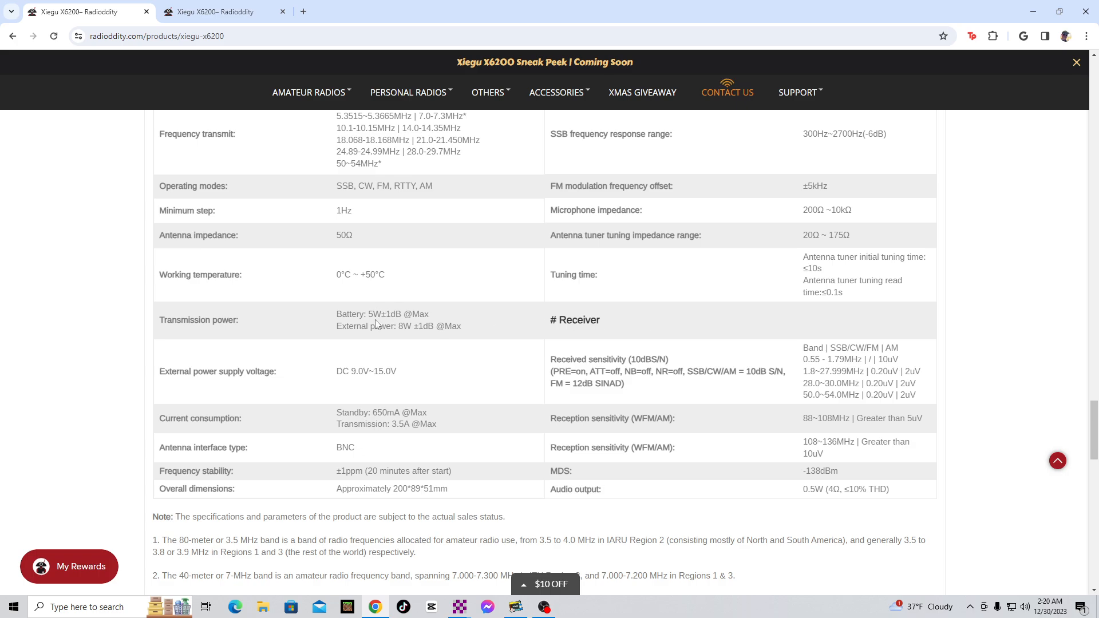
pyautogui.moveTo(400, 325)
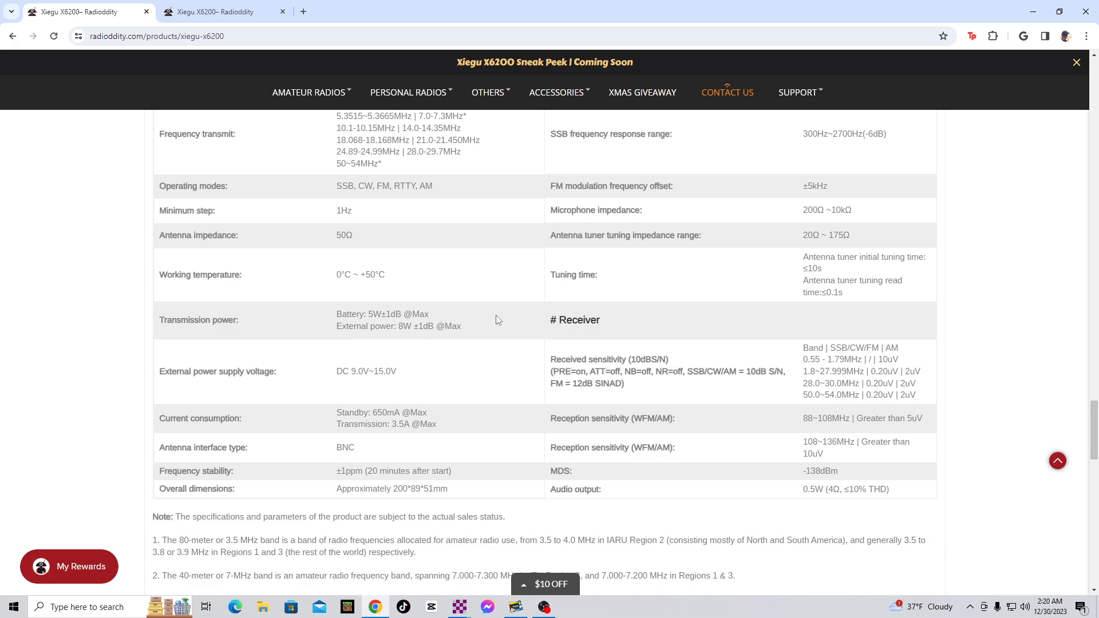
pyautogui.moveTo(430, 322)
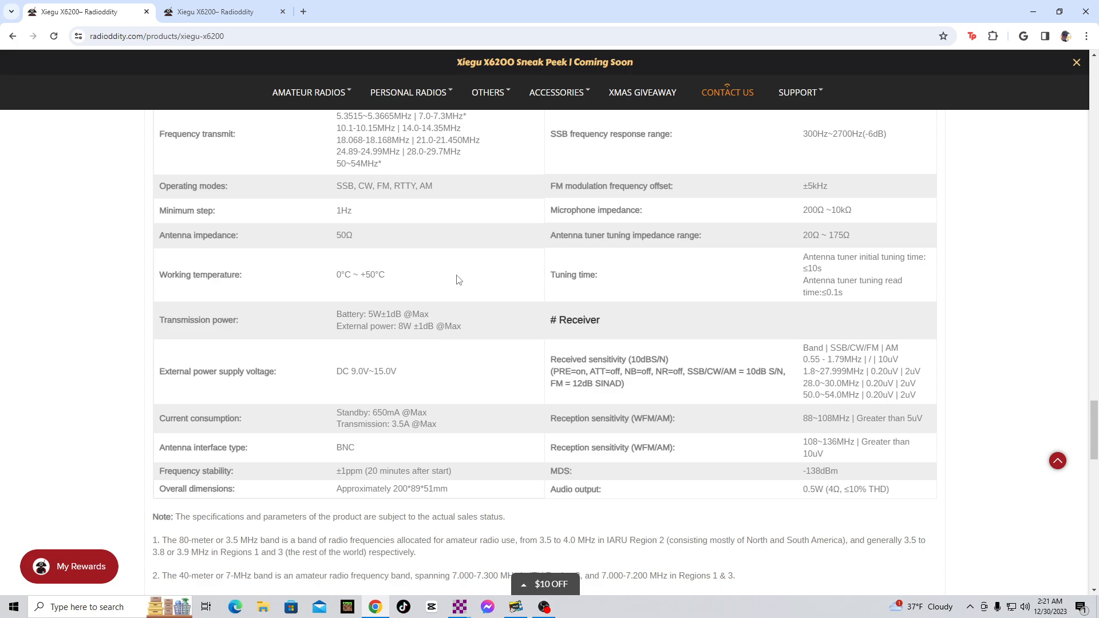
pyautogui.moveTo(456, 287)
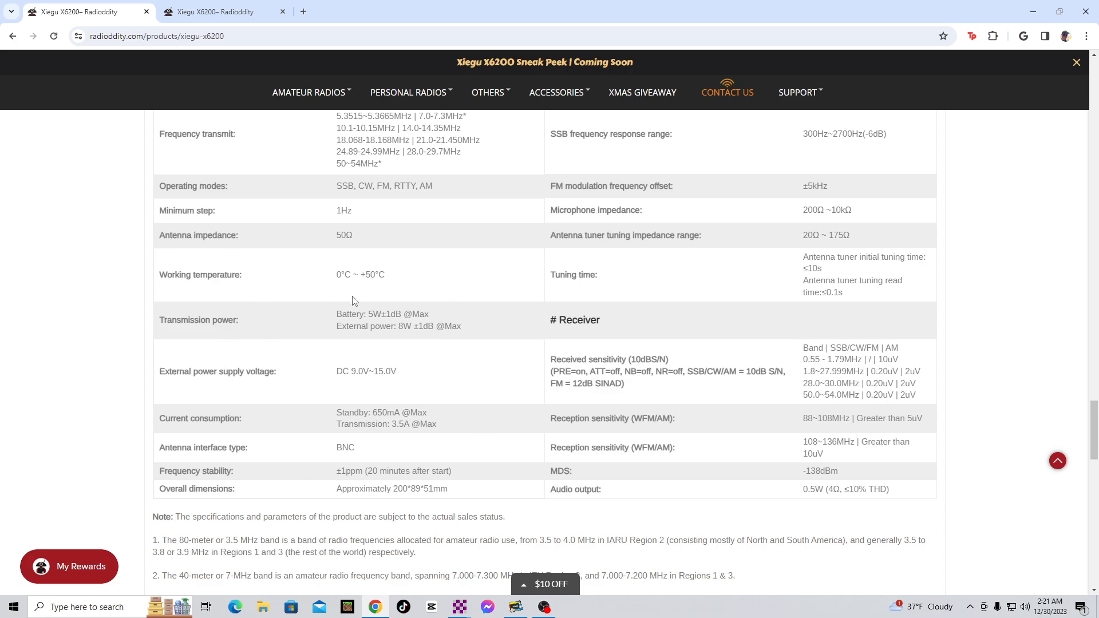
pyautogui.moveTo(509, 330)
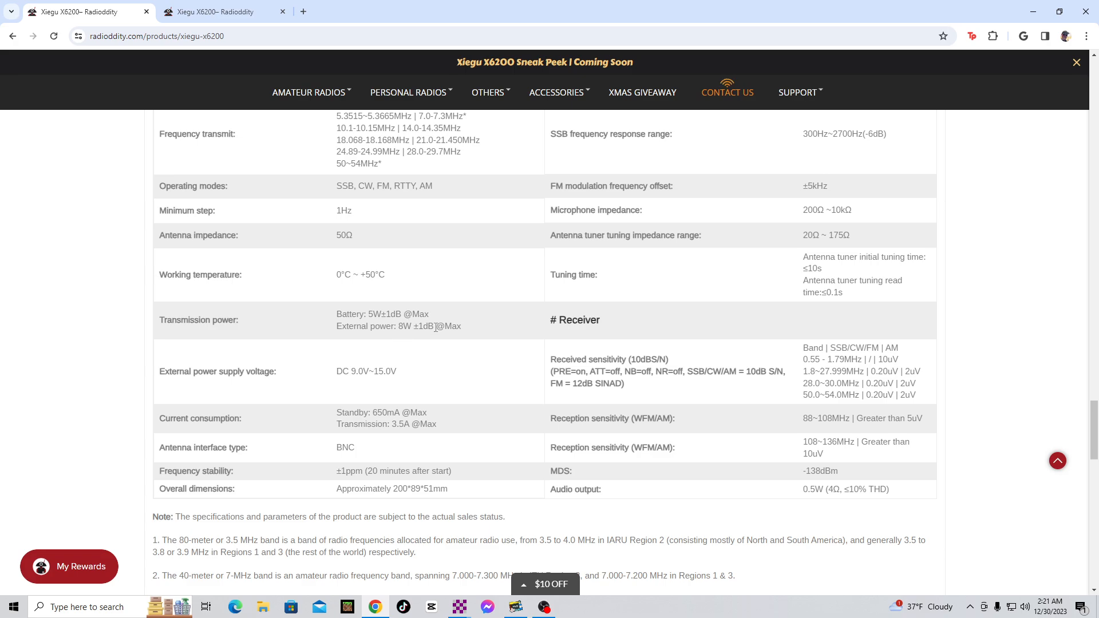
pyautogui.moveTo(451, 340)
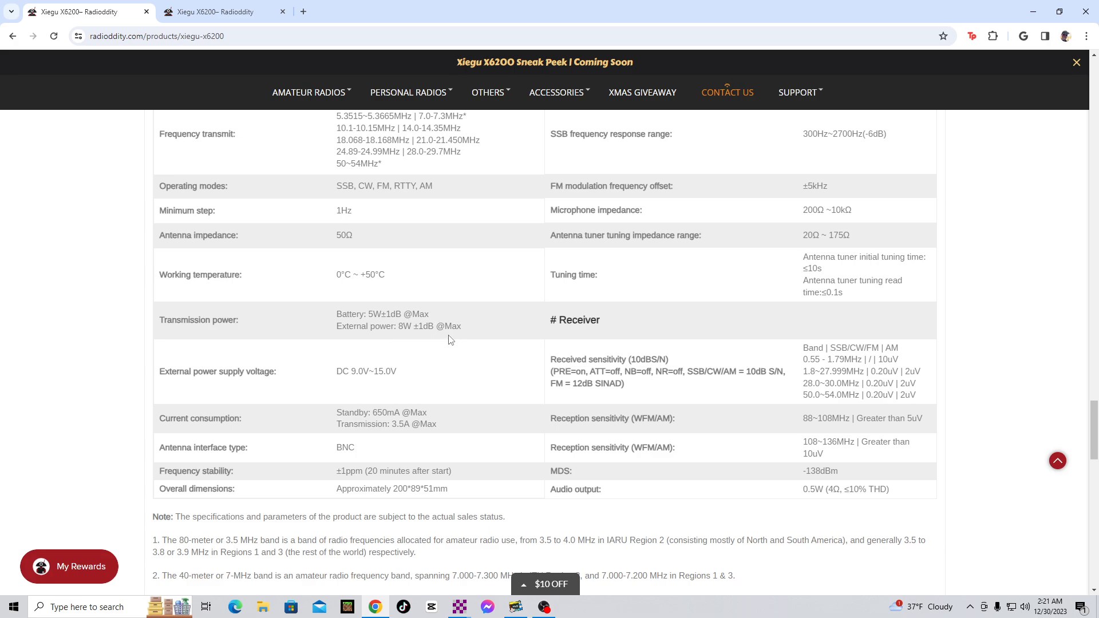
pyautogui.moveTo(481, 334)
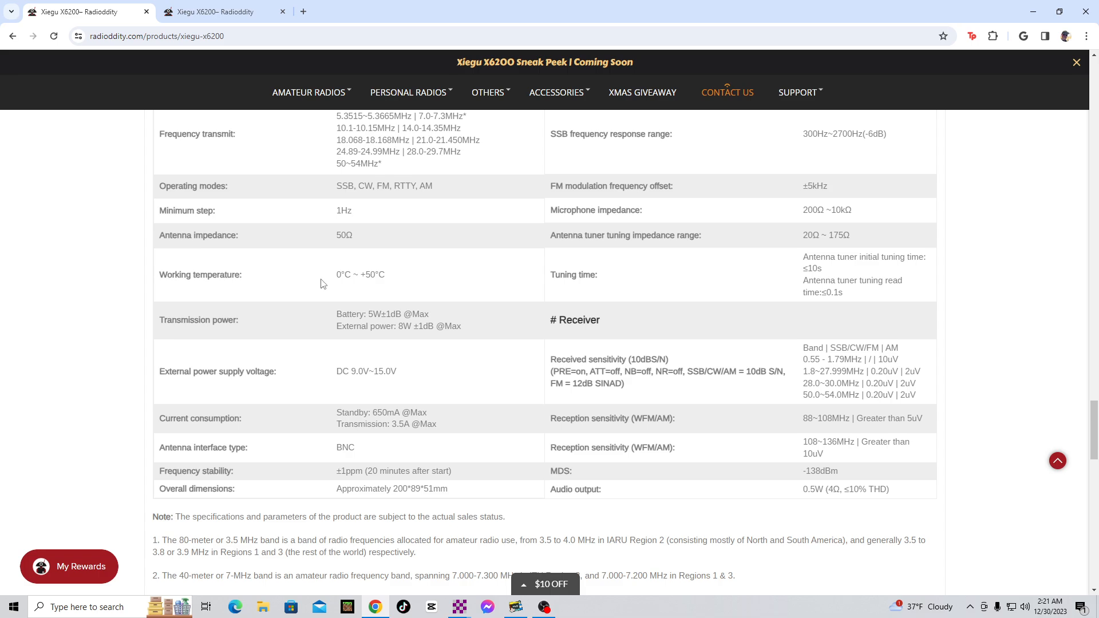
pyautogui.moveTo(344, 321)
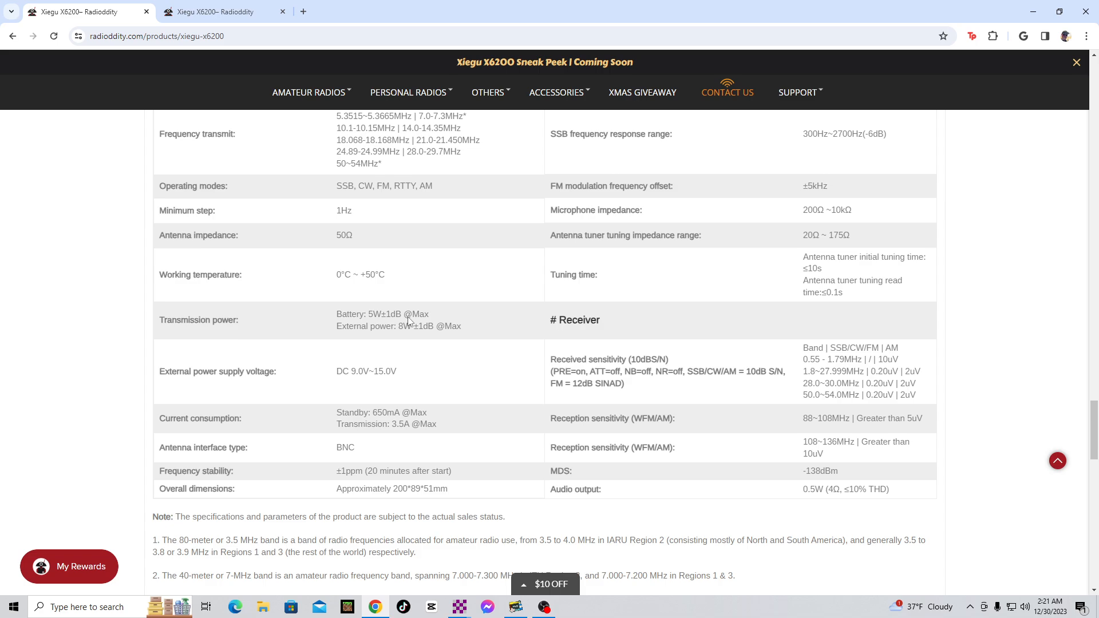
pyautogui.moveTo(331, 311)
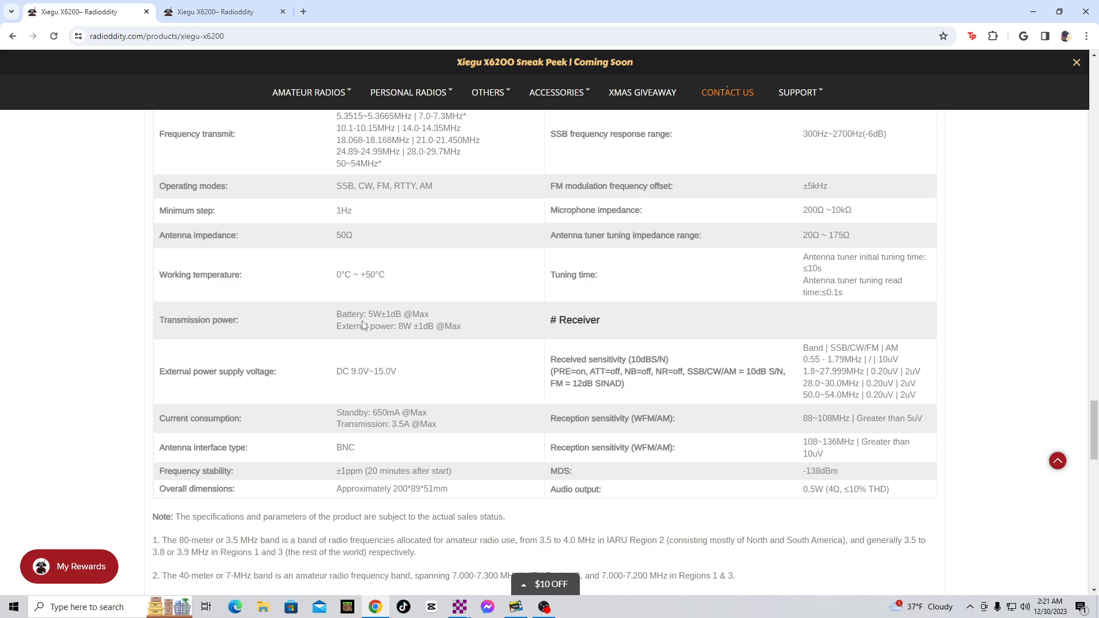
pyautogui.moveTo(474, 306)
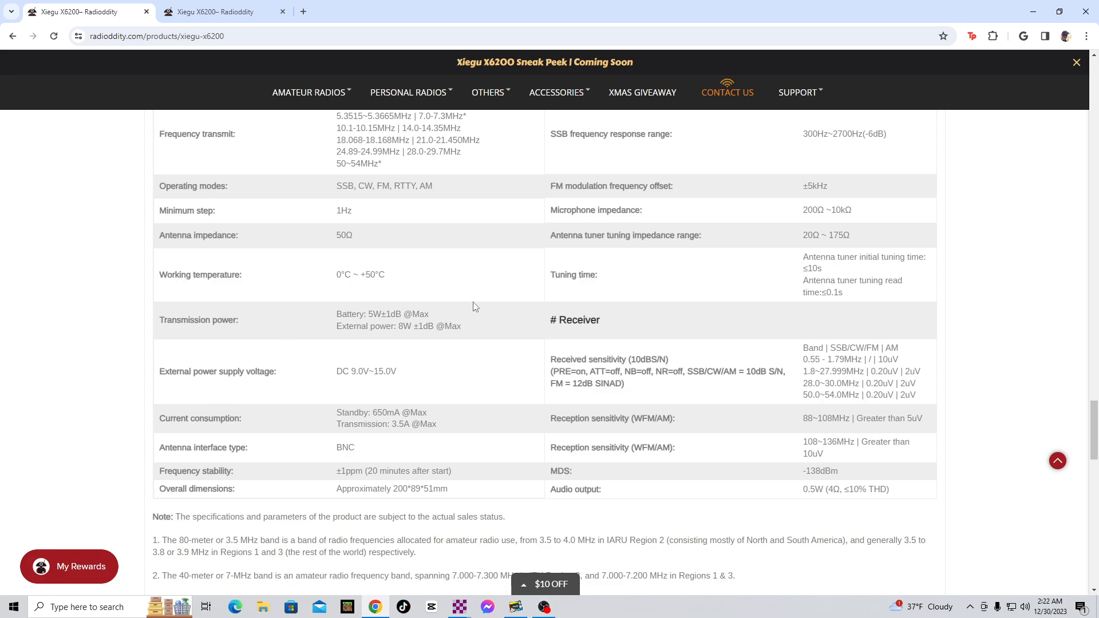
pyautogui.scroll(3)
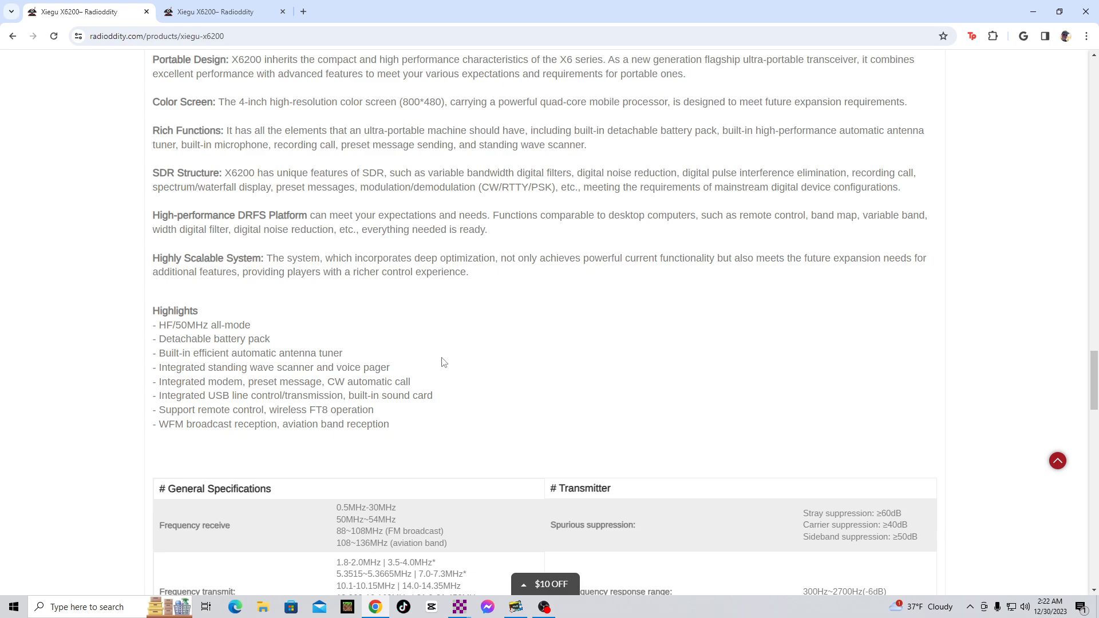
pyautogui.moveTo(194, 334)
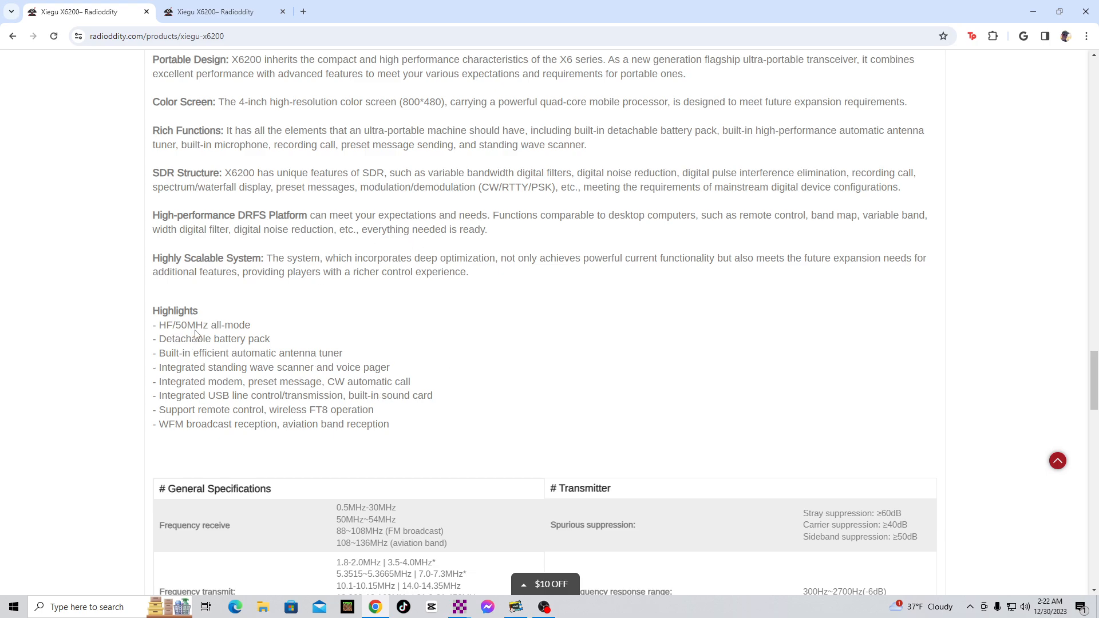
pyautogui.moveTo(377, 314)
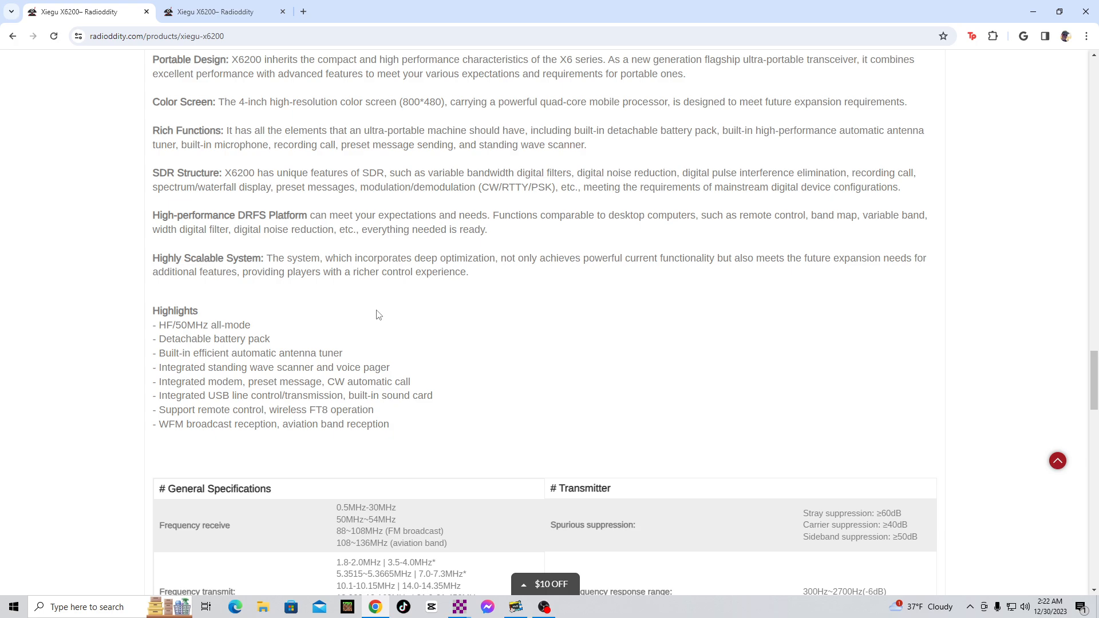
pyautogui.moveTo(311, 236)
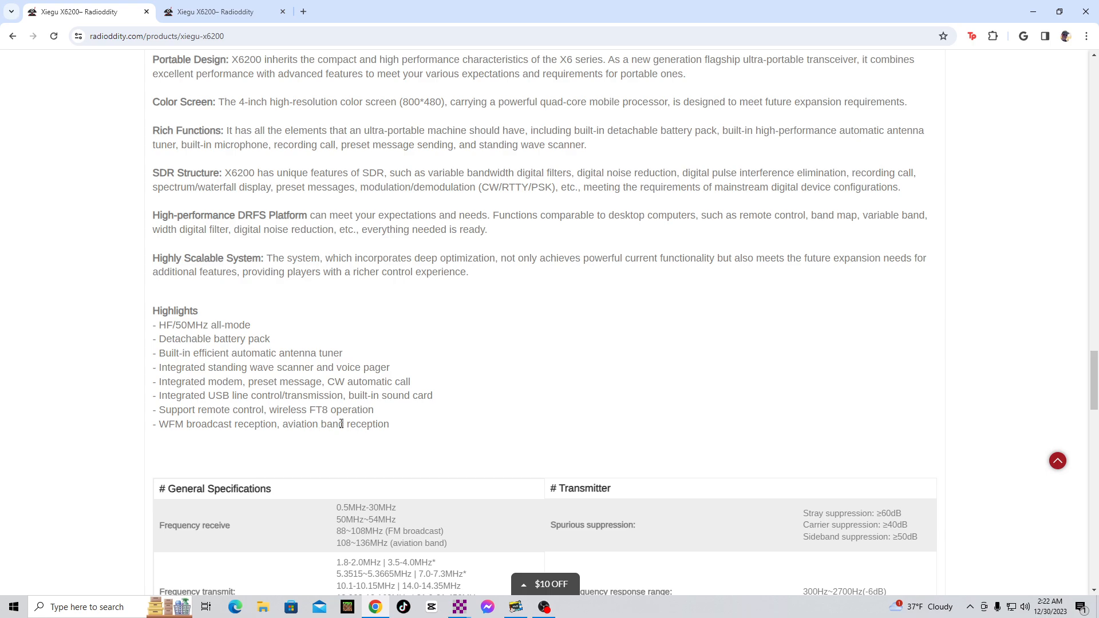
pyautogui.moveTo(205, 337)
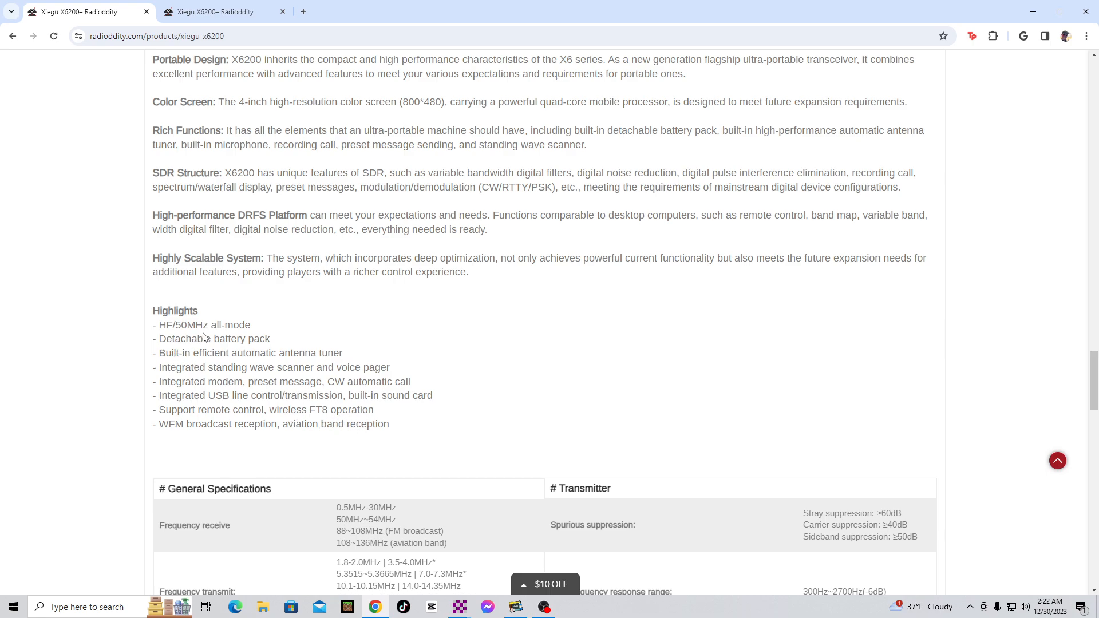
# Scroll around the features text and Highlights list, settling on the Sneak Peek notes and prototype photo.
pyautogui.scroll(-3)
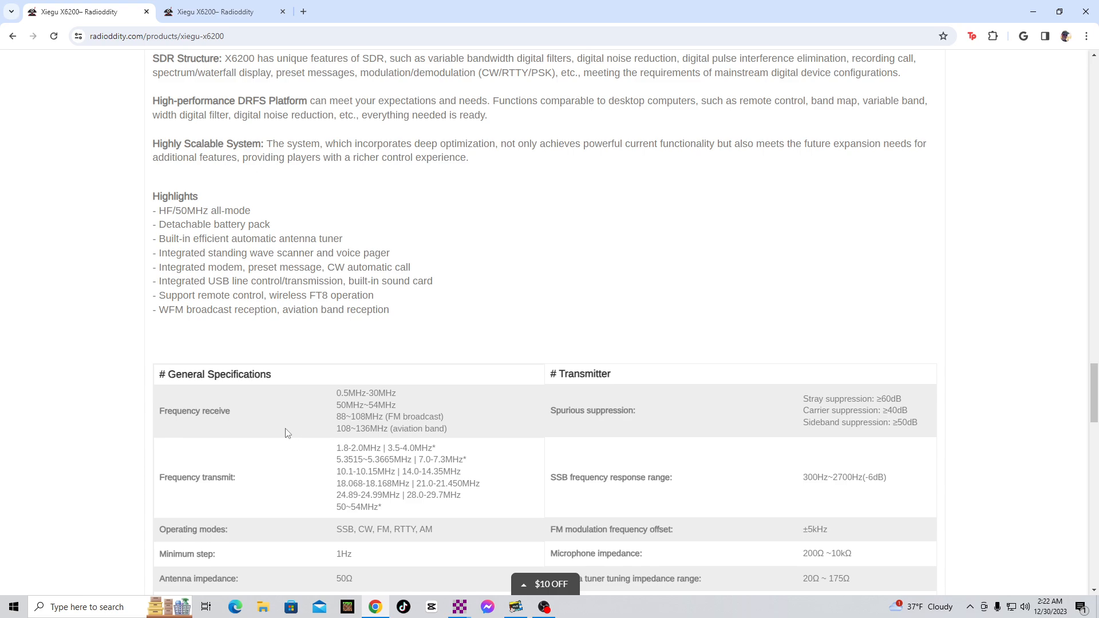
pyautogui.scroll(3)
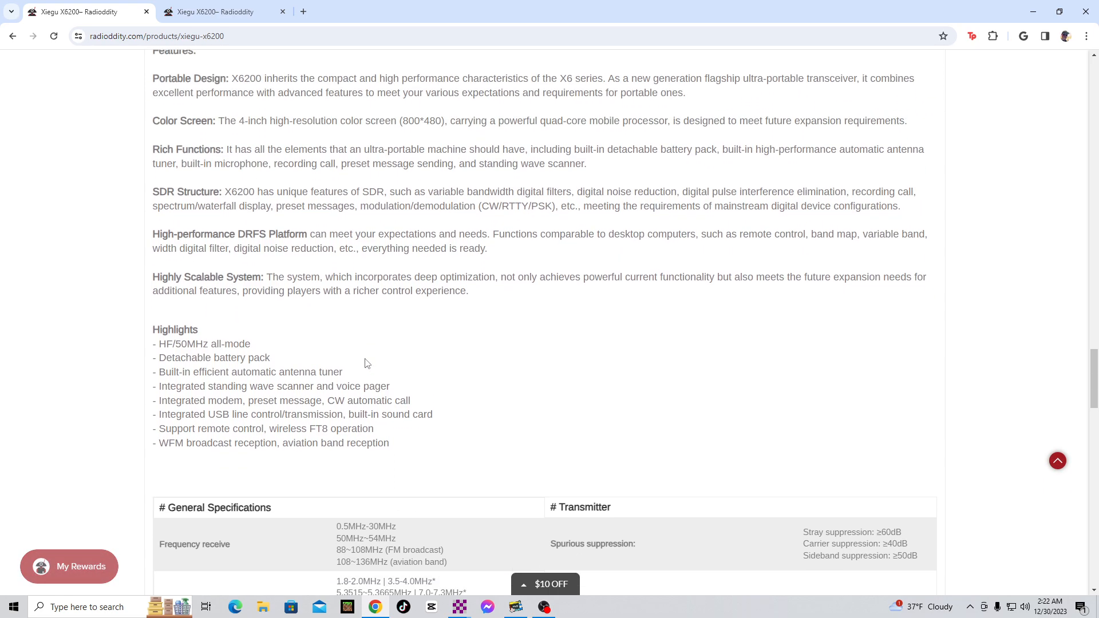
pyautogui.scroll(-3)
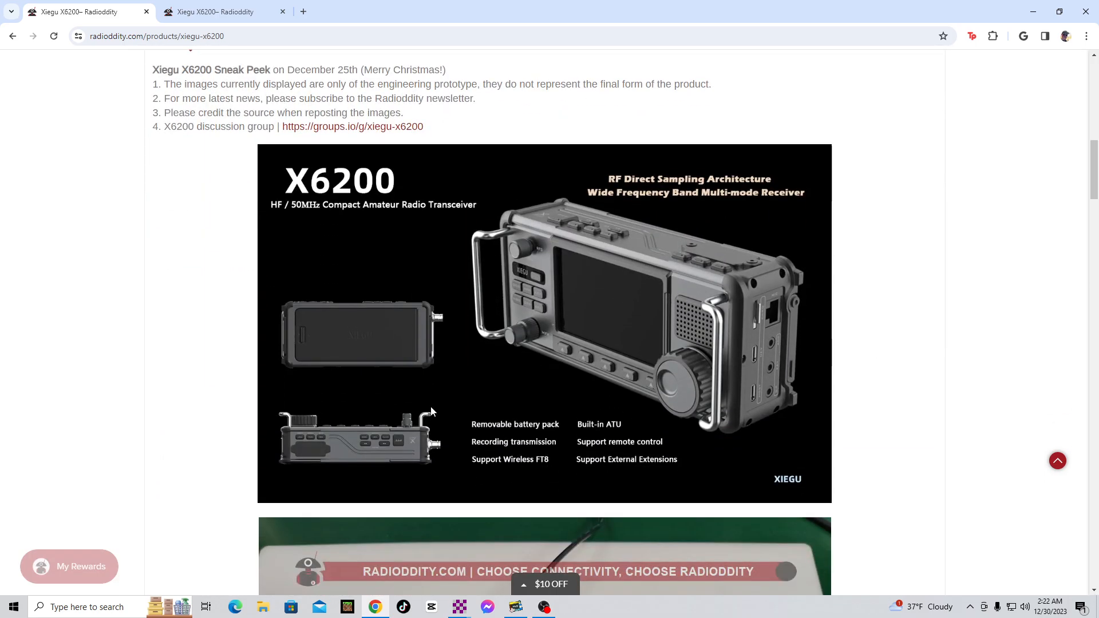
pyautogui.moveTo(353, 337)
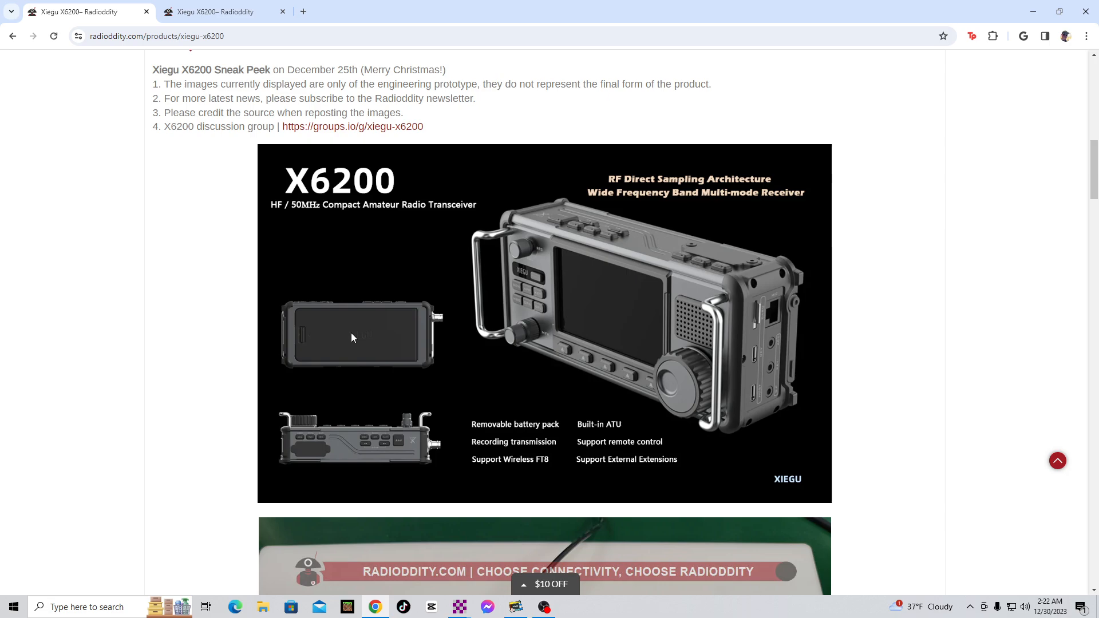
pyautogui.moveTo(313, 334)
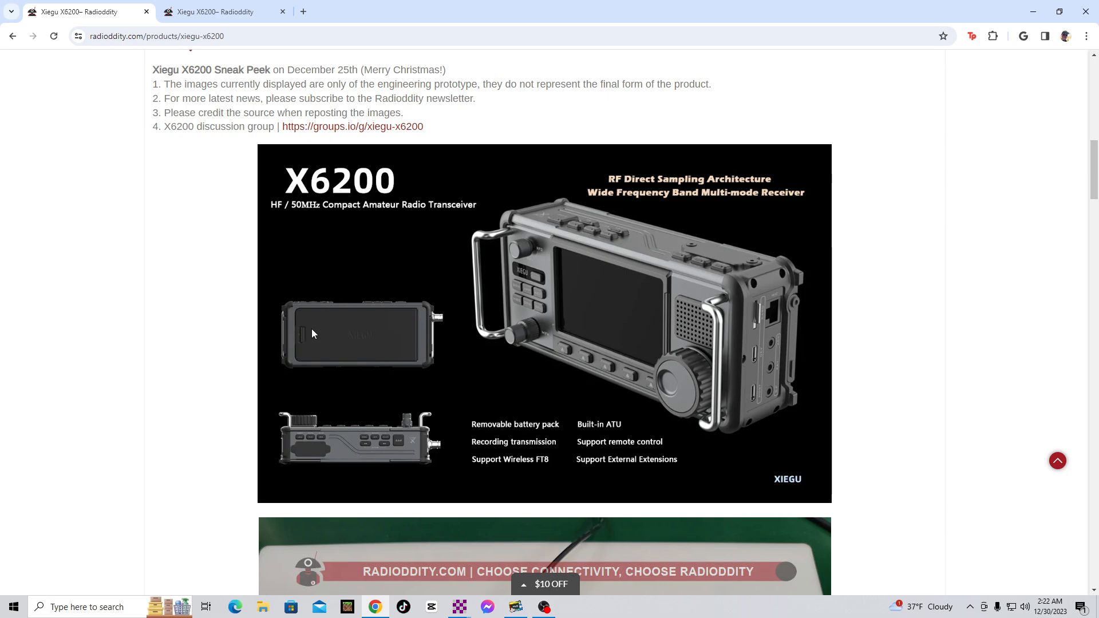
pyautogui.moveTo(469, 341)
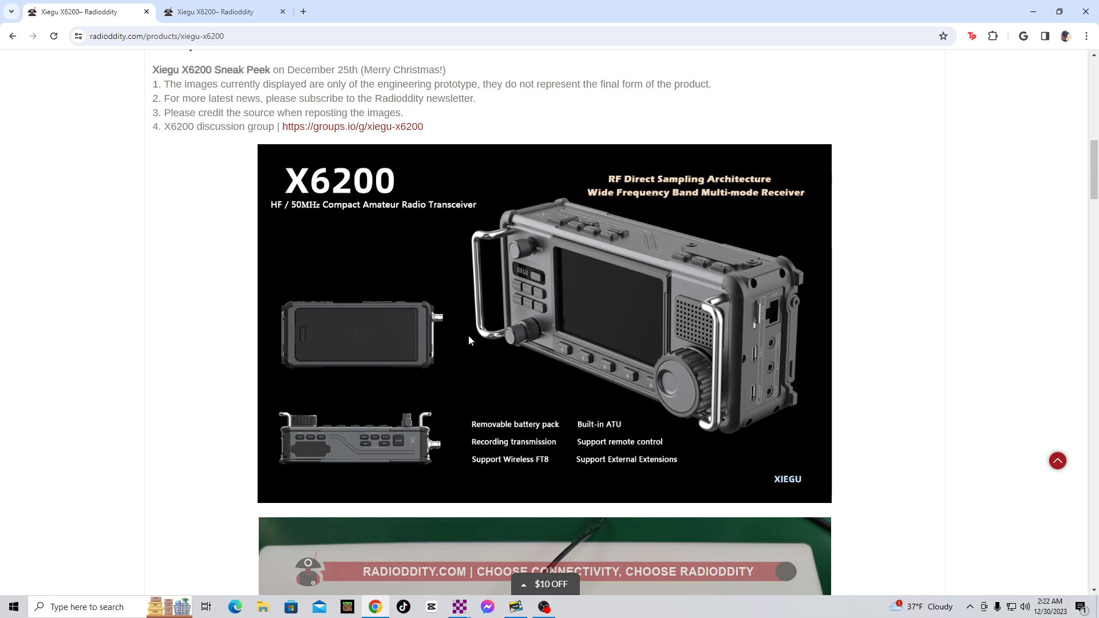
pyautogui.moveTo(631, 361)
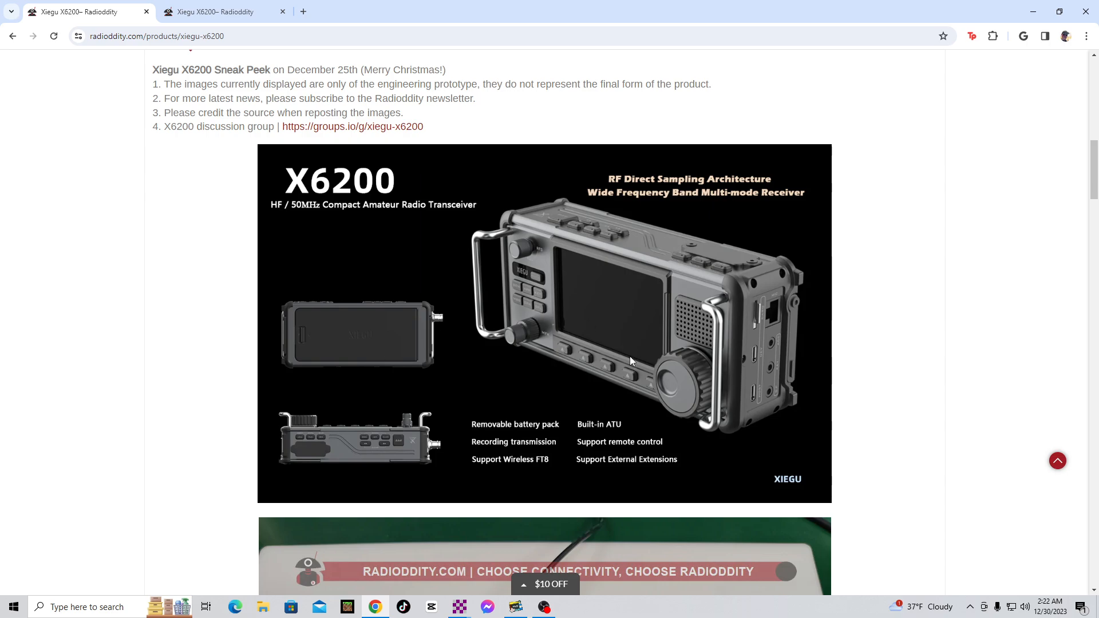
pyautogui.moveTo(666, 294)
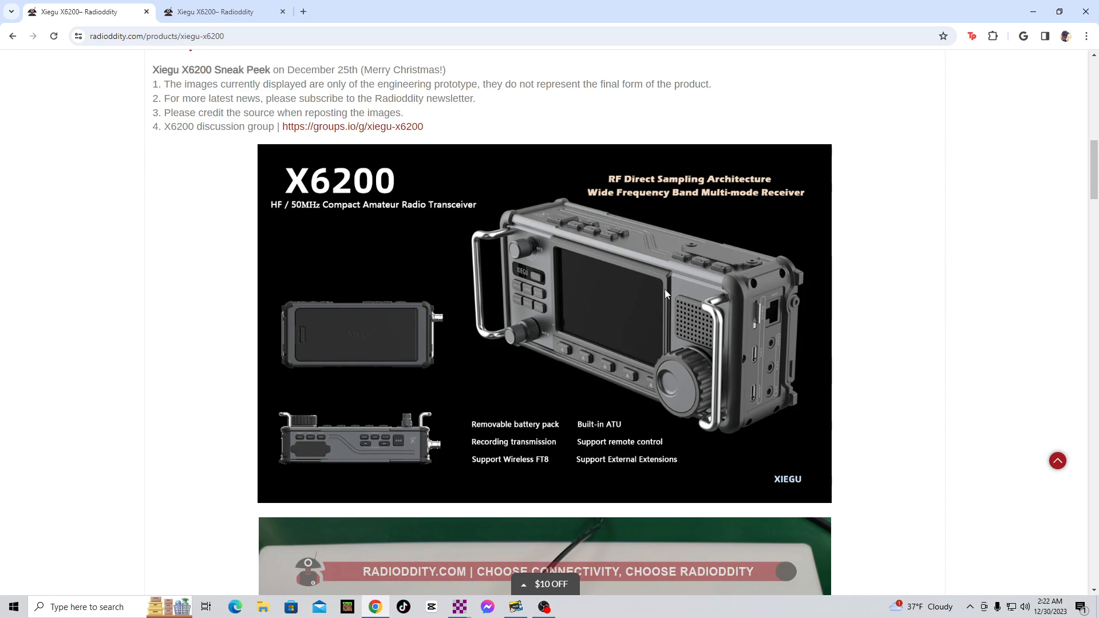
pyautogui.moveTo(585, 330)
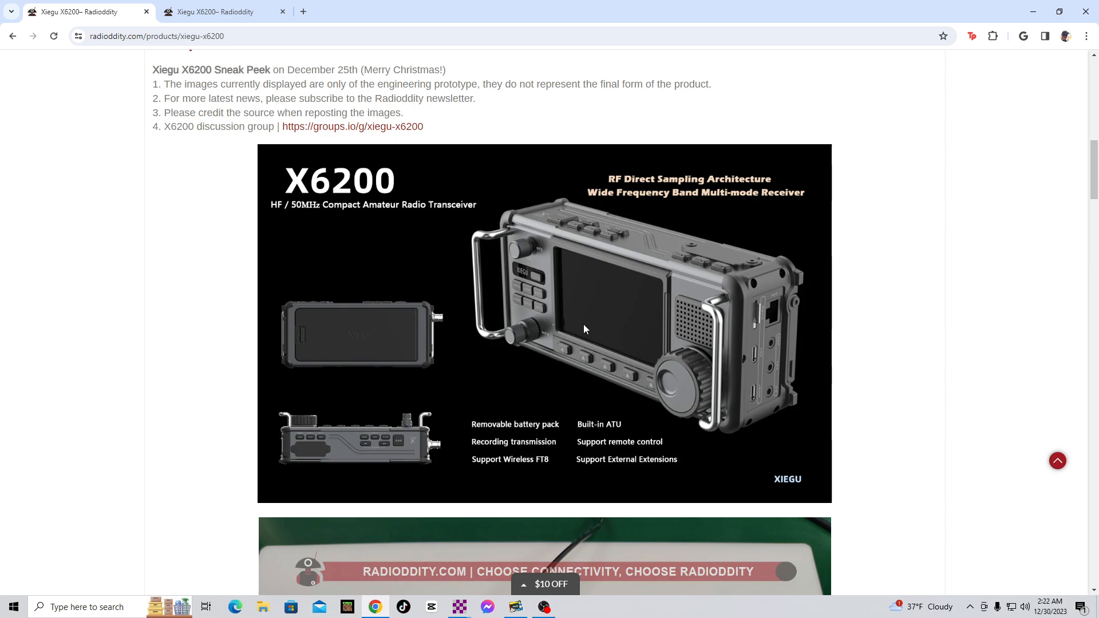
pyautogui.moveTo(383, 378)
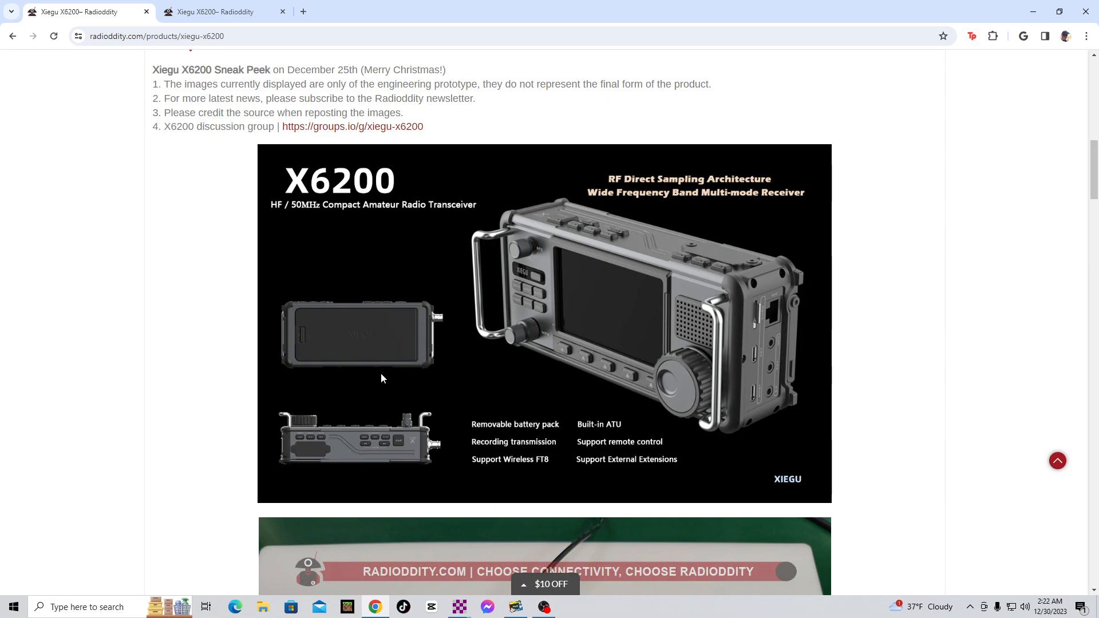
pyautogui.moveTo(336, 366)
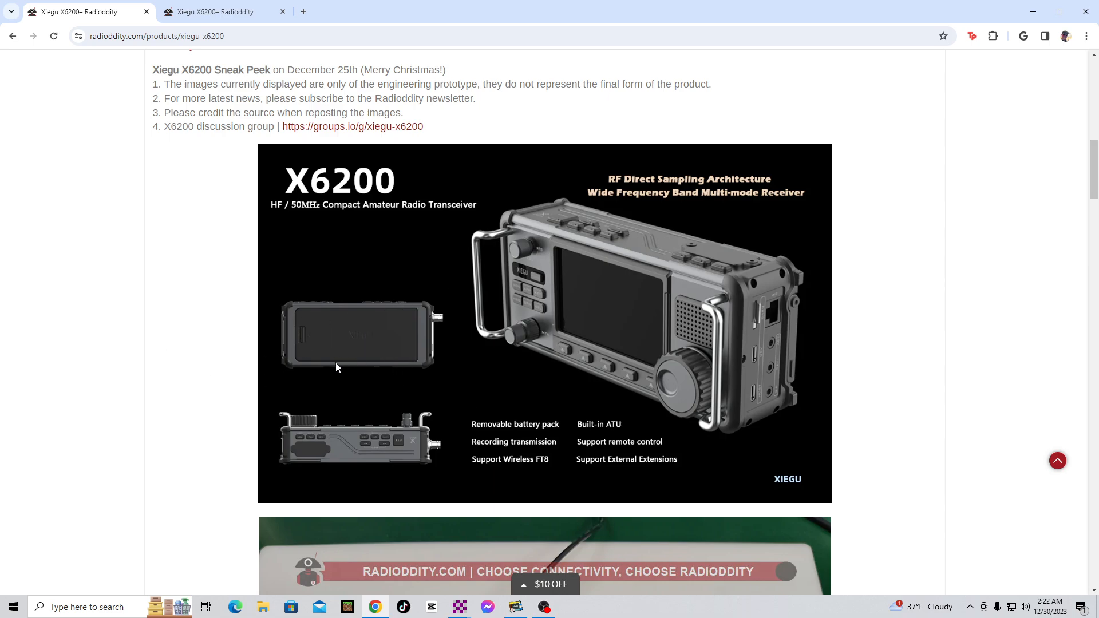
pyautogui.moveTo(332, 319)
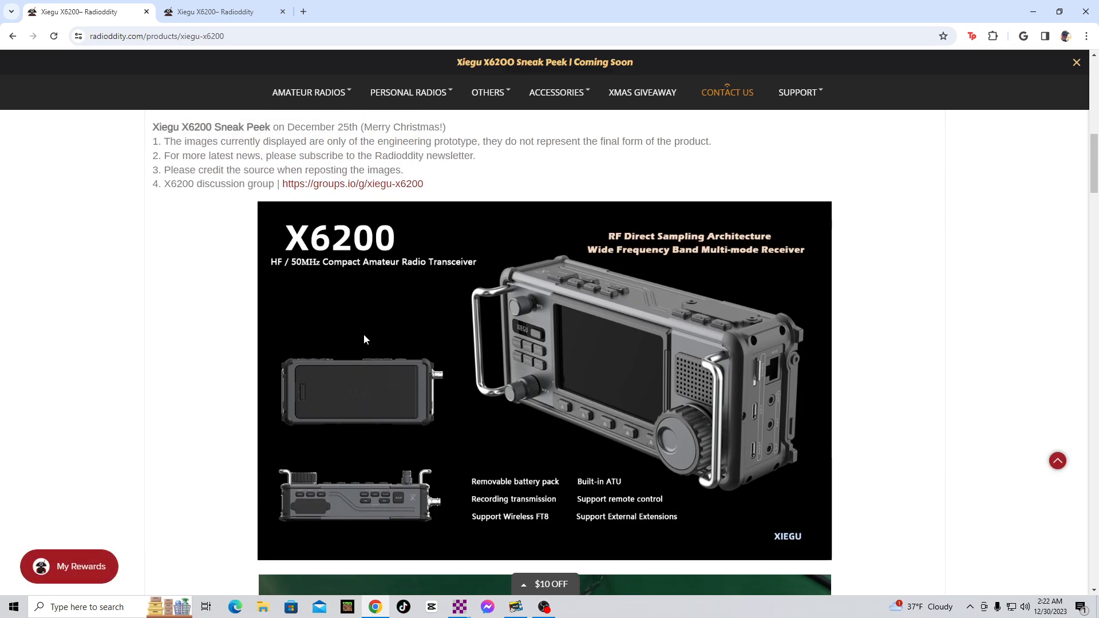
pyautogui.moveTo(292, 399)
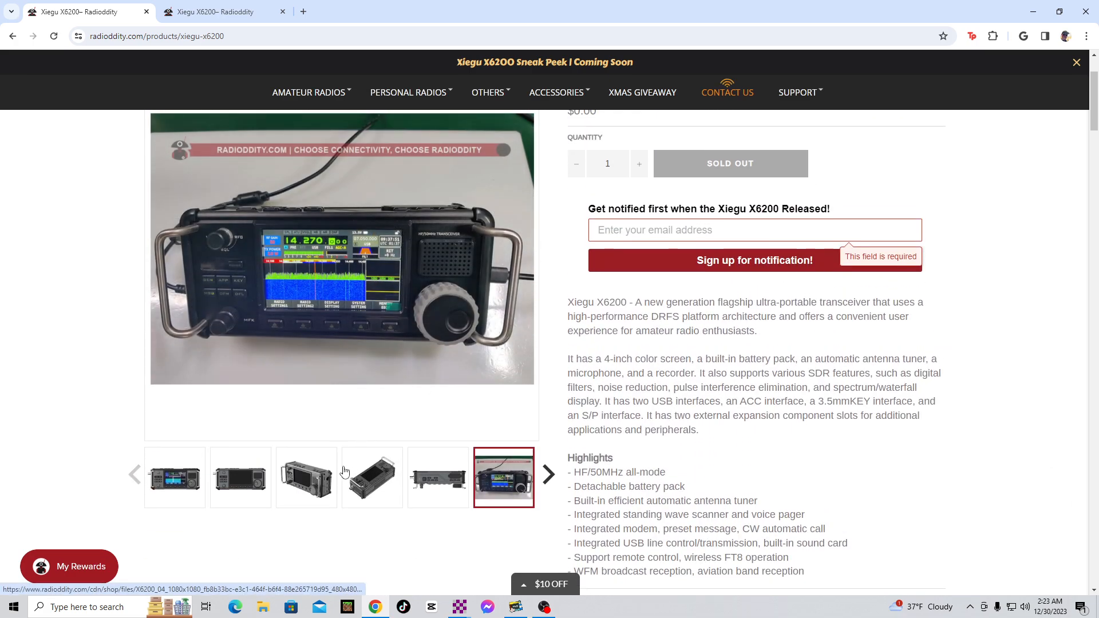
# Step through the gallery carousel to the battery-pack photo, then nudge down to the Highlights list.
pyautogui.click(549, 474)
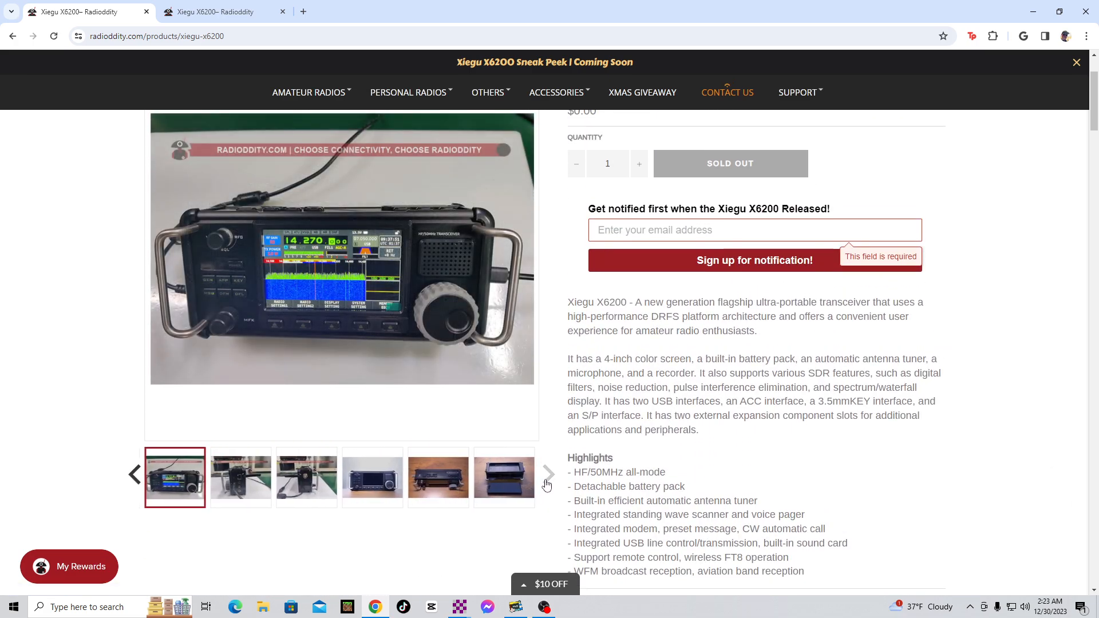
pyautogui.click(503, 478)
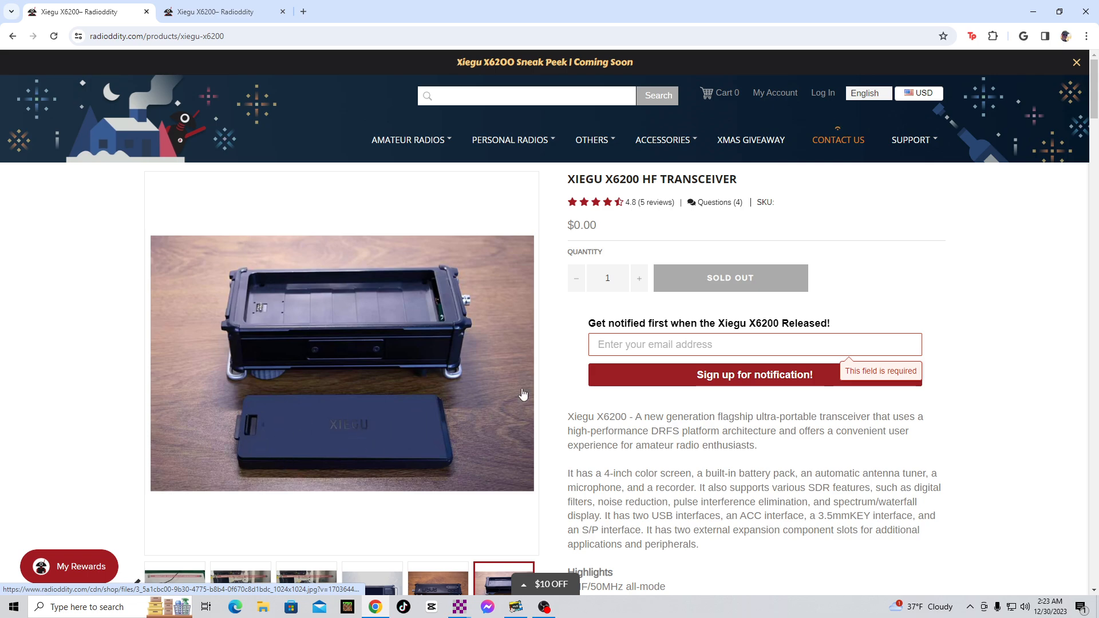
pyautogui.moveTo(485, 462)
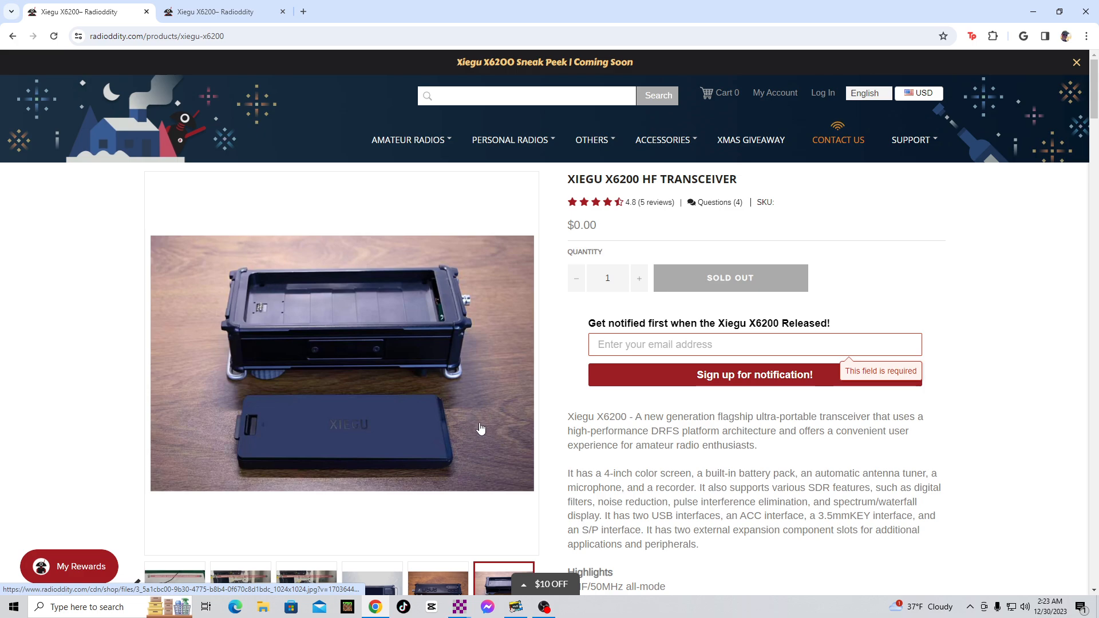
pyautogui.moveTo(477, 423)
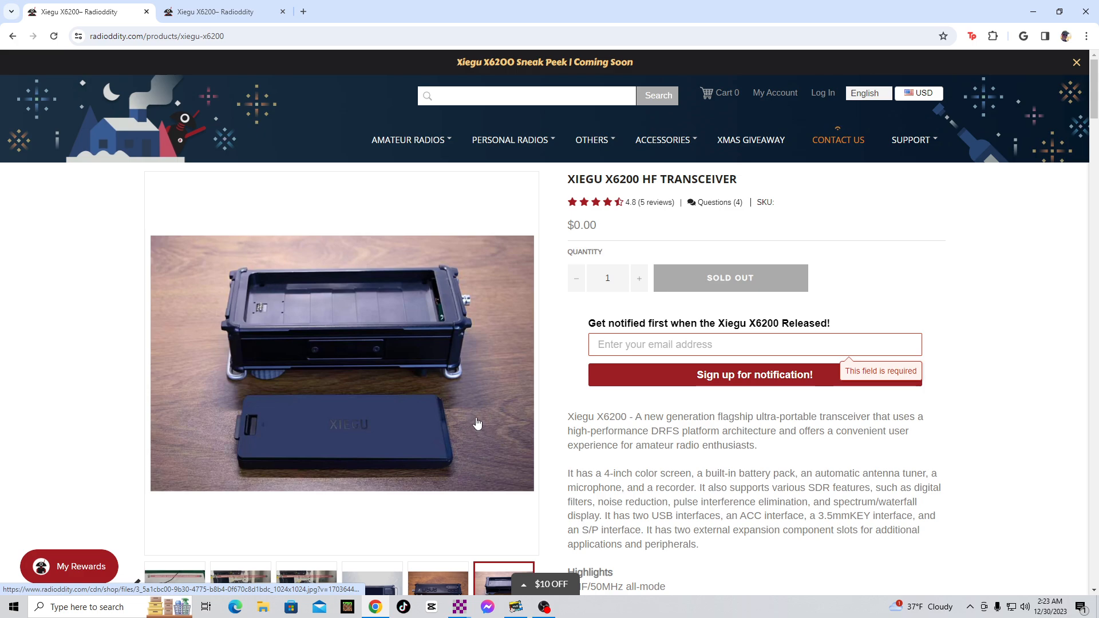
pyautogui.moveTo(394, 416)
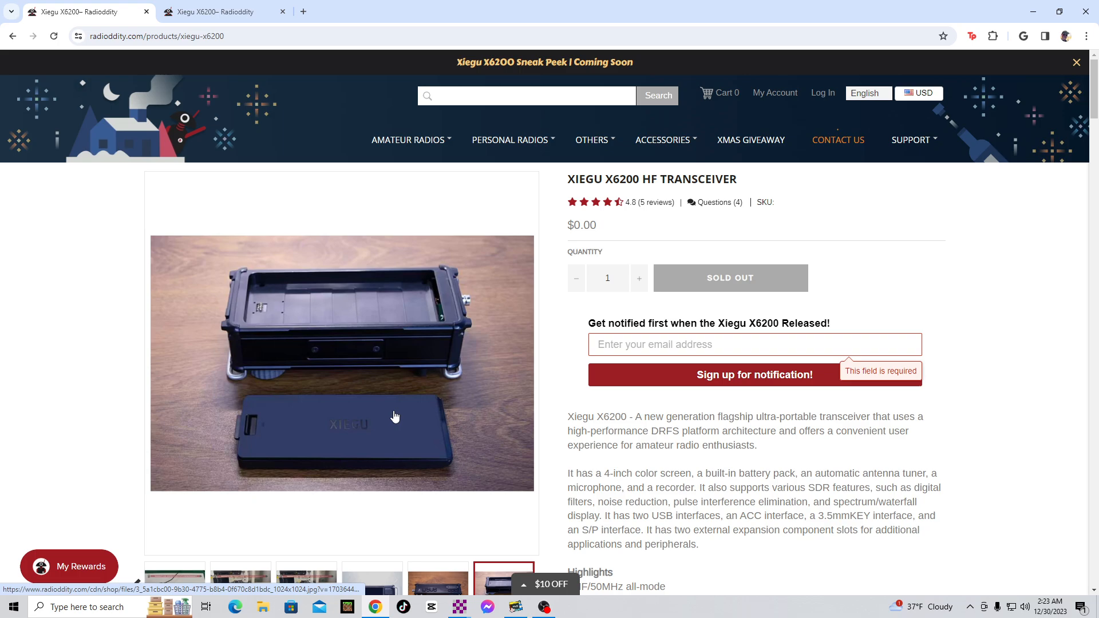
pyautogui.scroll(-3)
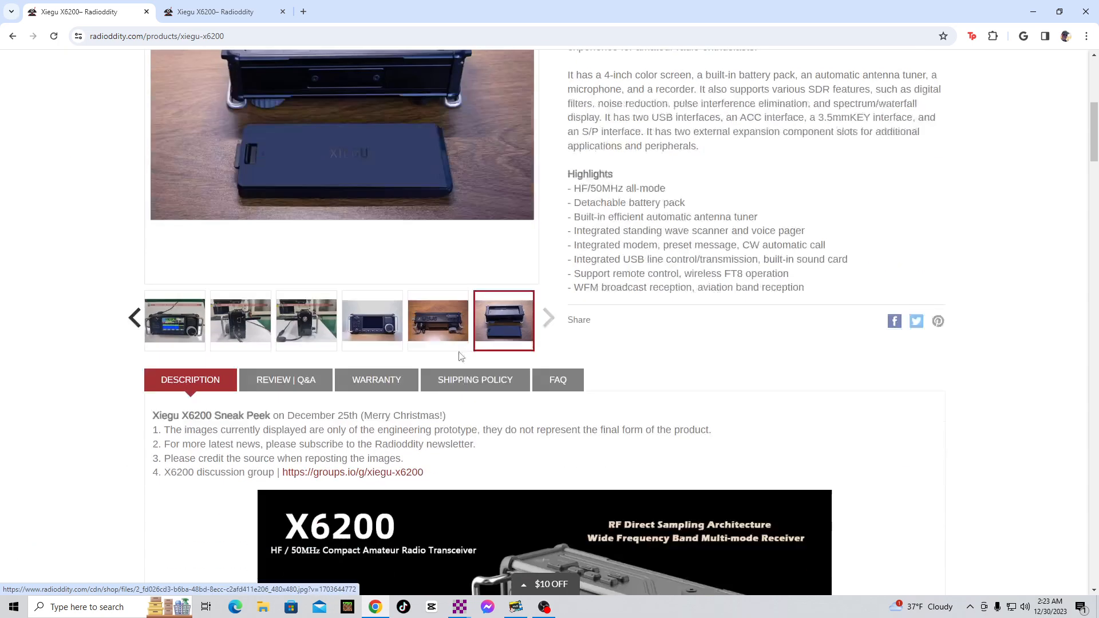
# Scroll down past the features text to the specifications table, band notes and prototype disclaimer.
pyautogui.scroll(-3)
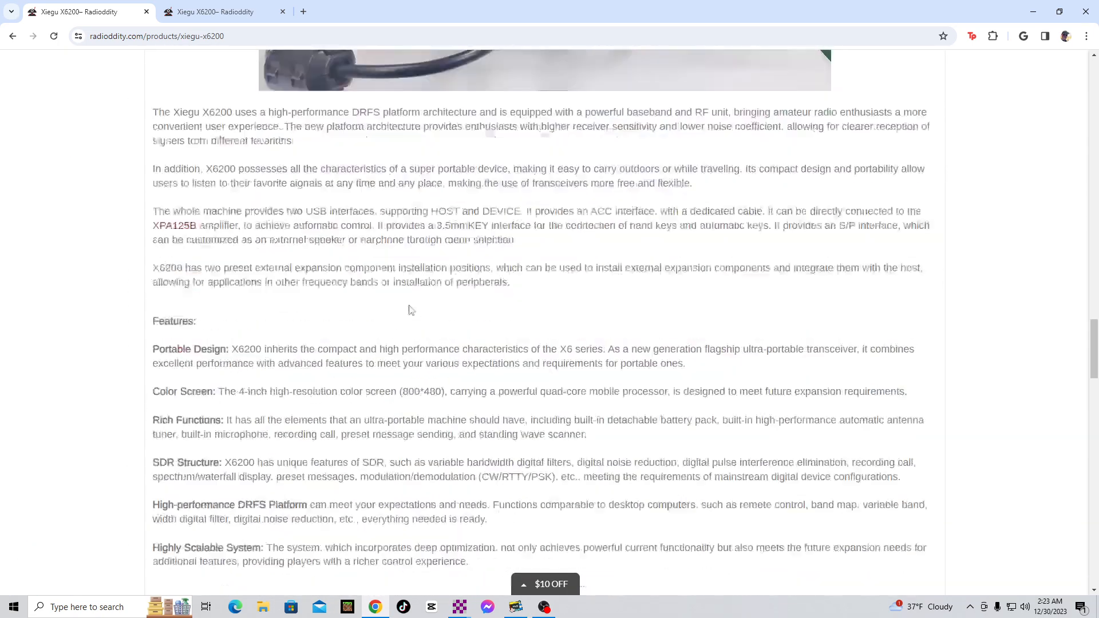
pyautogui.scroll(-3)
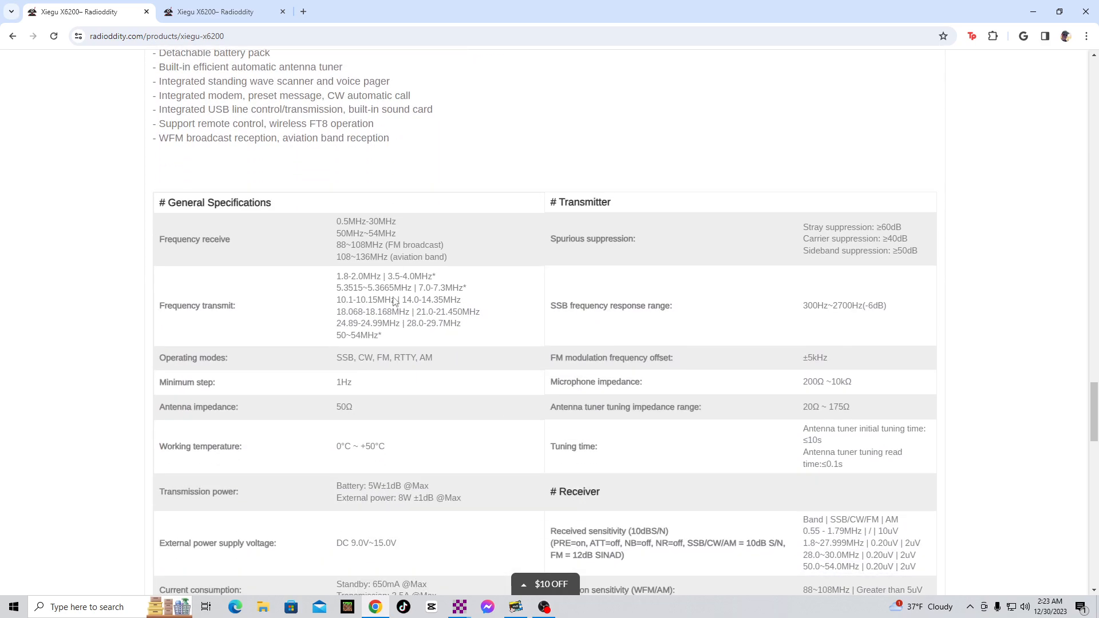
pyautogui.scroll(-3)
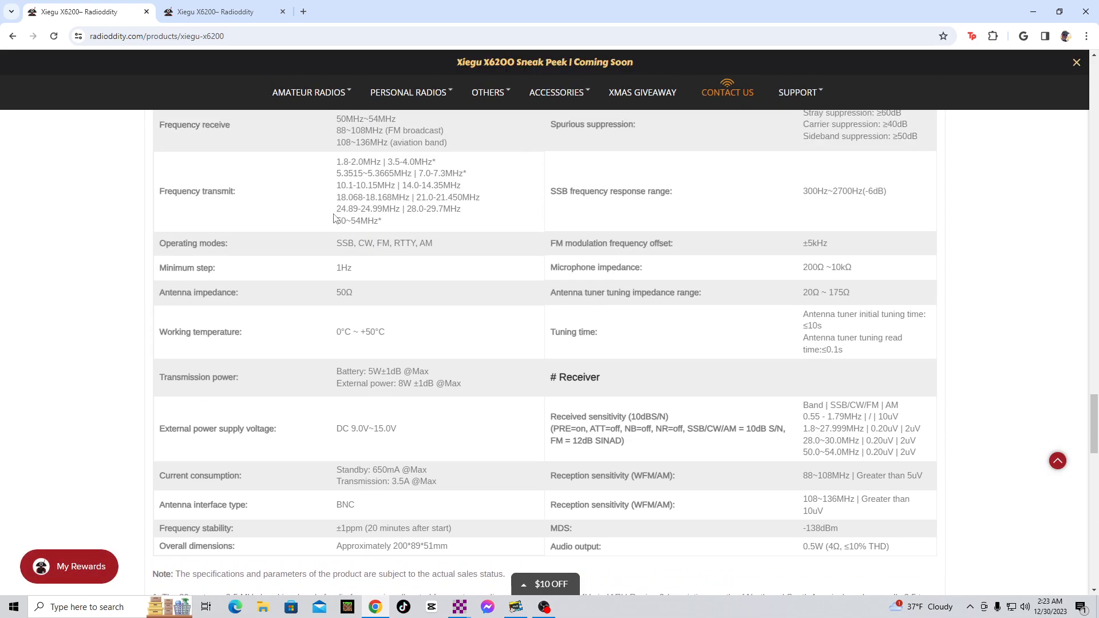
pyautogui.scroll(-3)
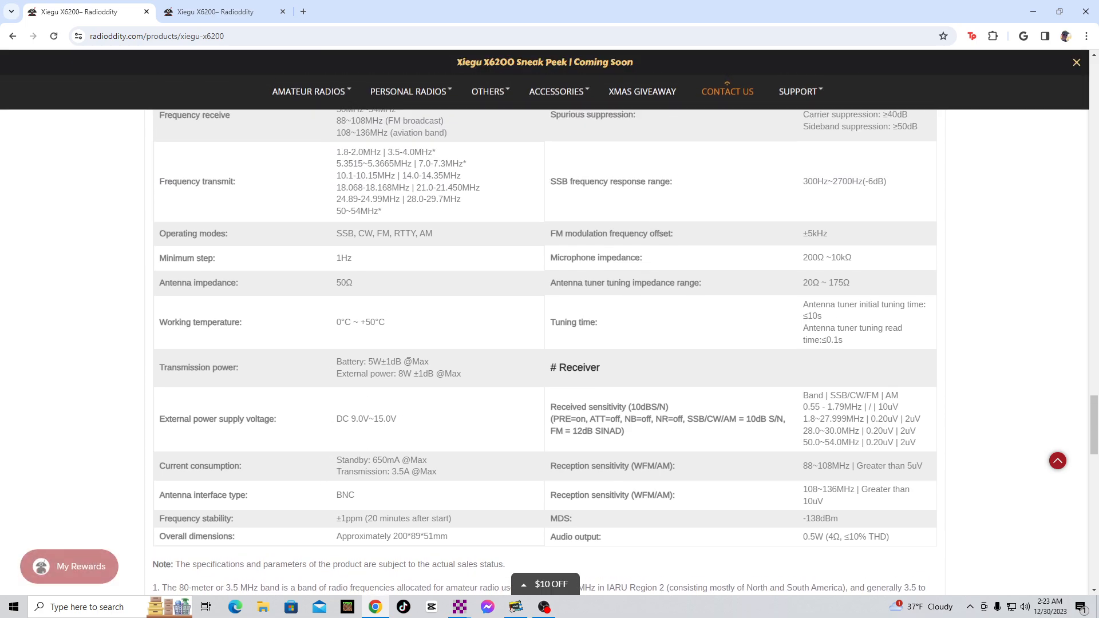
pyautogui.scroll(-3)
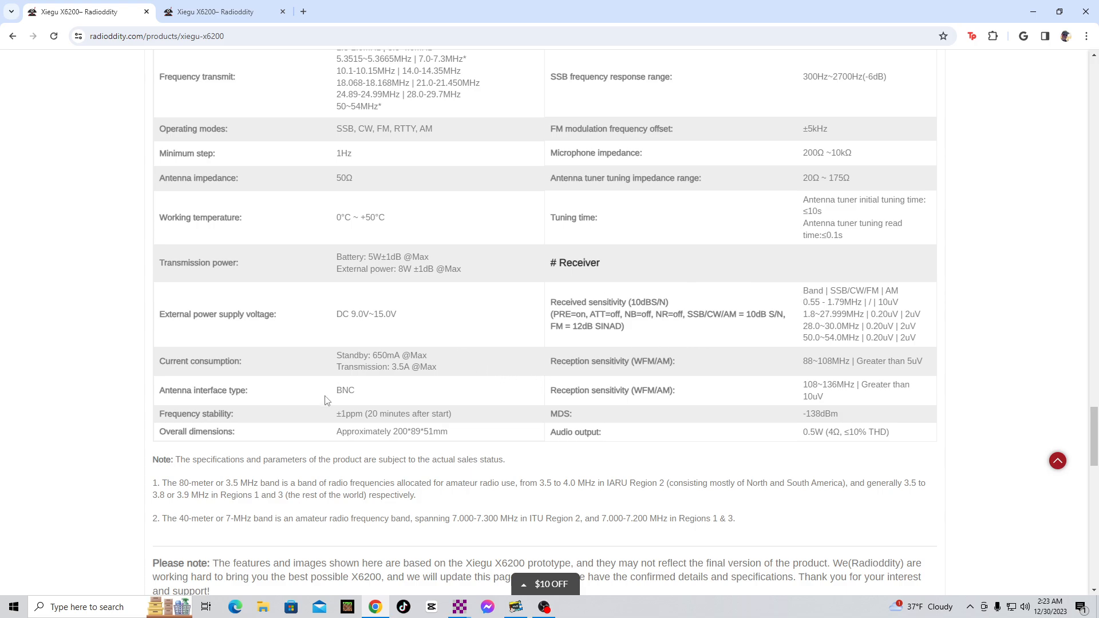
pyautogui.moveTo(324, 330)
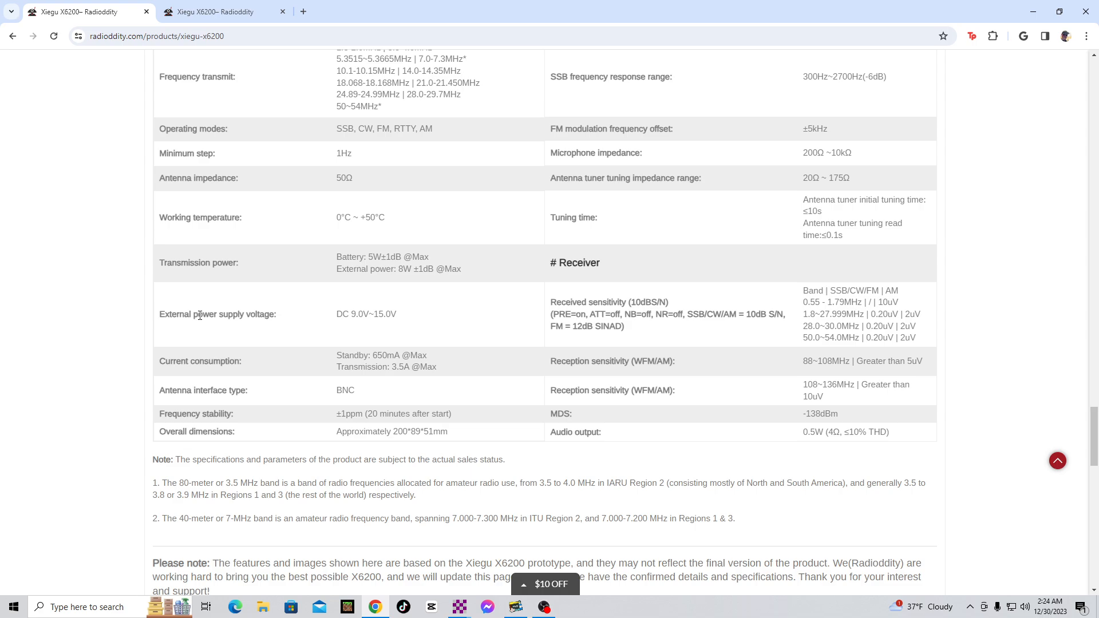
pyautogui.moveTo(377, 338)
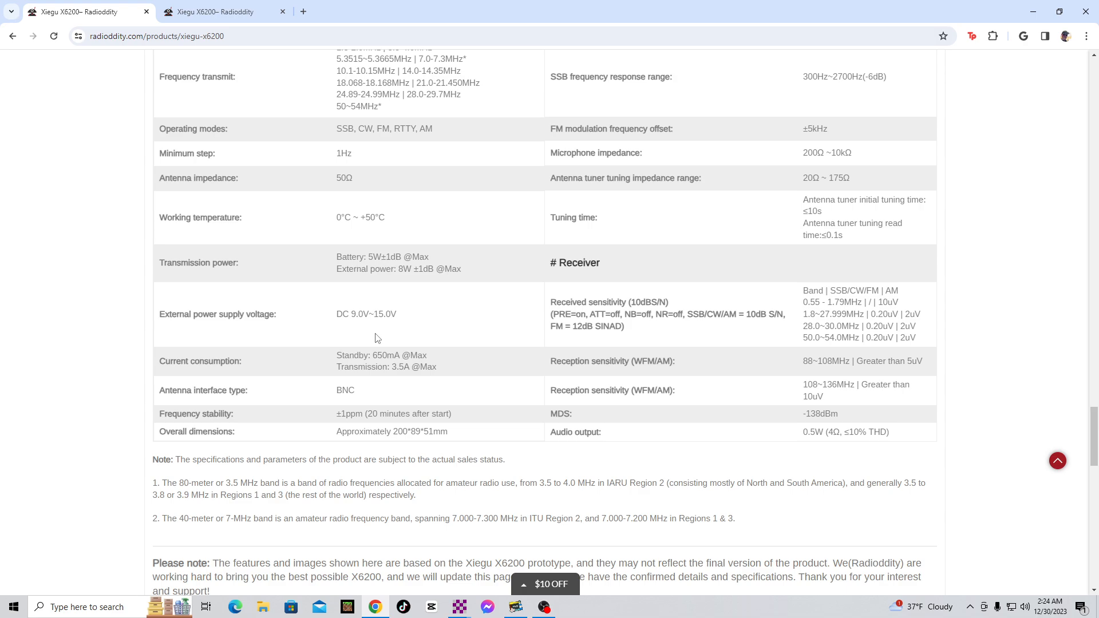
pyautogui.moveTo(311, 321)
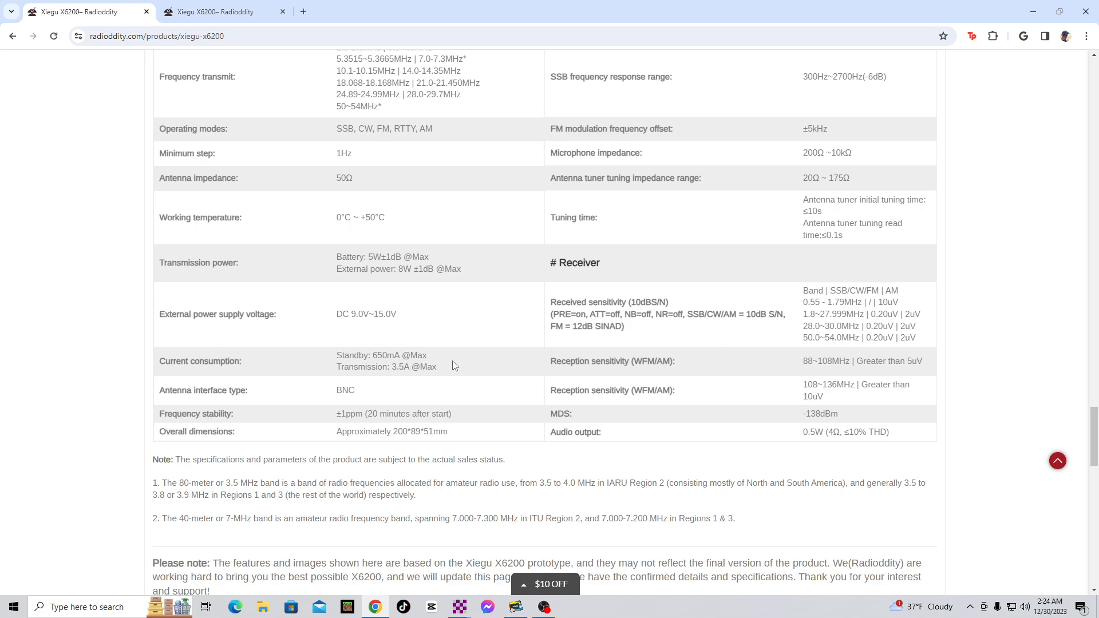
pyautogui.scroll(-3)
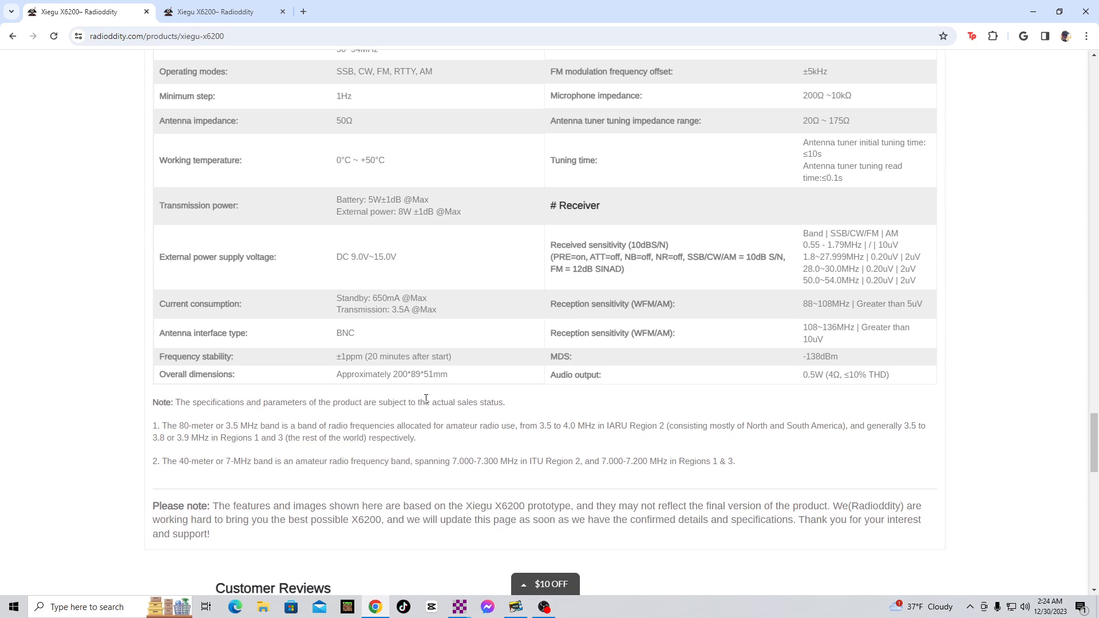
pyautogui.scroll(-3)
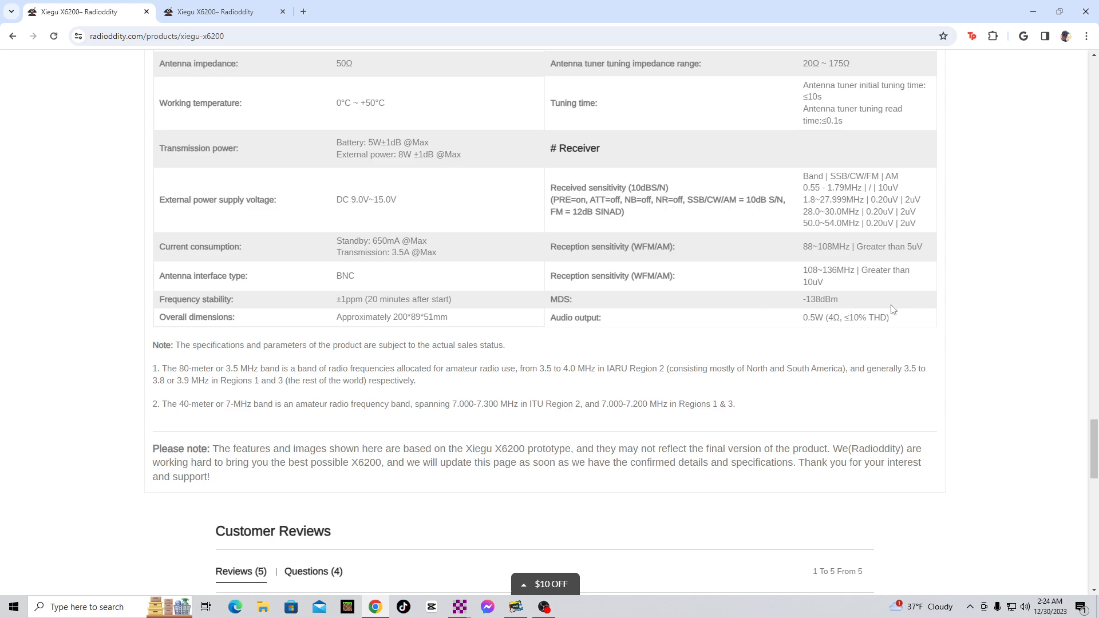
pyautogui.moveTo(487, 388)
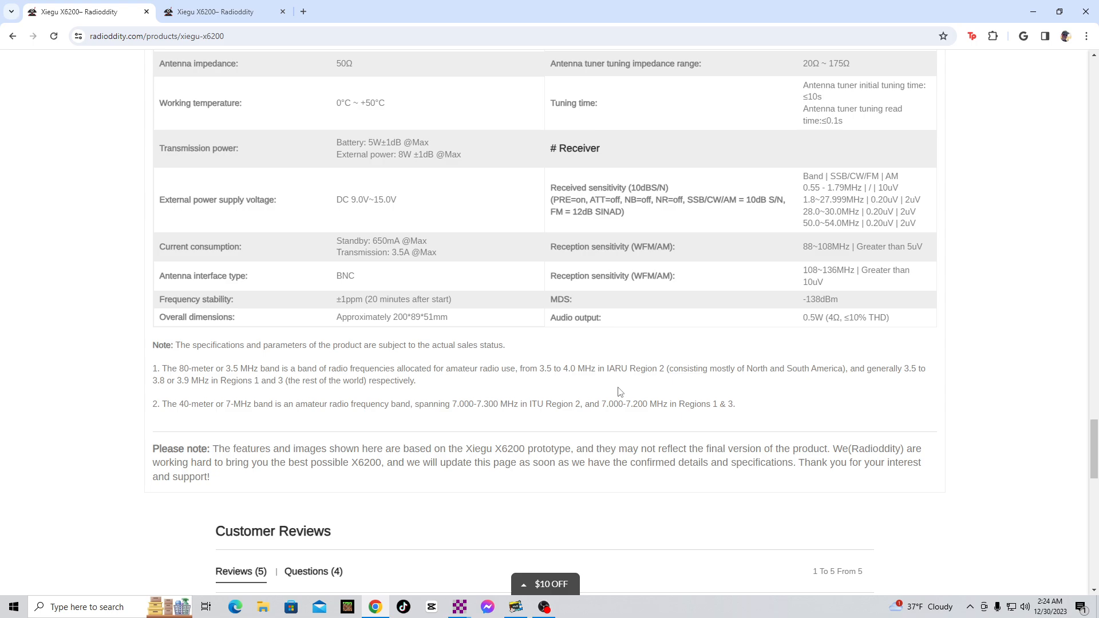
pyautogui.moveTo(469, 406)
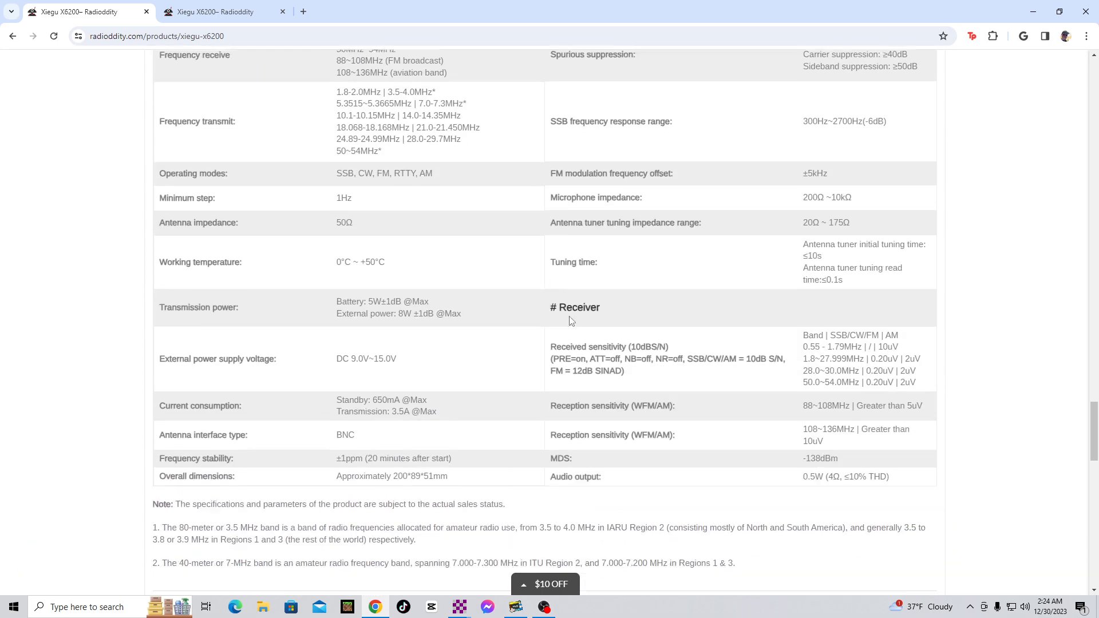
pyautogui.scroll(3)
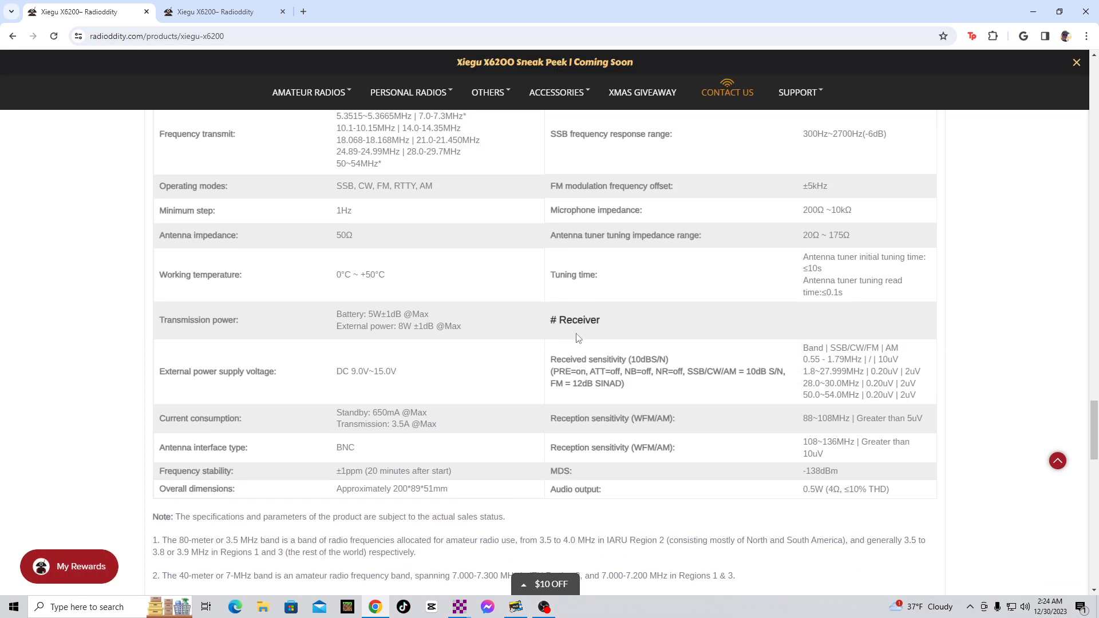
pyautogui.scroll(-3)
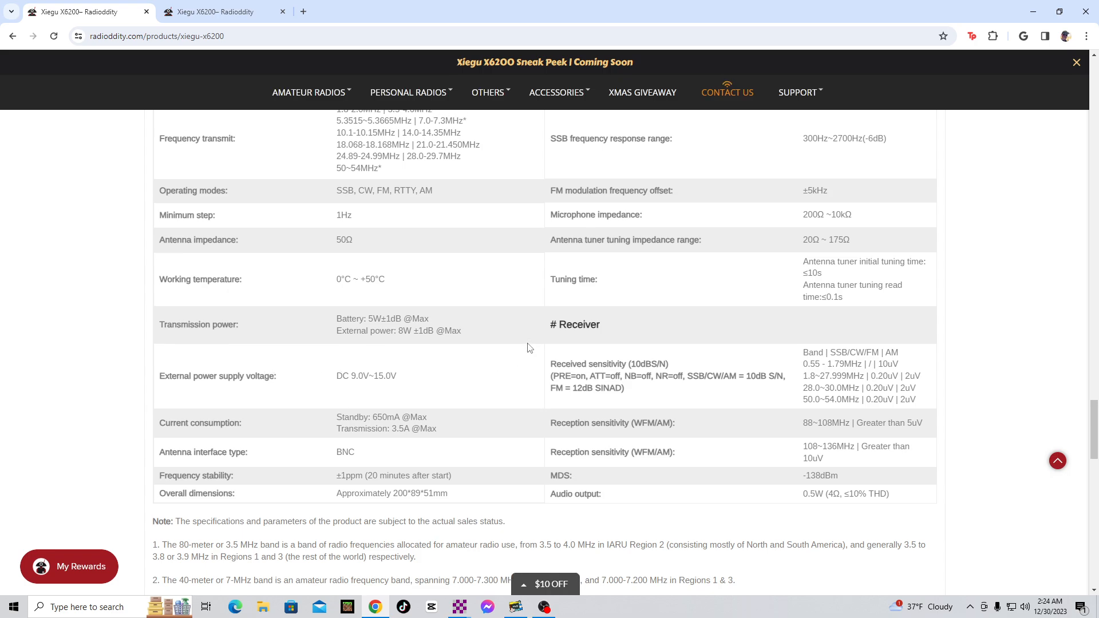
pyautogui.scroll(3)
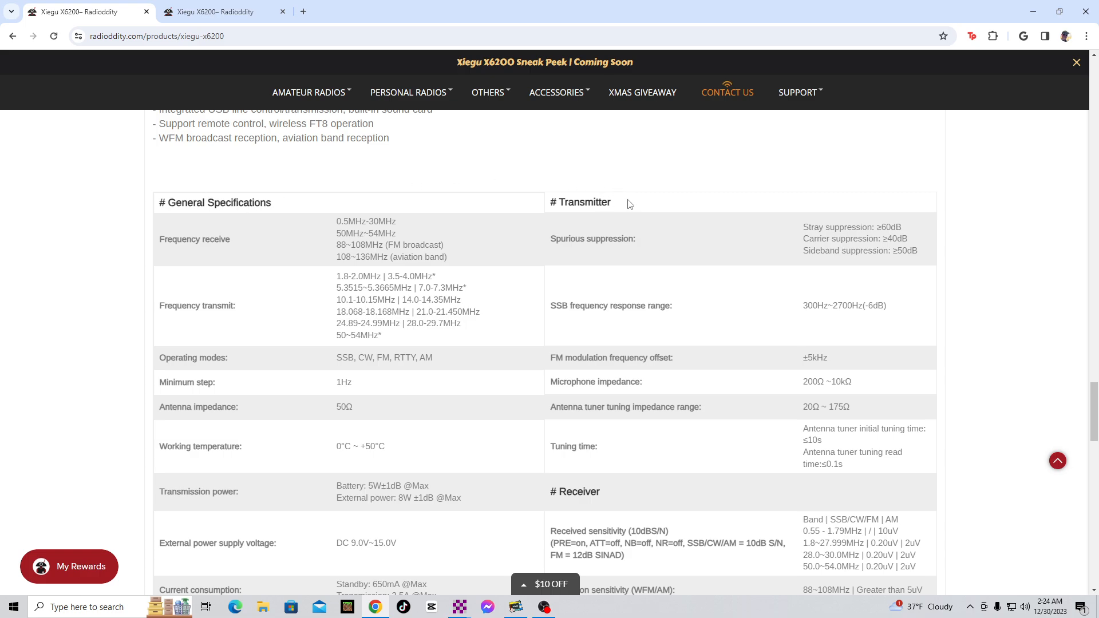
pyautogui.scroll(-3)
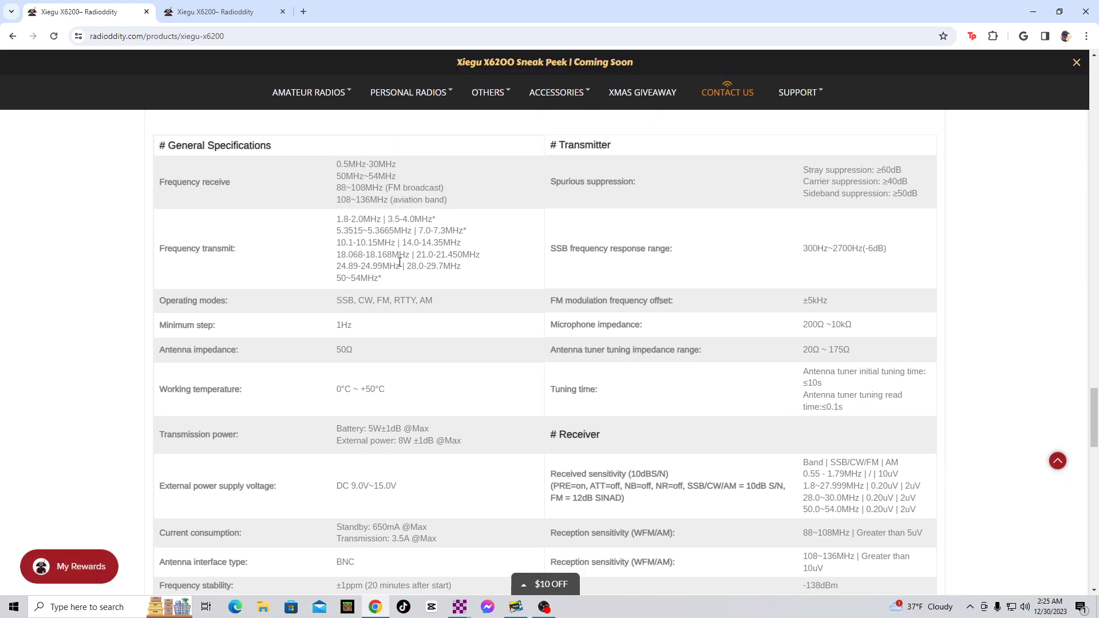
pyautogui.scroll(-3)
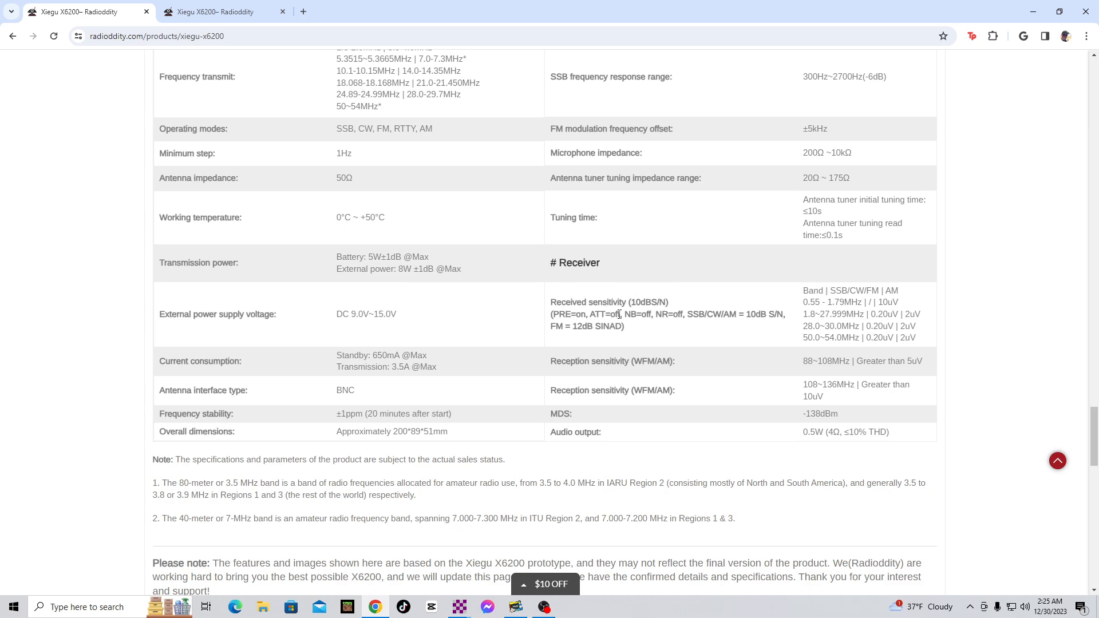
pyautogui.moveTo(622, 342)
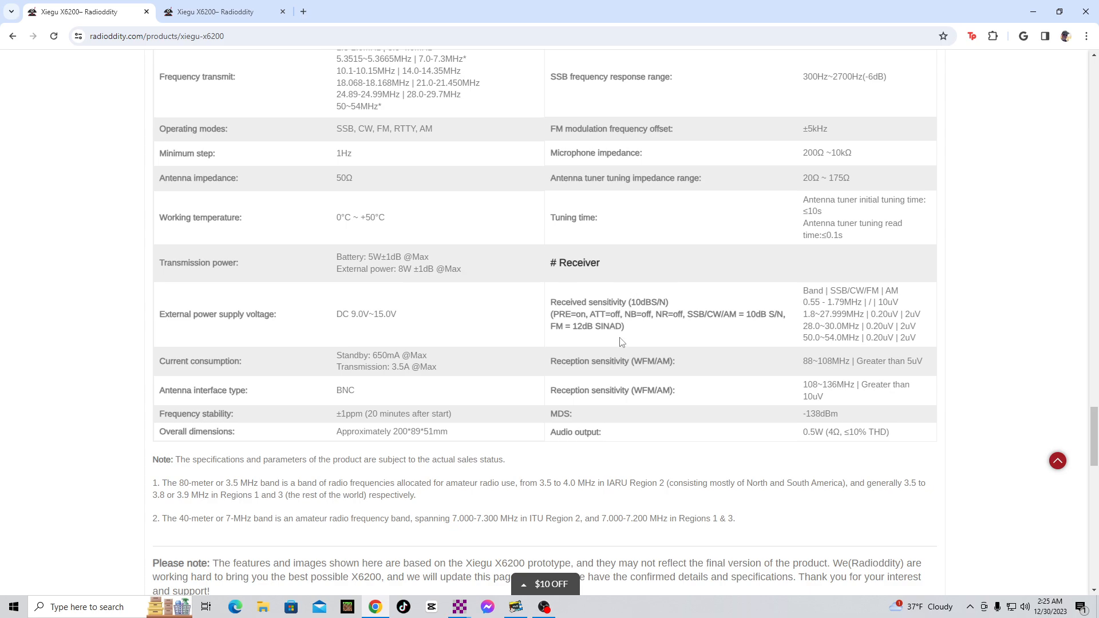
pyautogui.moveTo(619, 354)
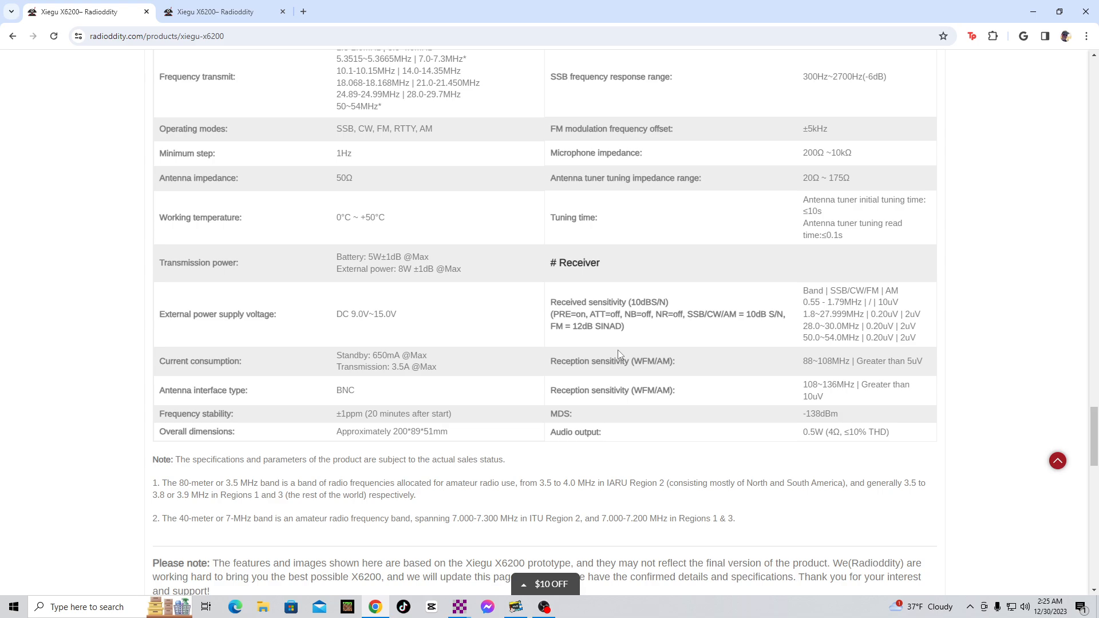
pyautogui.moveTo(615, 262)
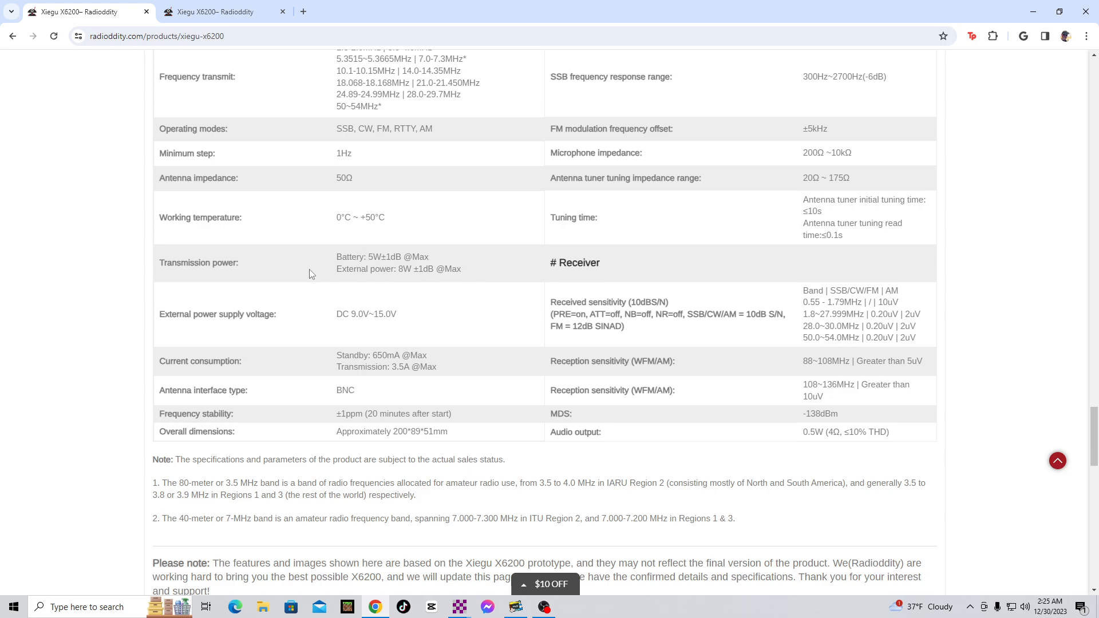
pyautogui.moveTo(194, 290)
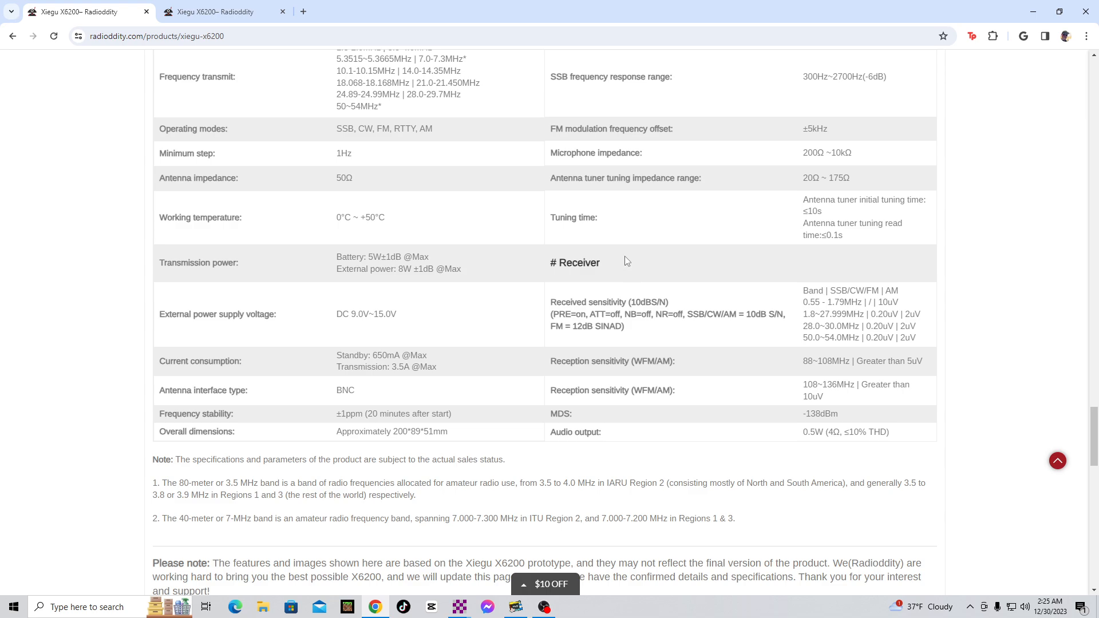
# Flick up toward the Highlights list, then back down to the band notes, disclaimer and Customer Reviews heading.
pyautogui.scroll(3)
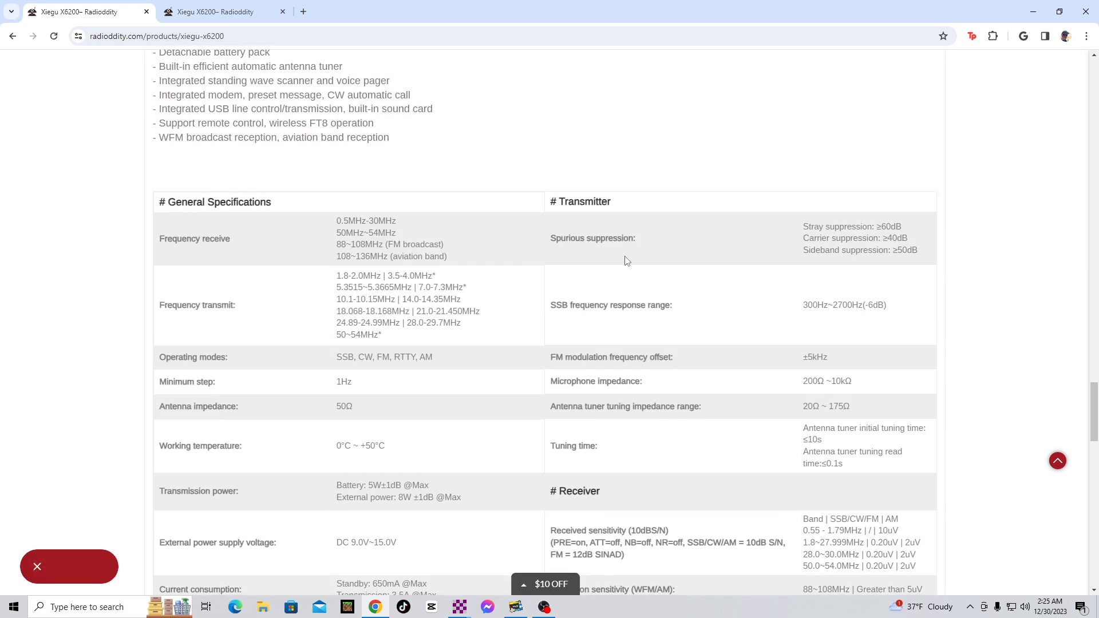
pyautogui.scroll(-3)
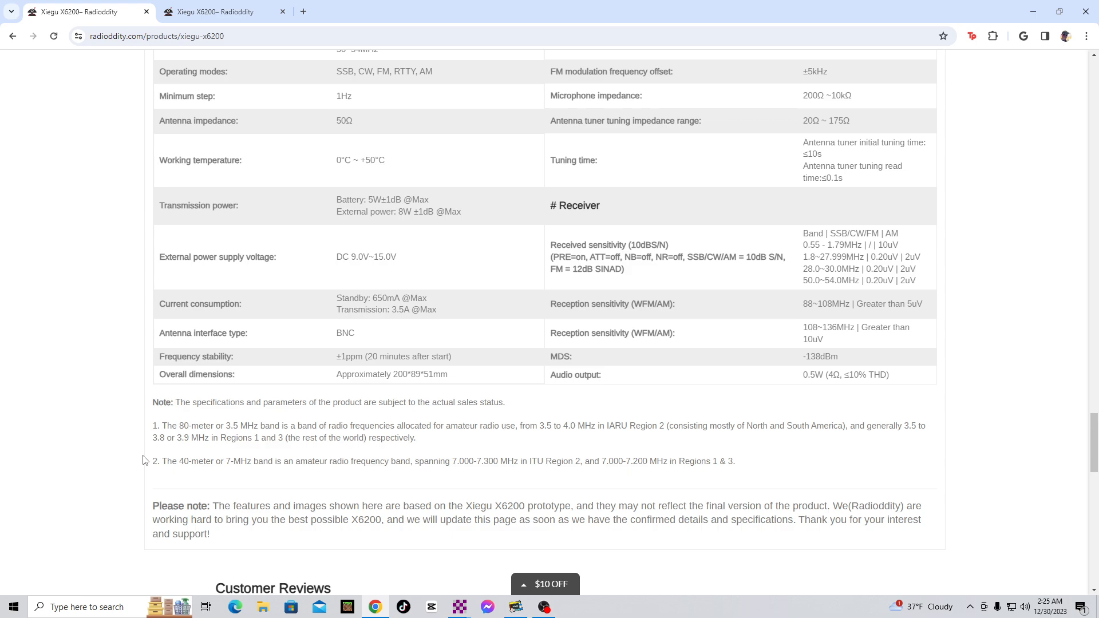
pyautogui.moveTo(302, 415)
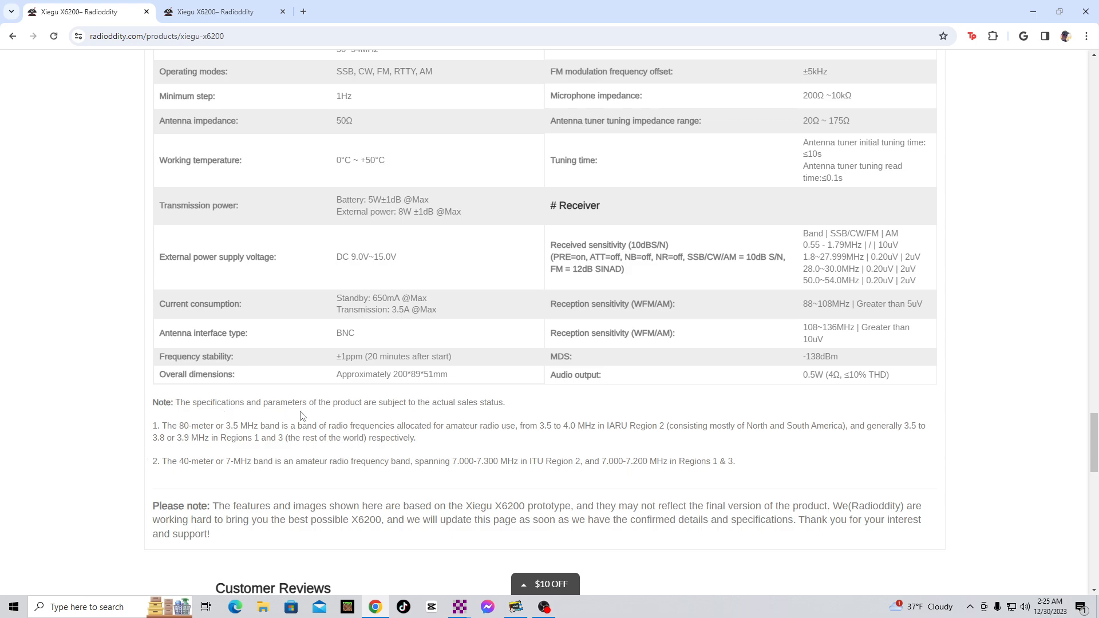
pyautogui.moveTo(482, 416)
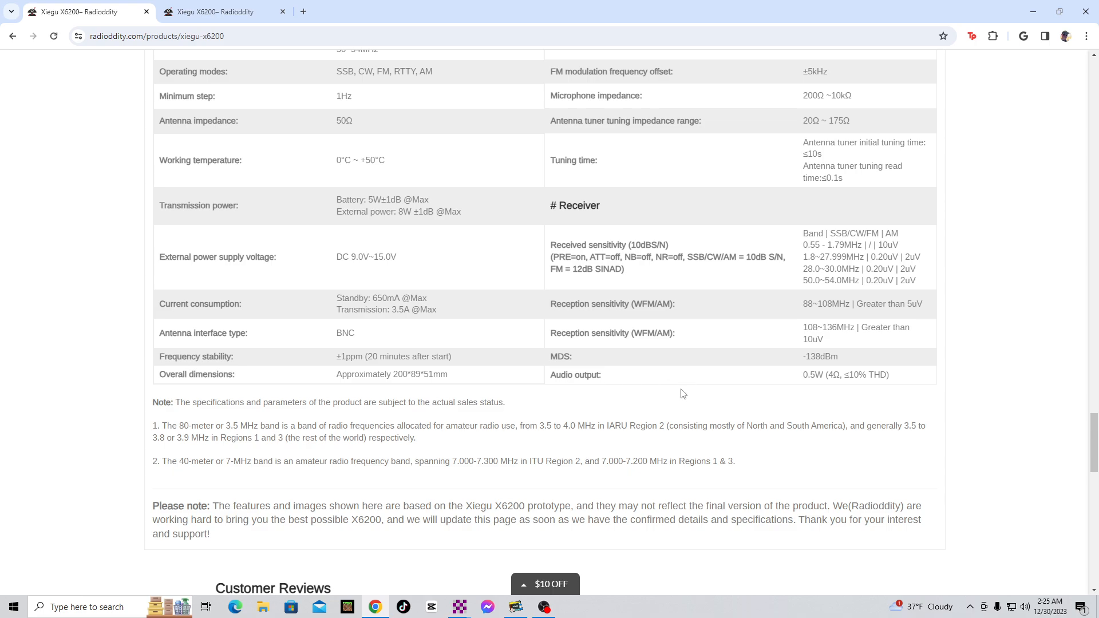
pyautogui.moveTo(340, 519)
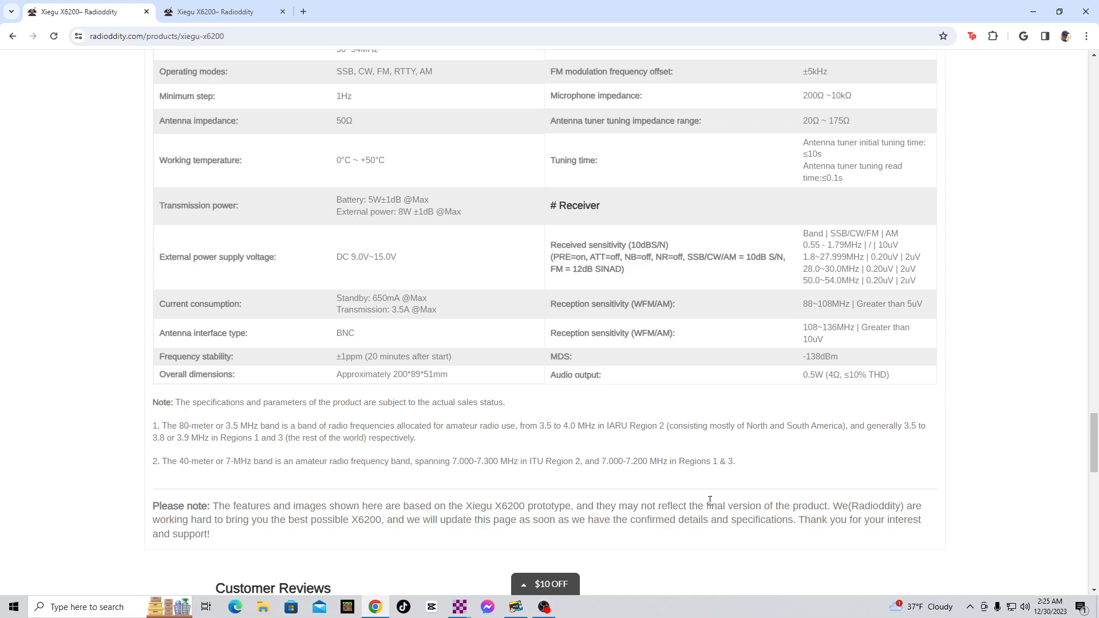
pyautogui.moveTo(901, 513)
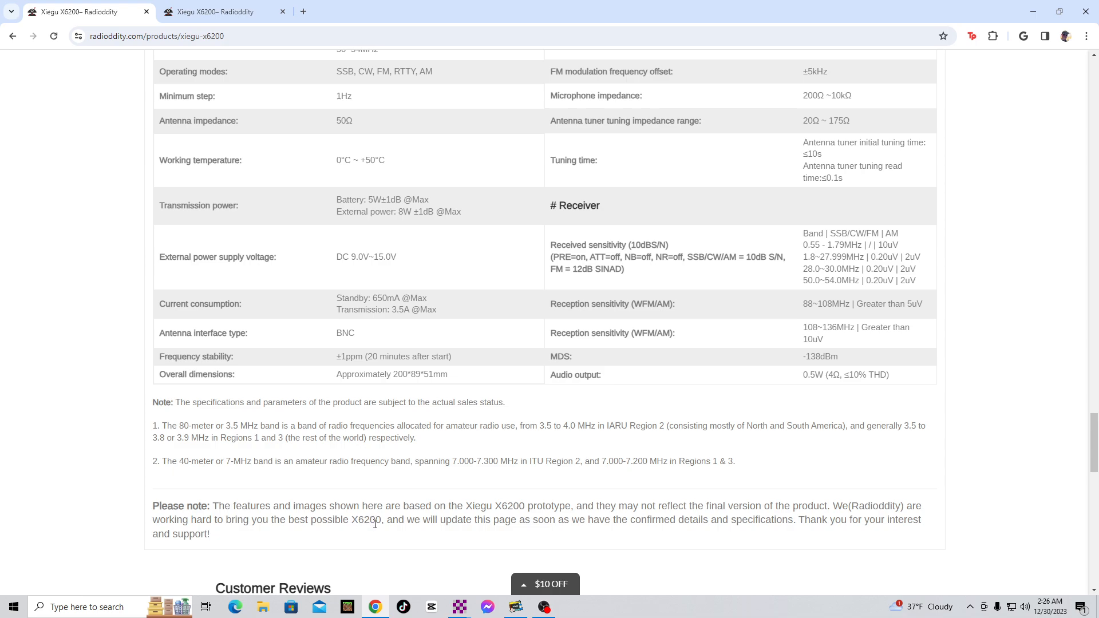
pyautogui.moveTo(625, 524)
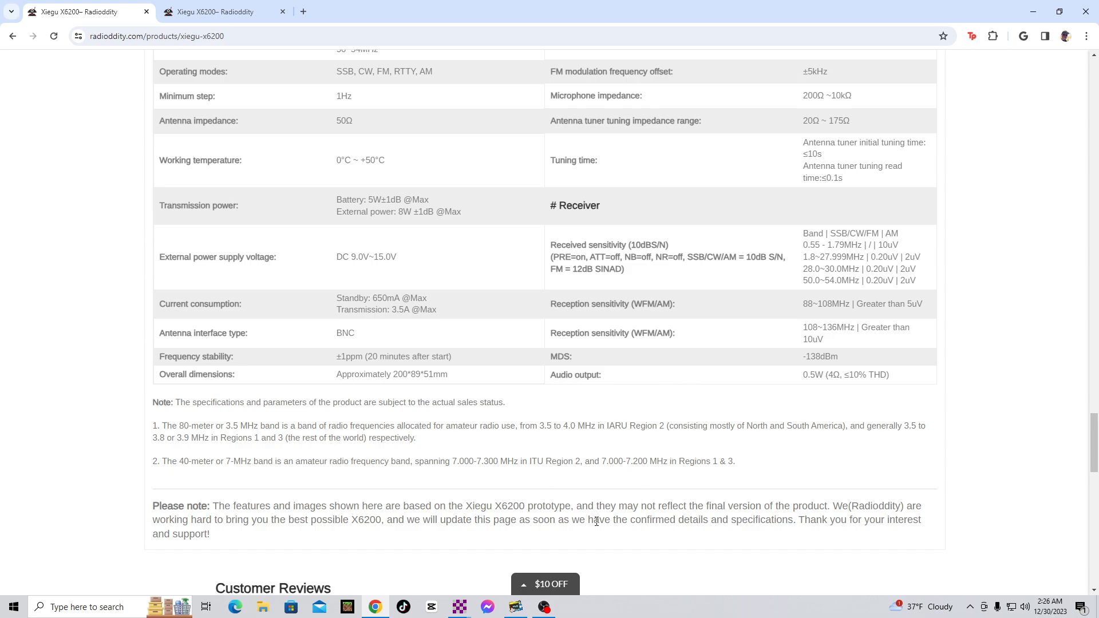
pyautogui.moveTo(727, 528)
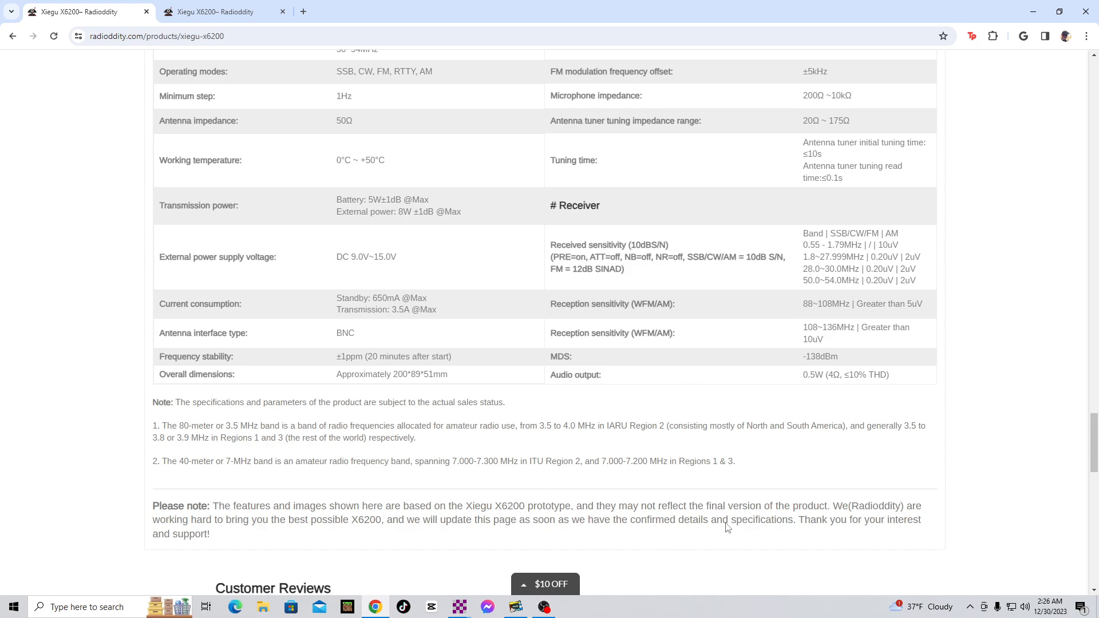
pyautogui.moveTo(546, 482)
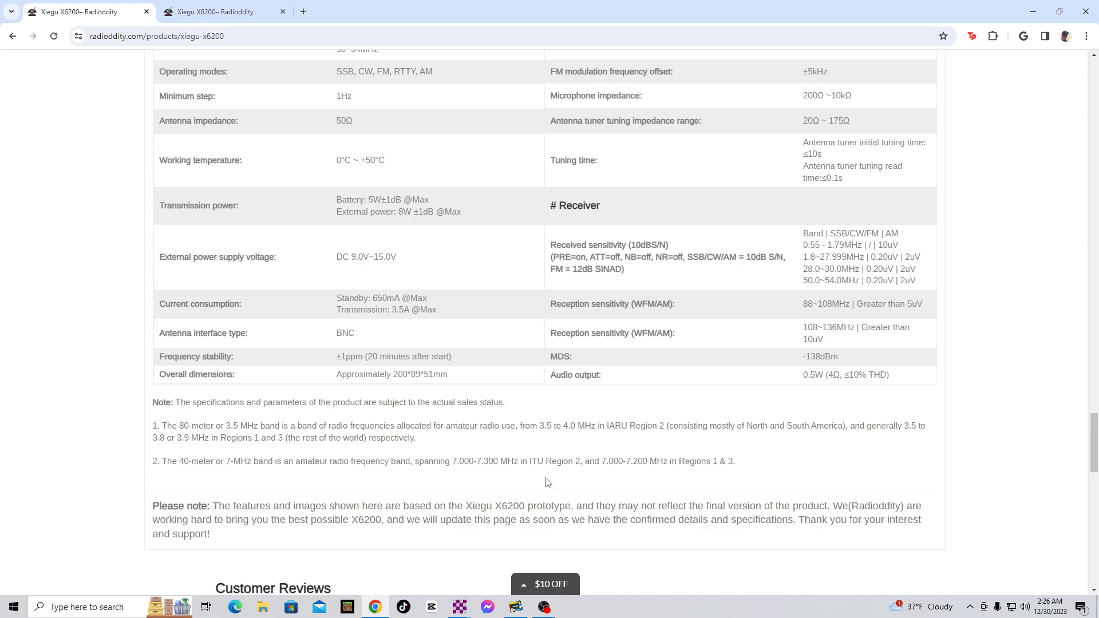
pyautogui.moveTo(153, 573)
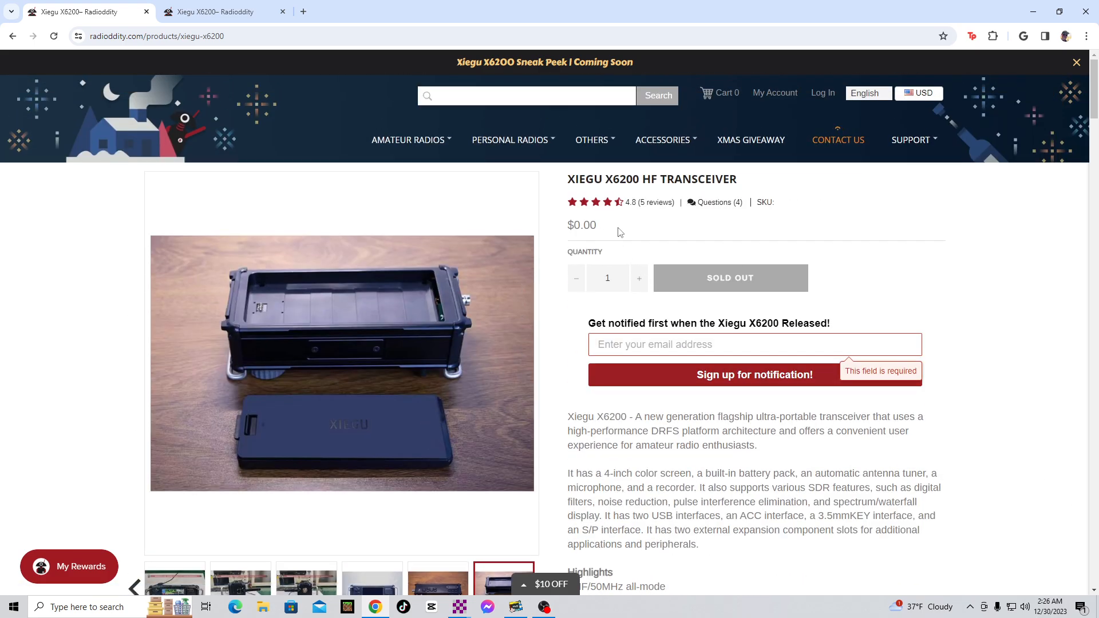
# Right-click on the product page, then bring the OBS Studio window forward from the taskbar.
pyautogui.rightClick(718, 256)
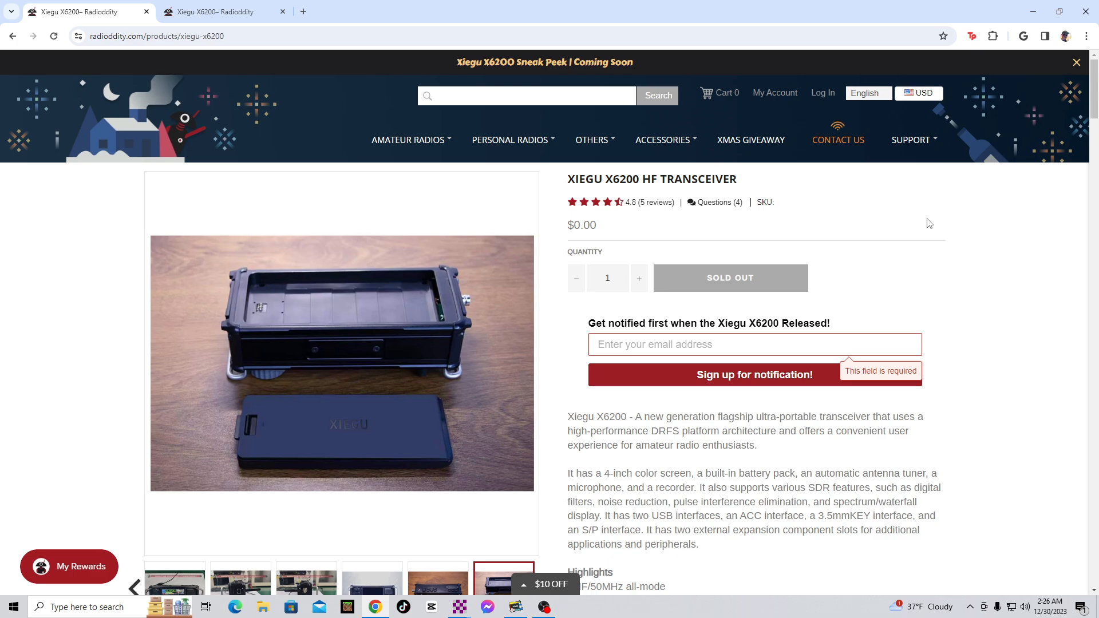
pyautogui.moveTo(852, 243)
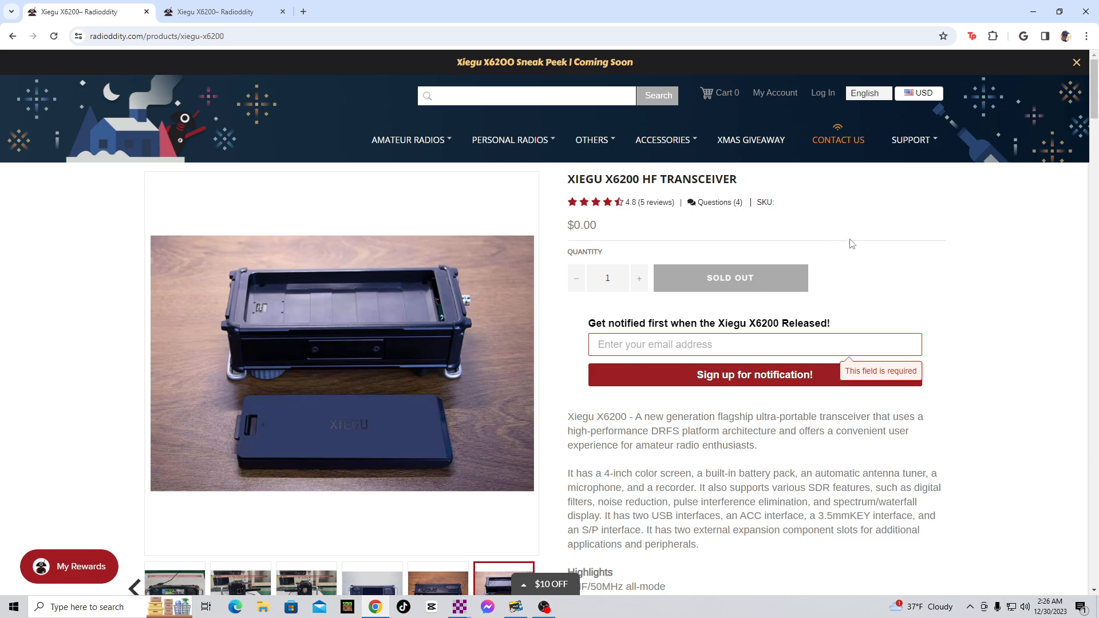
pyautogui.moveTo(862, 298)
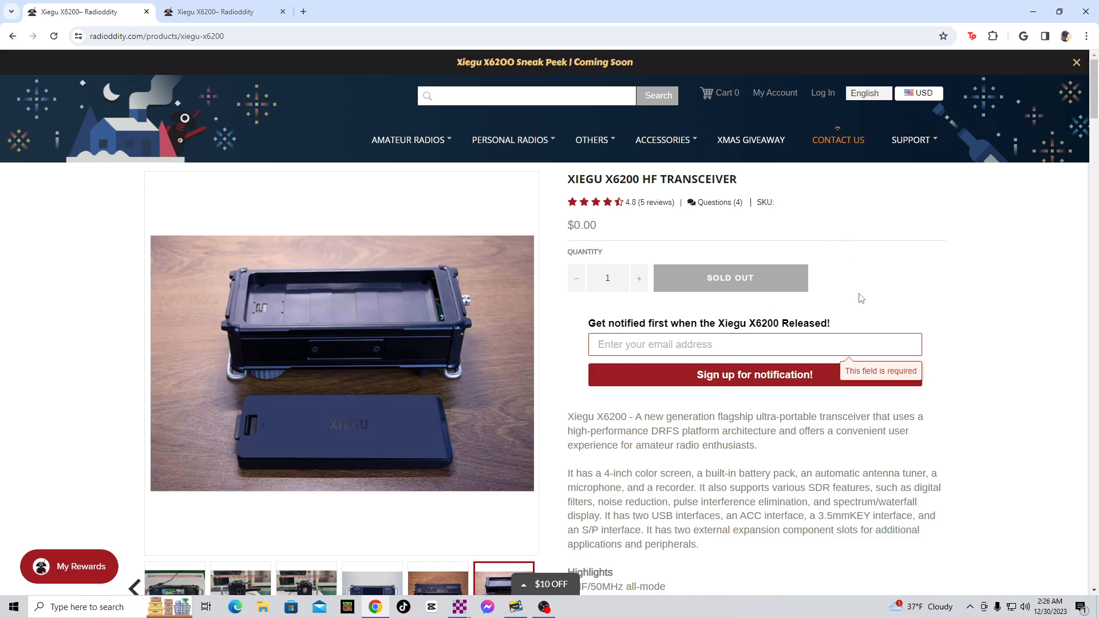
pyautogui.click(544, 607)
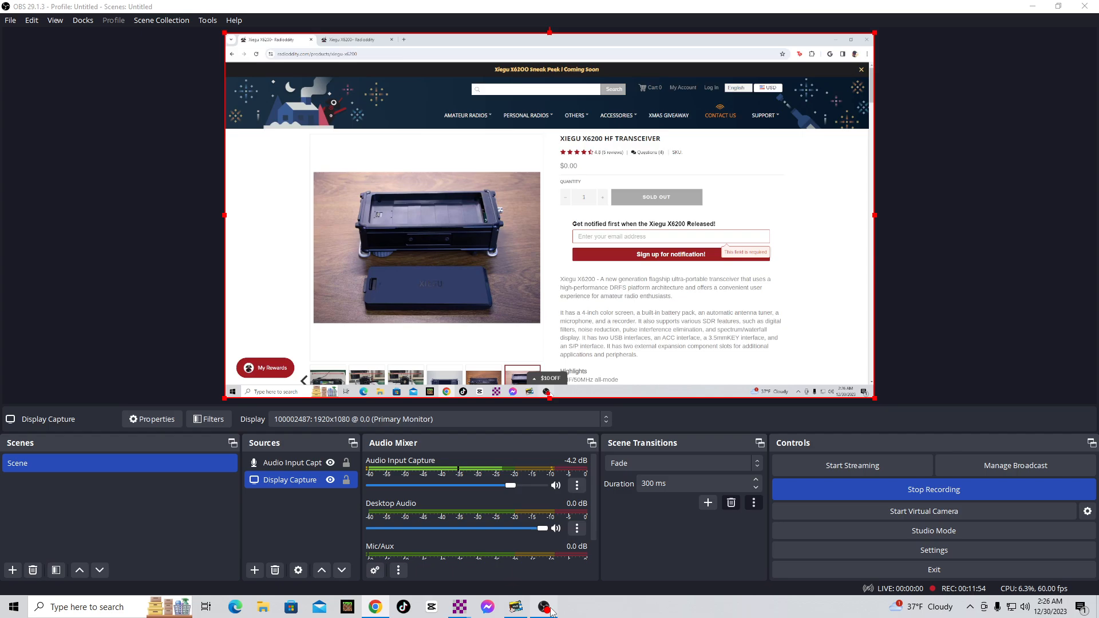